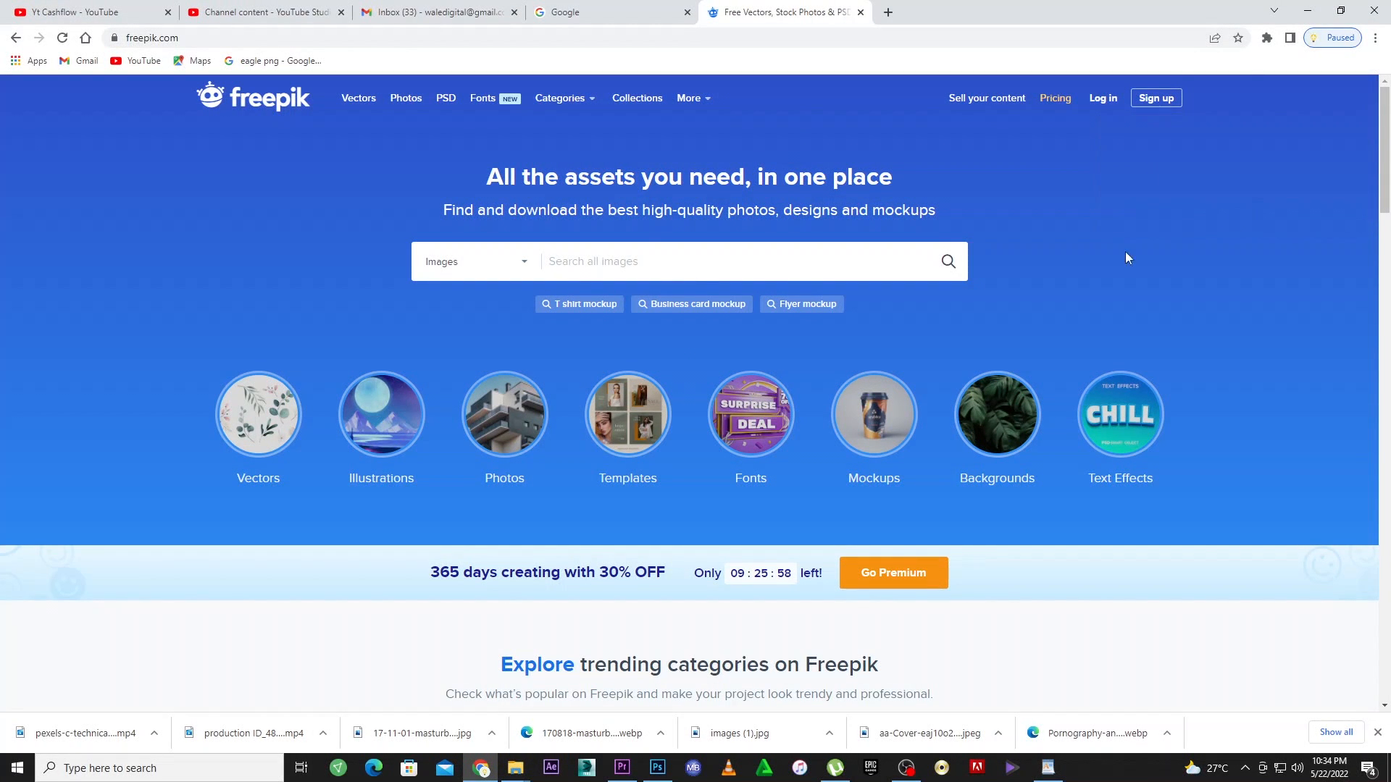
mouse_move(948, 303)
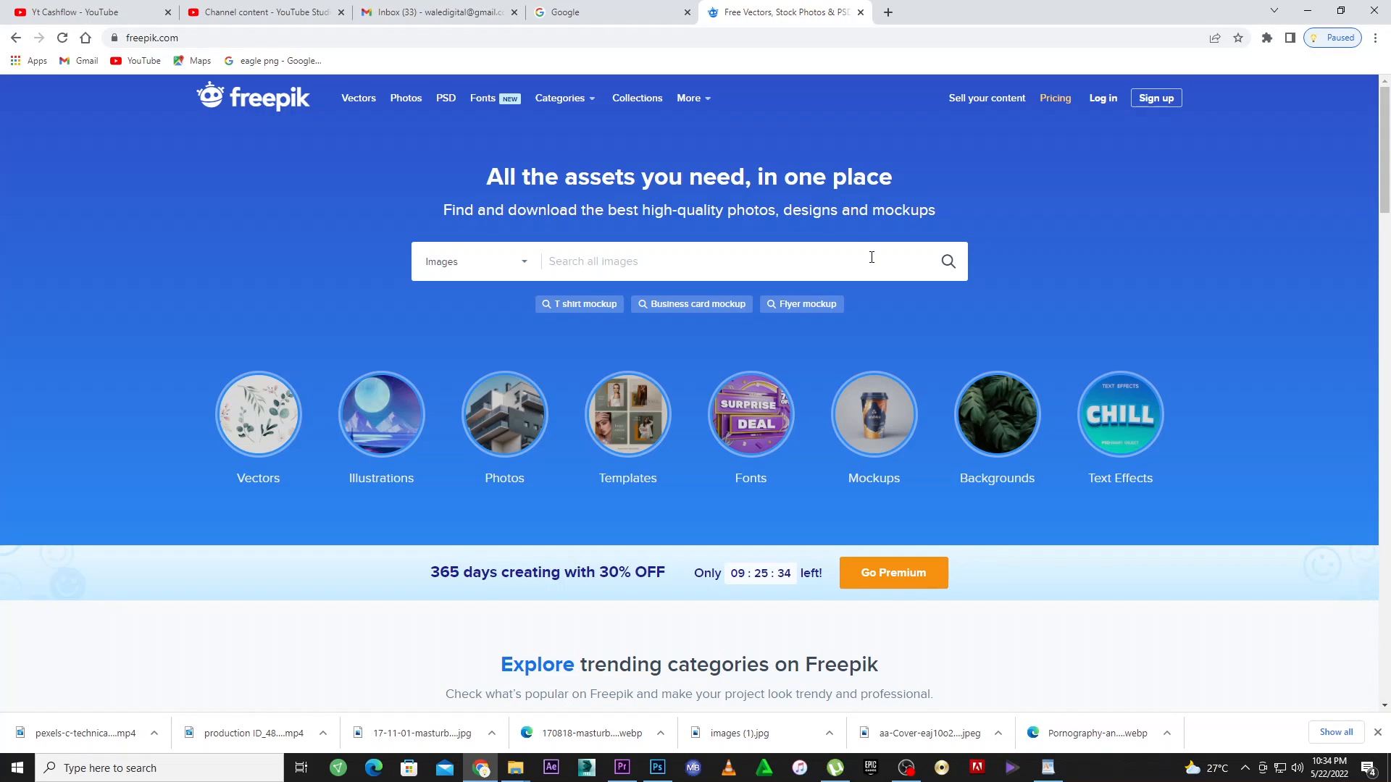
mouse_move(749, 477)
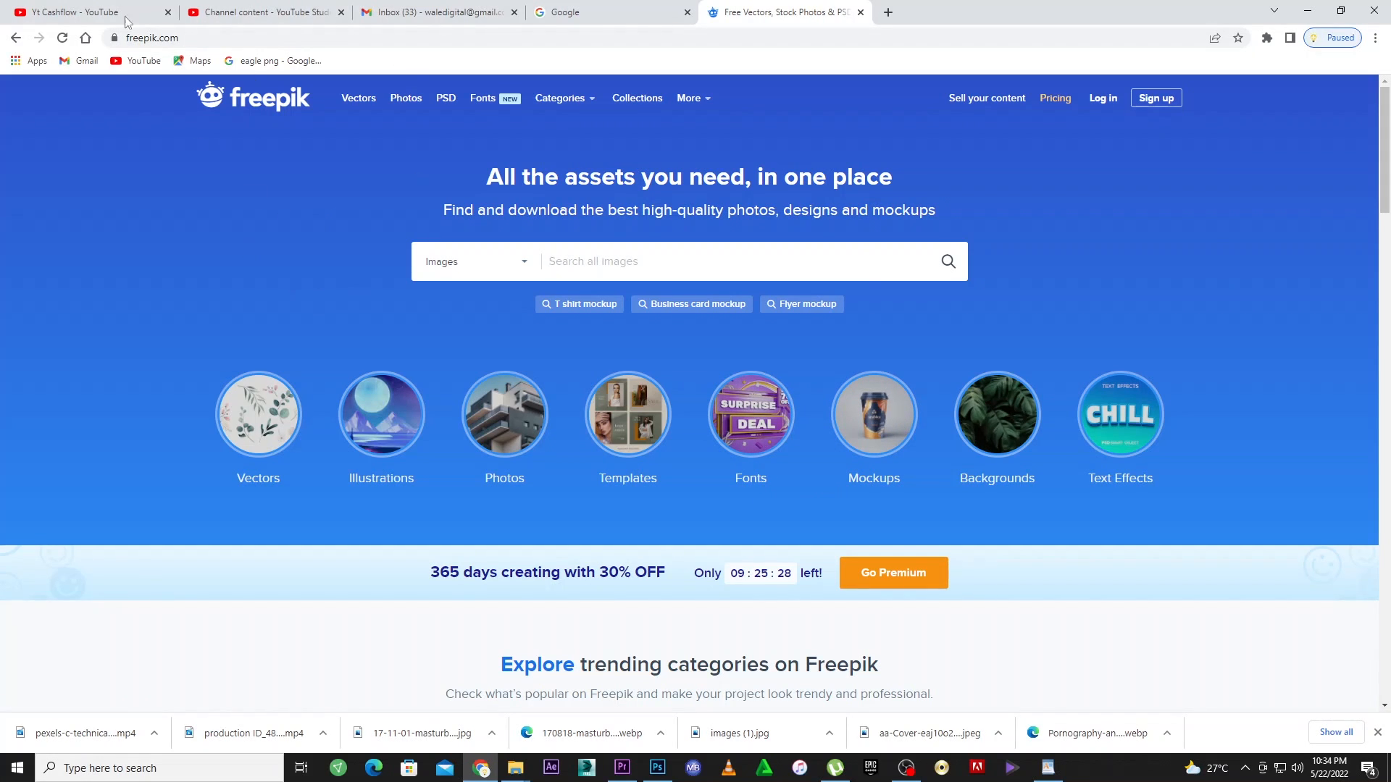
mouse_move(229, 177)
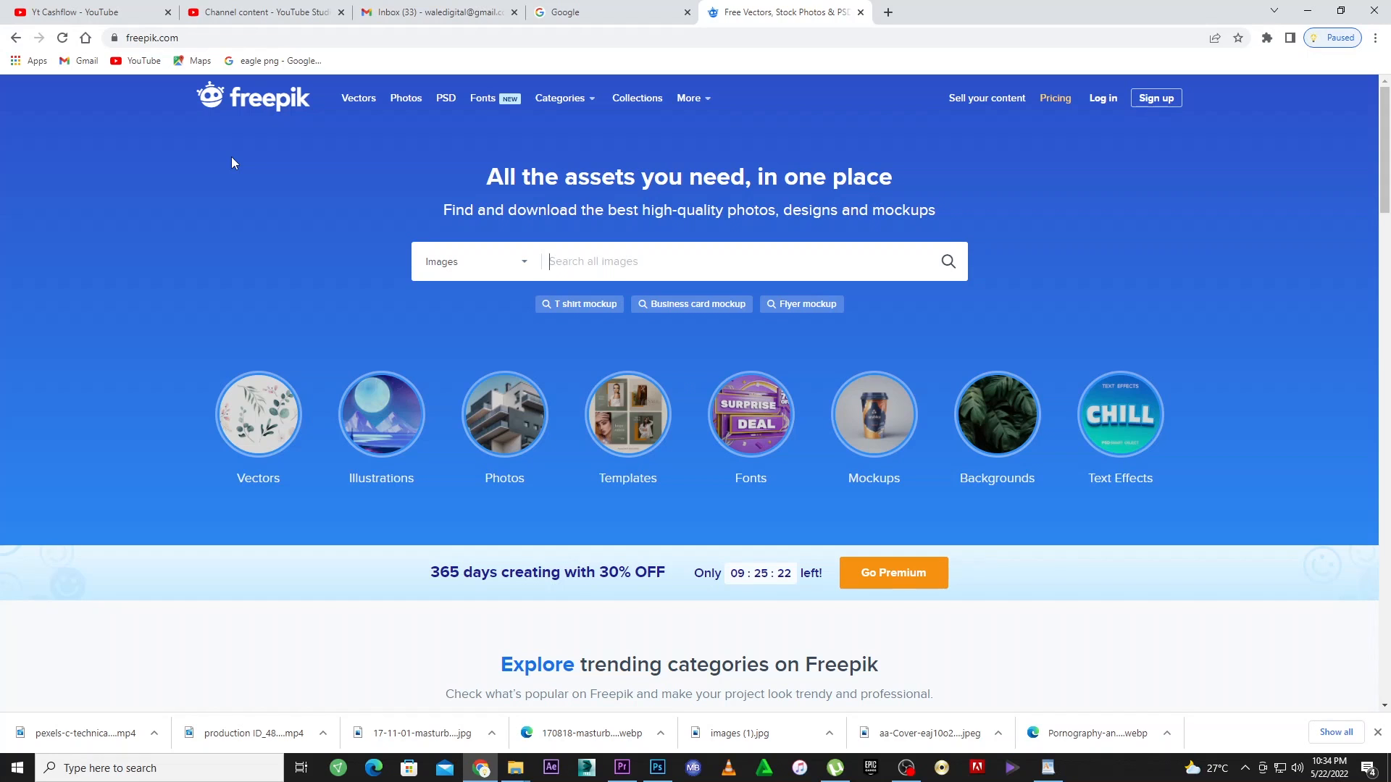
mouse_move(293, 81)
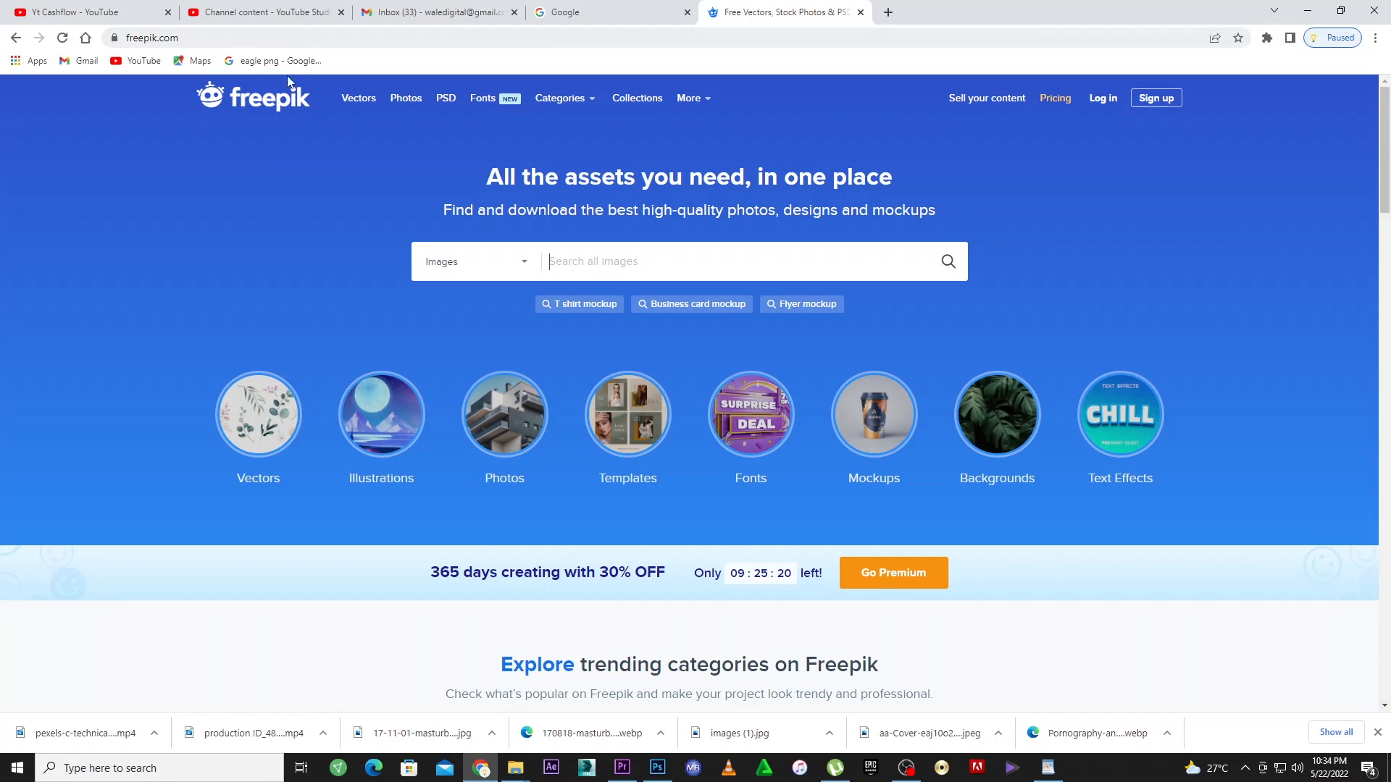
mouse_move(476, 199)
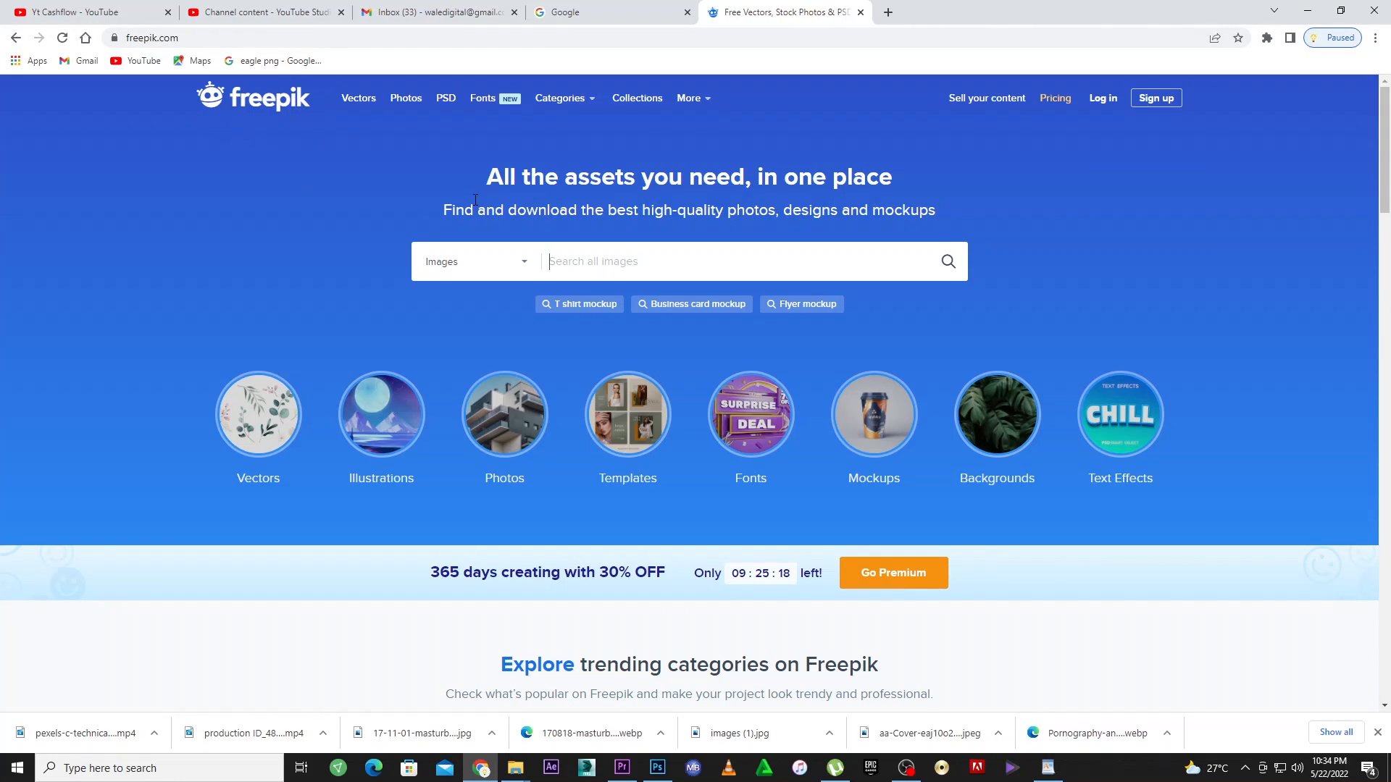
mouse_move(409, 154)
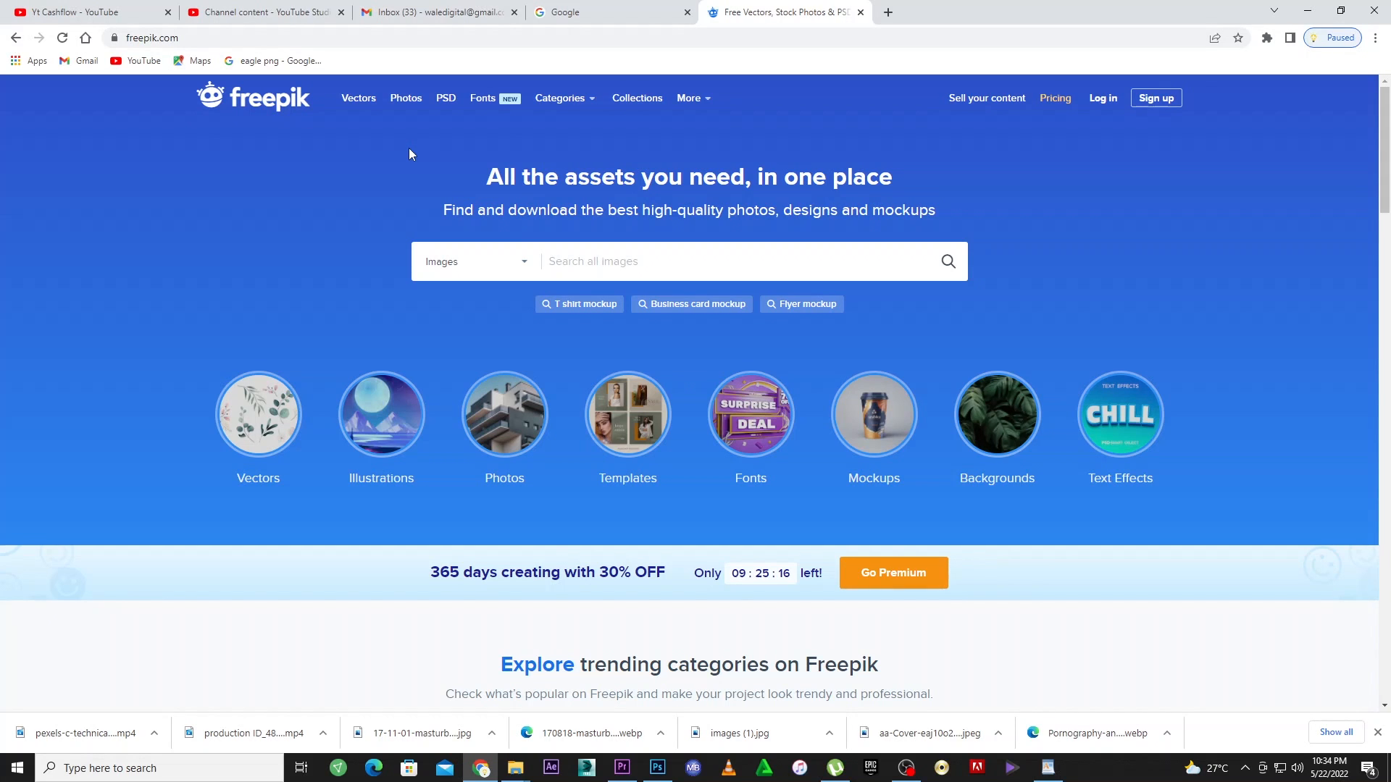
mouse_move(1157, 97)
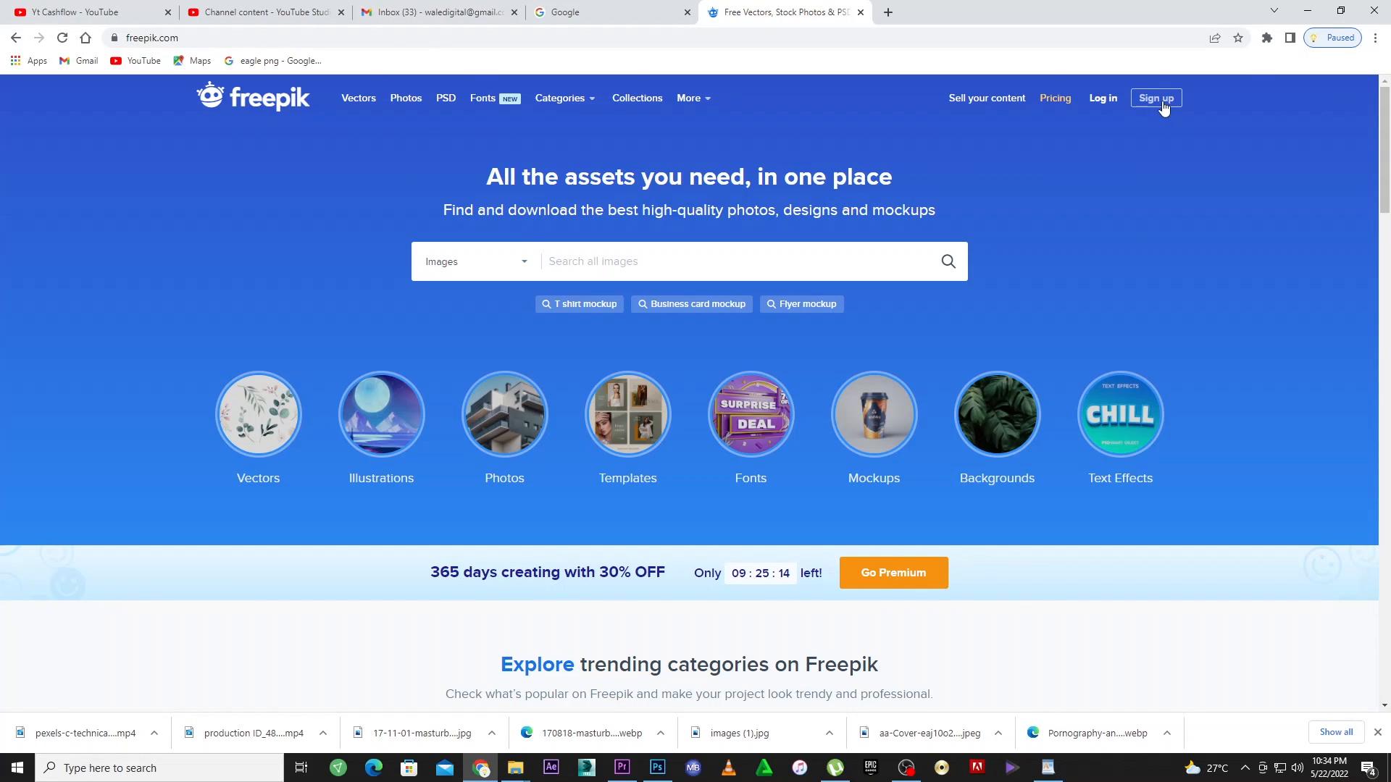
mouse_move(304, 161)
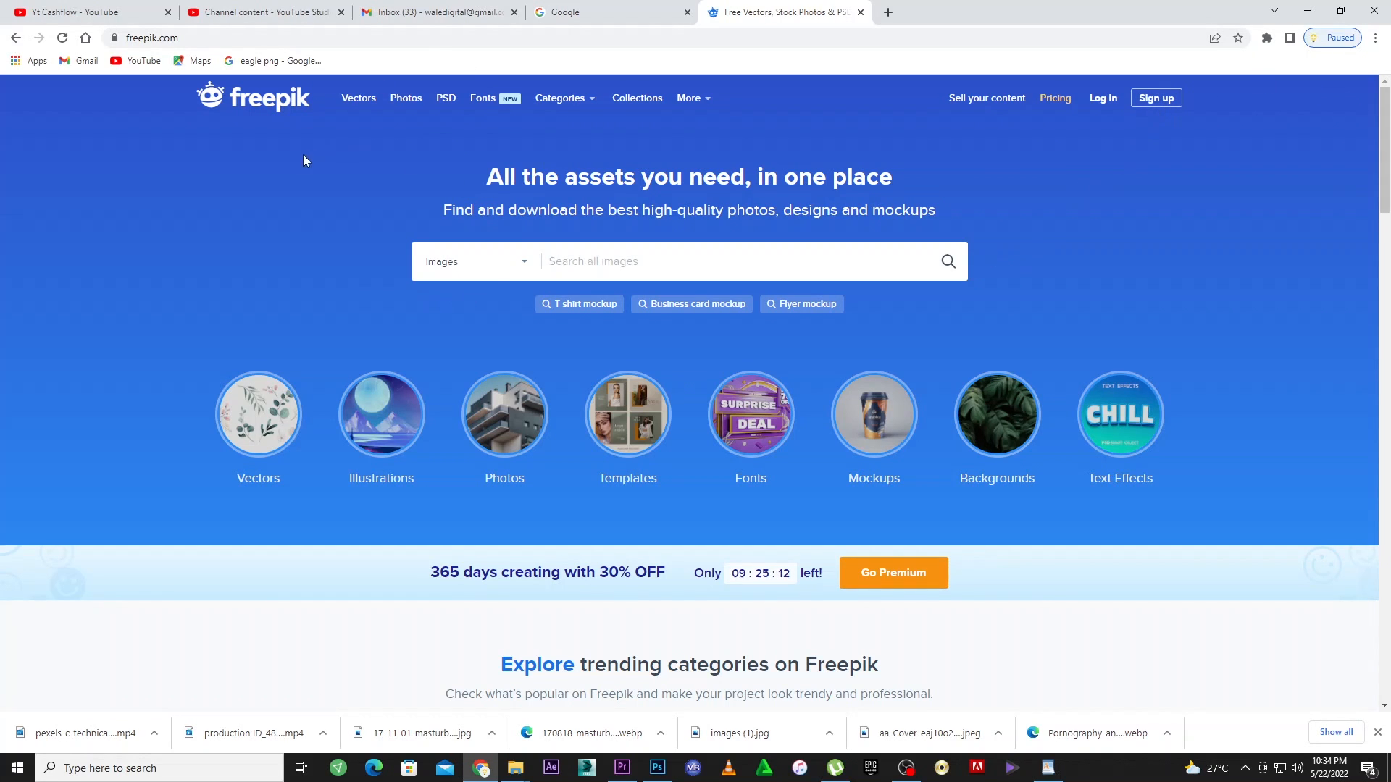
mouse_move(286, 117)
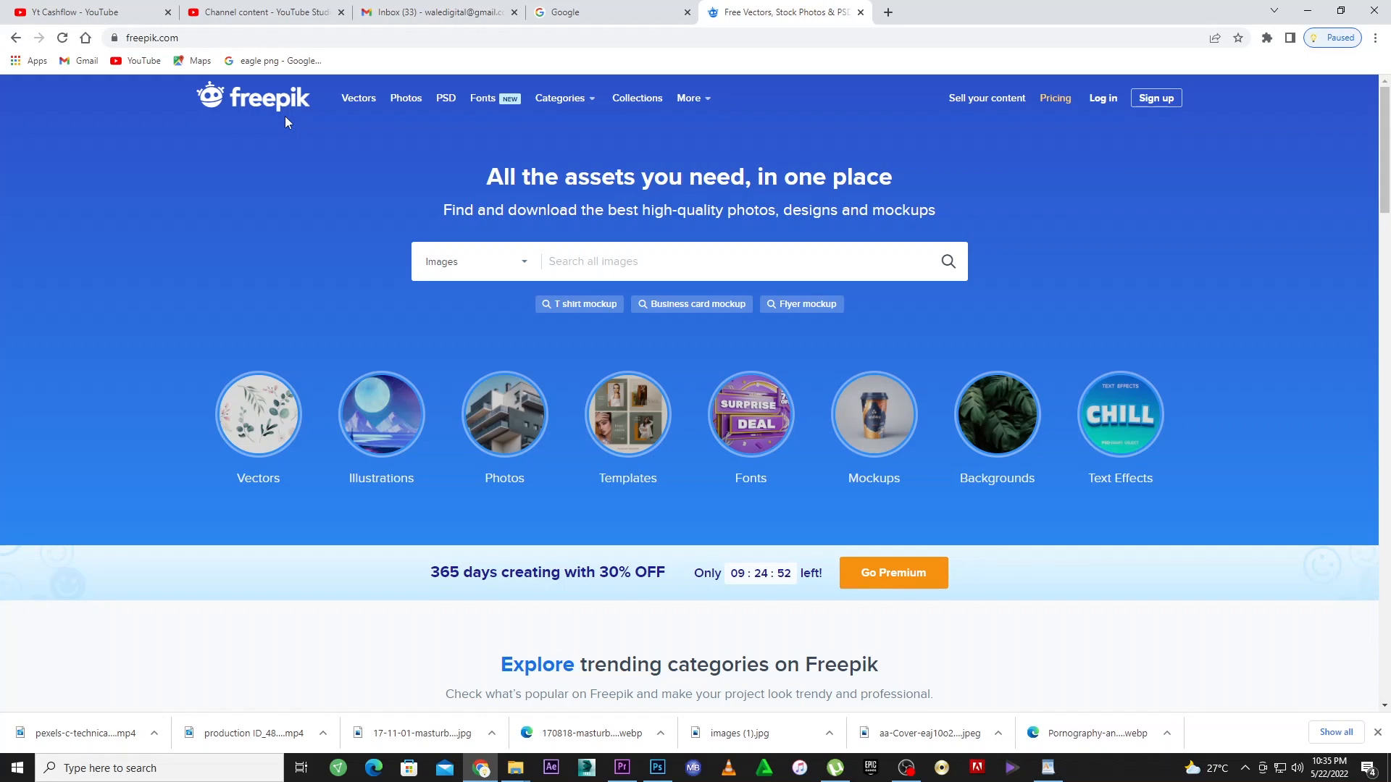
Search Freepik for 'text' and scroll through the results page
click(682, 260)
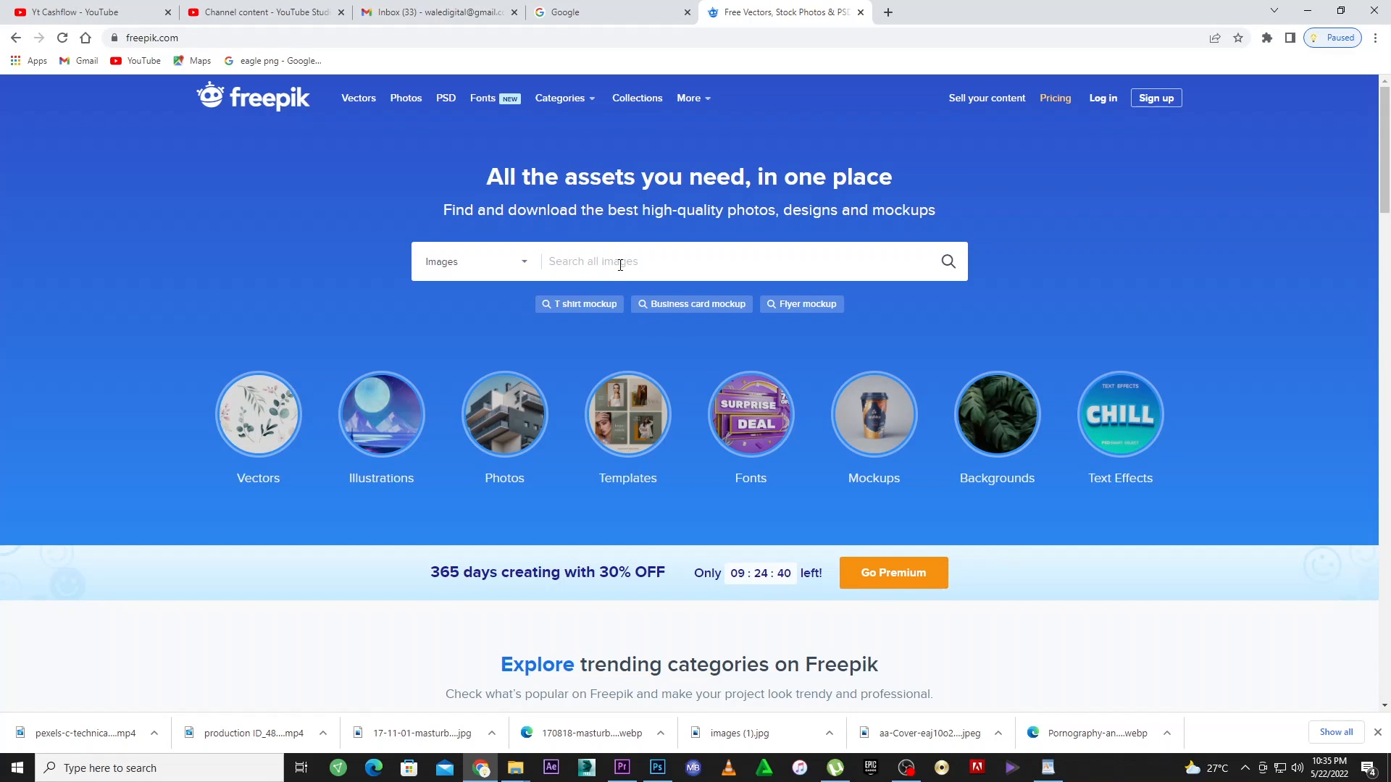
text(text)
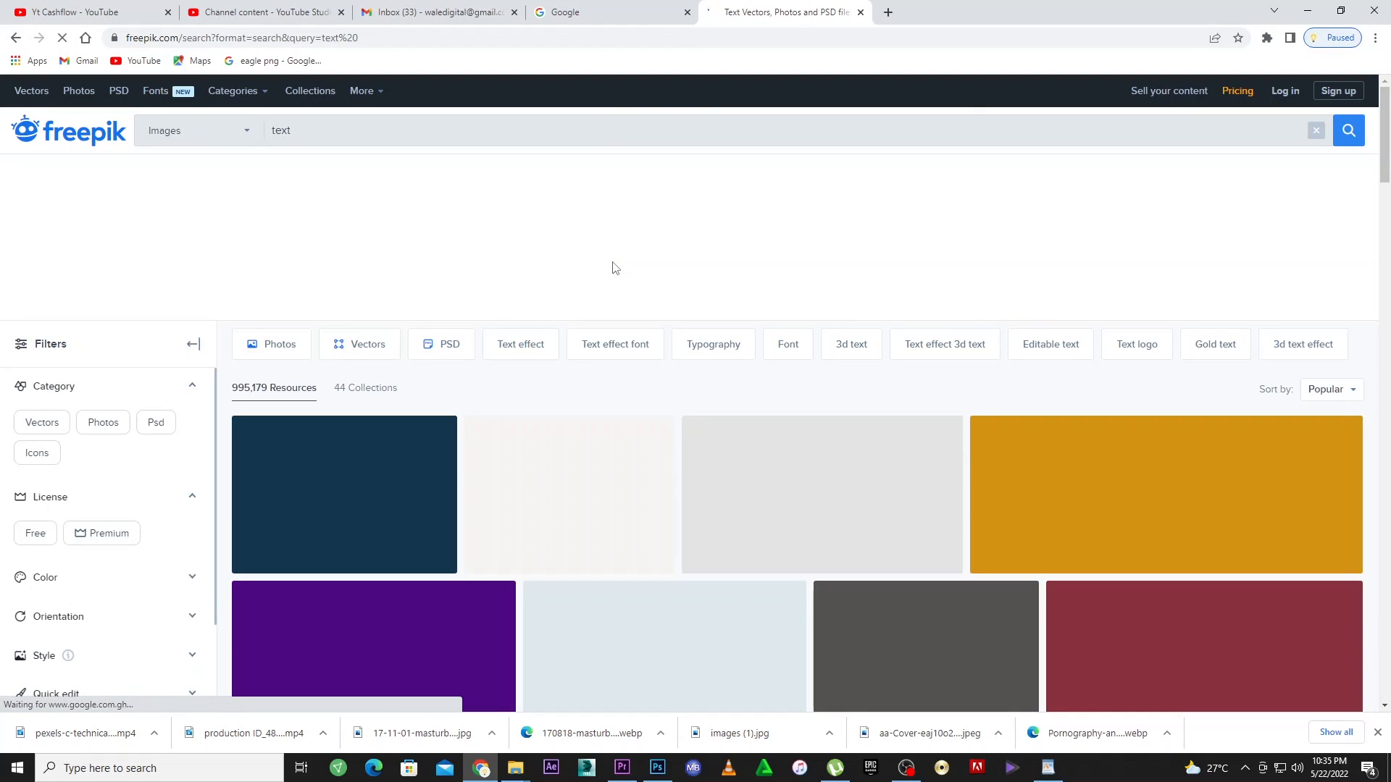
mouse_move(700, 496)
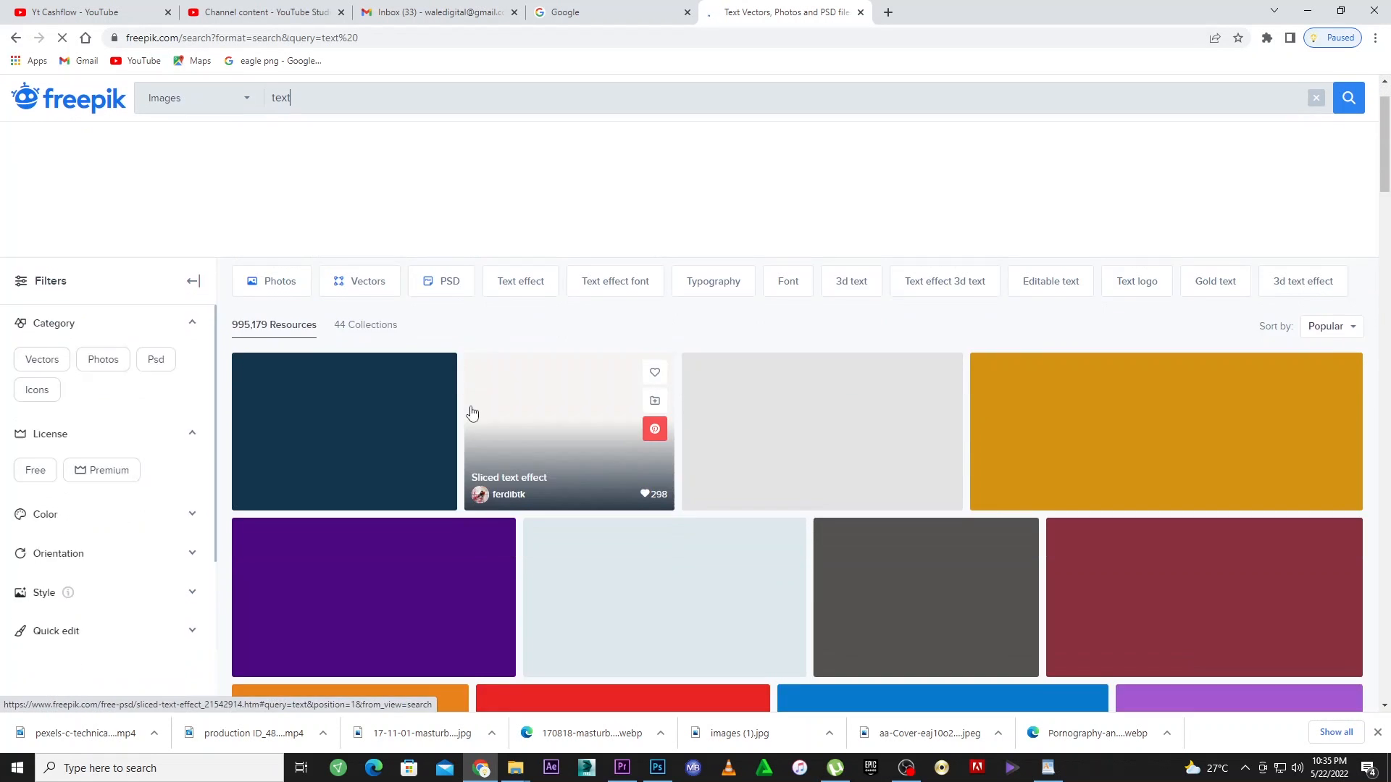
scroll(down, 3)
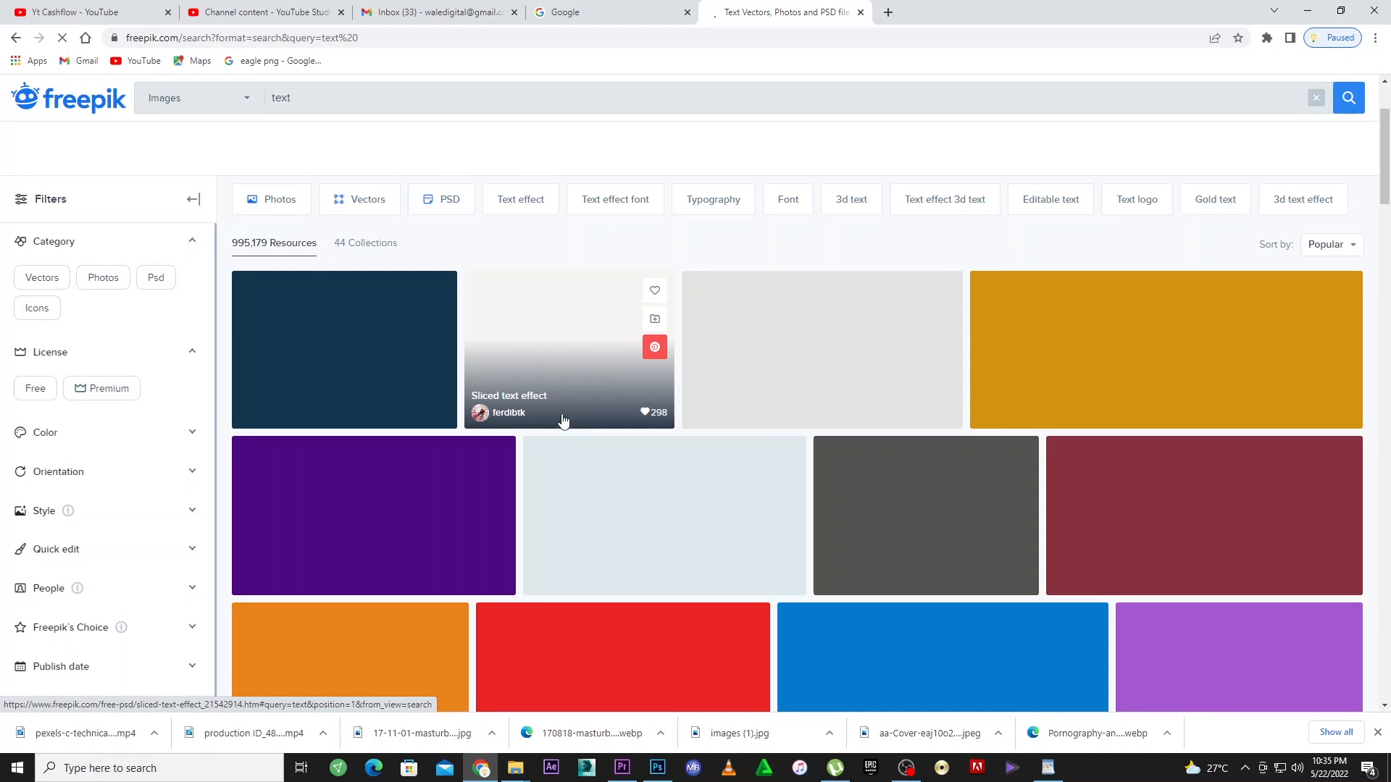
scroll(down, 3)
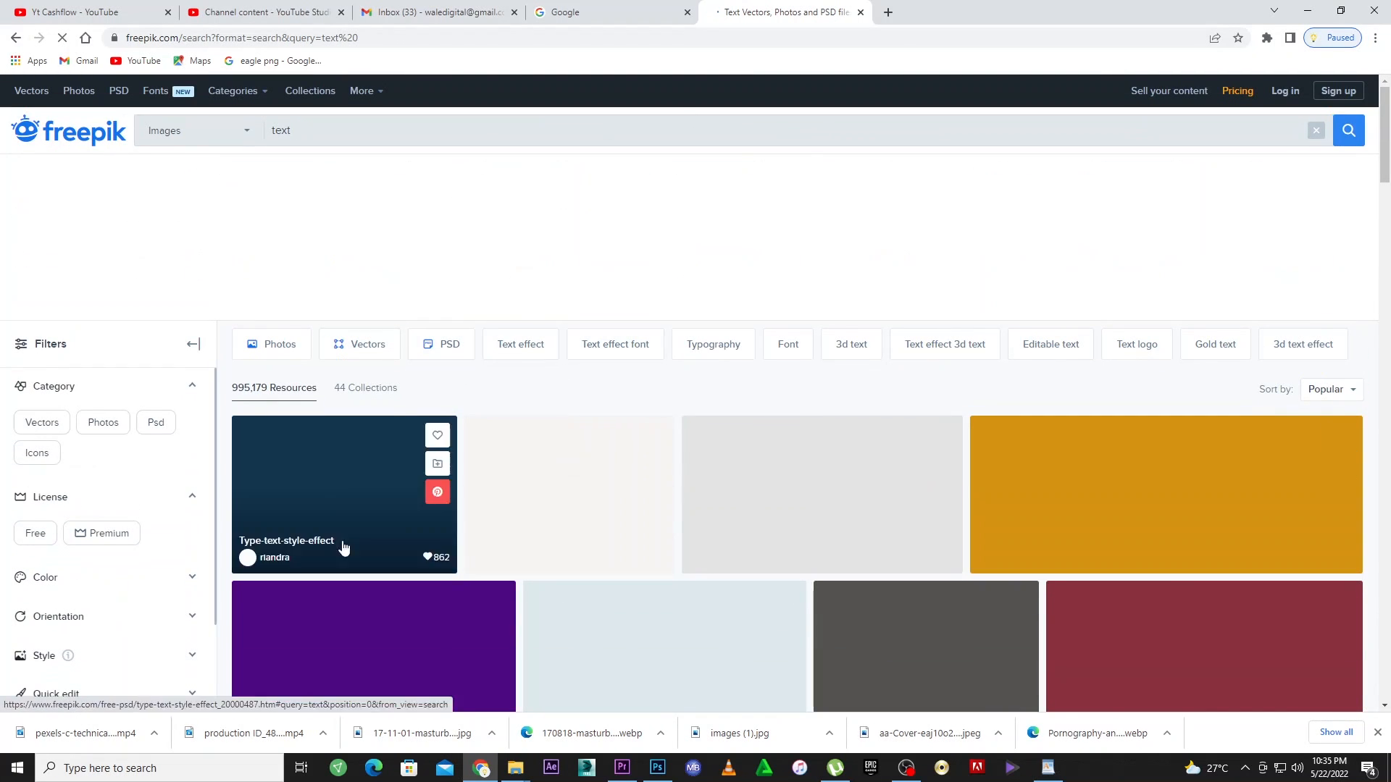
mouse_move(519, 215)
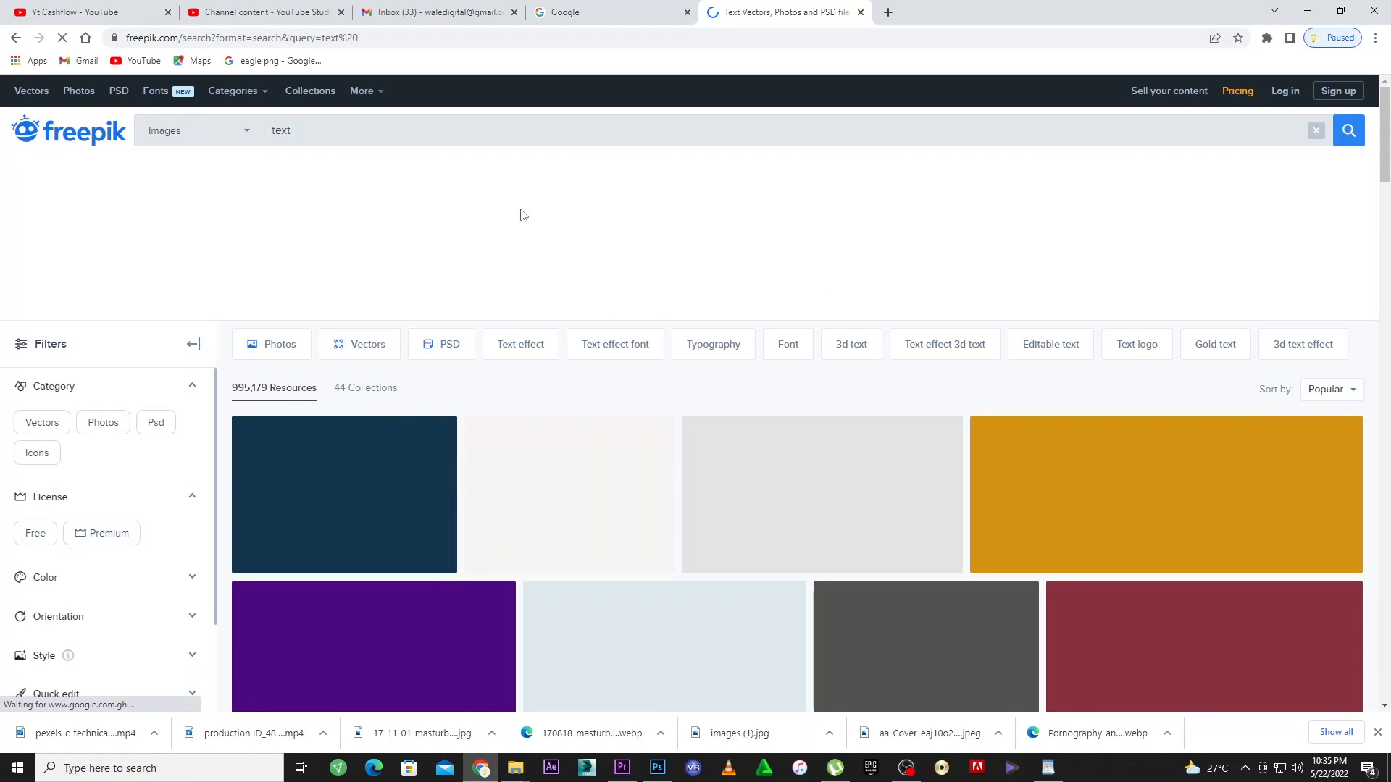
mouse_move(136, 377)
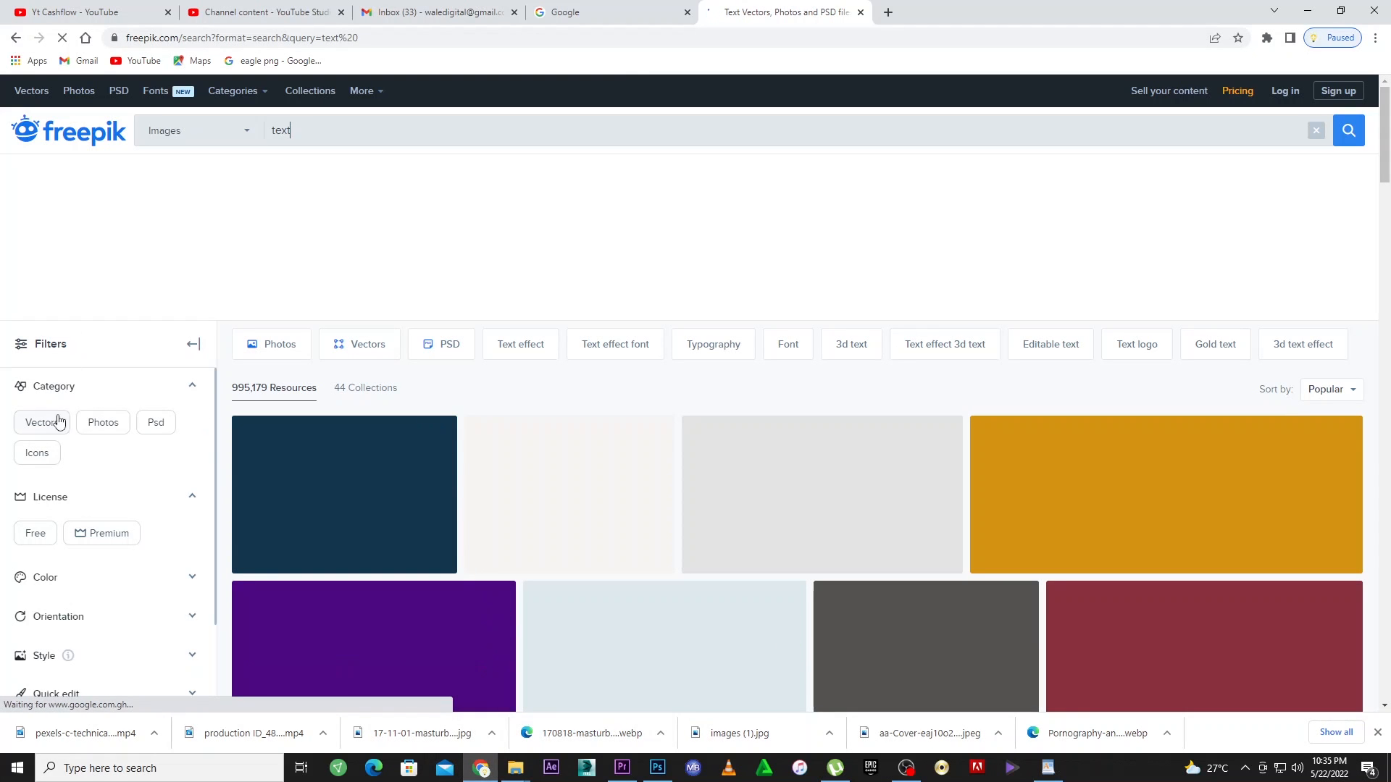
mouse_move(42, 422)
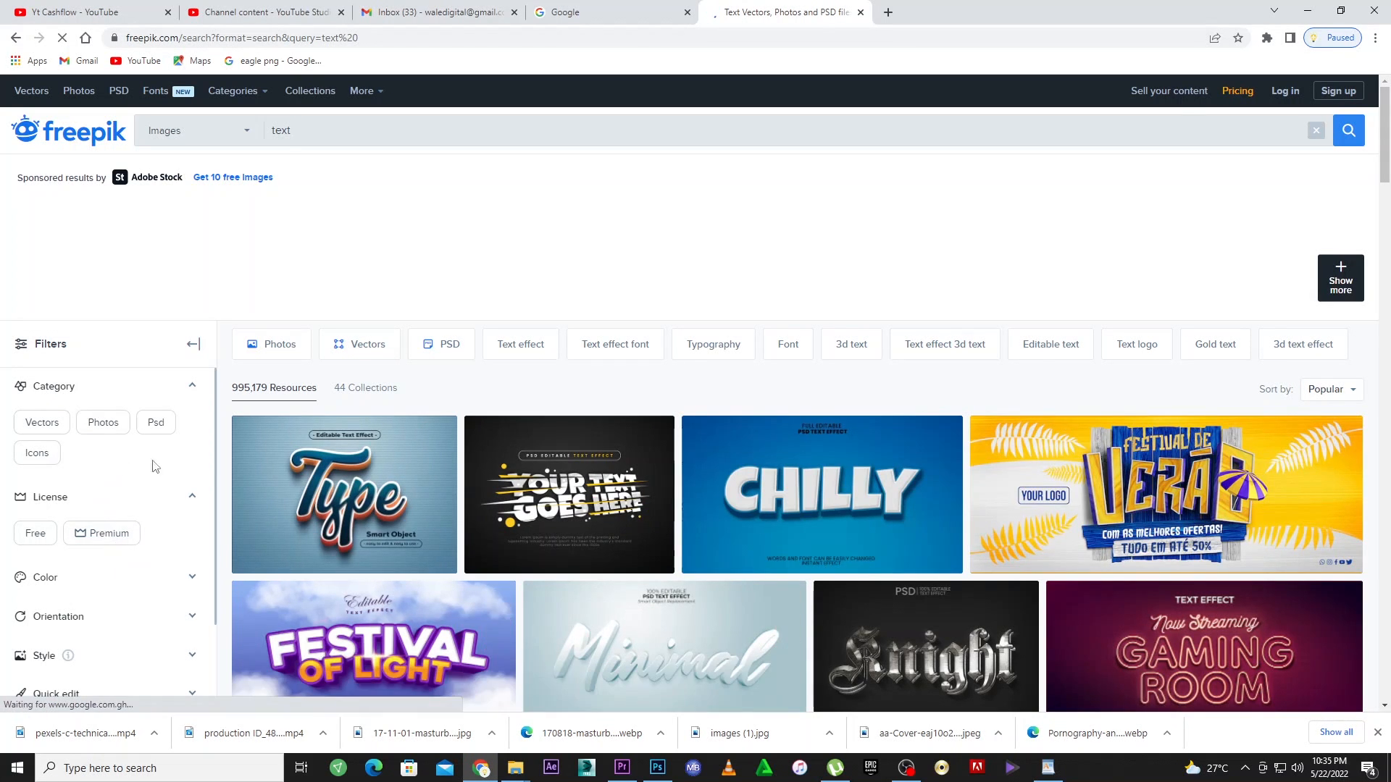
Filter the results to PSD files and scroll down to the FOOD text effect
click(155, 422)
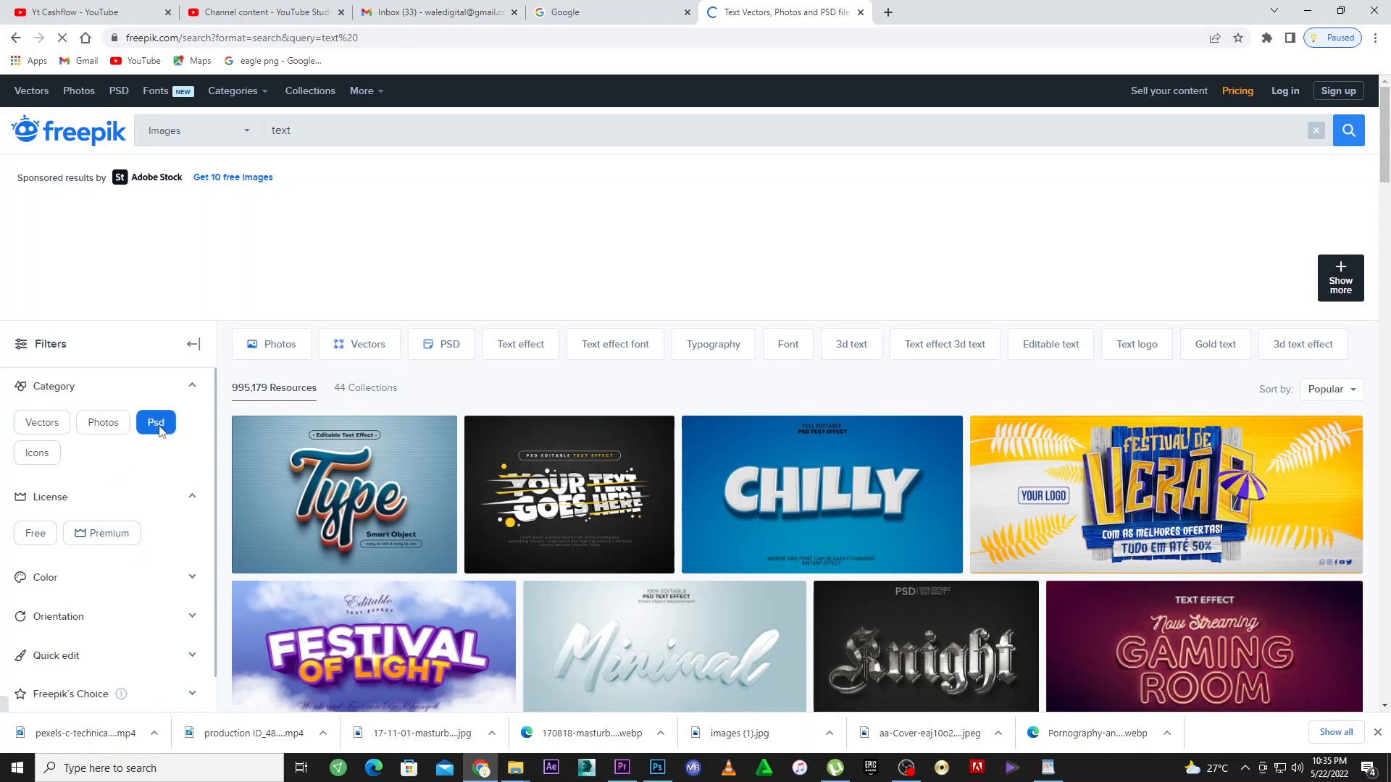
click(155, 422)
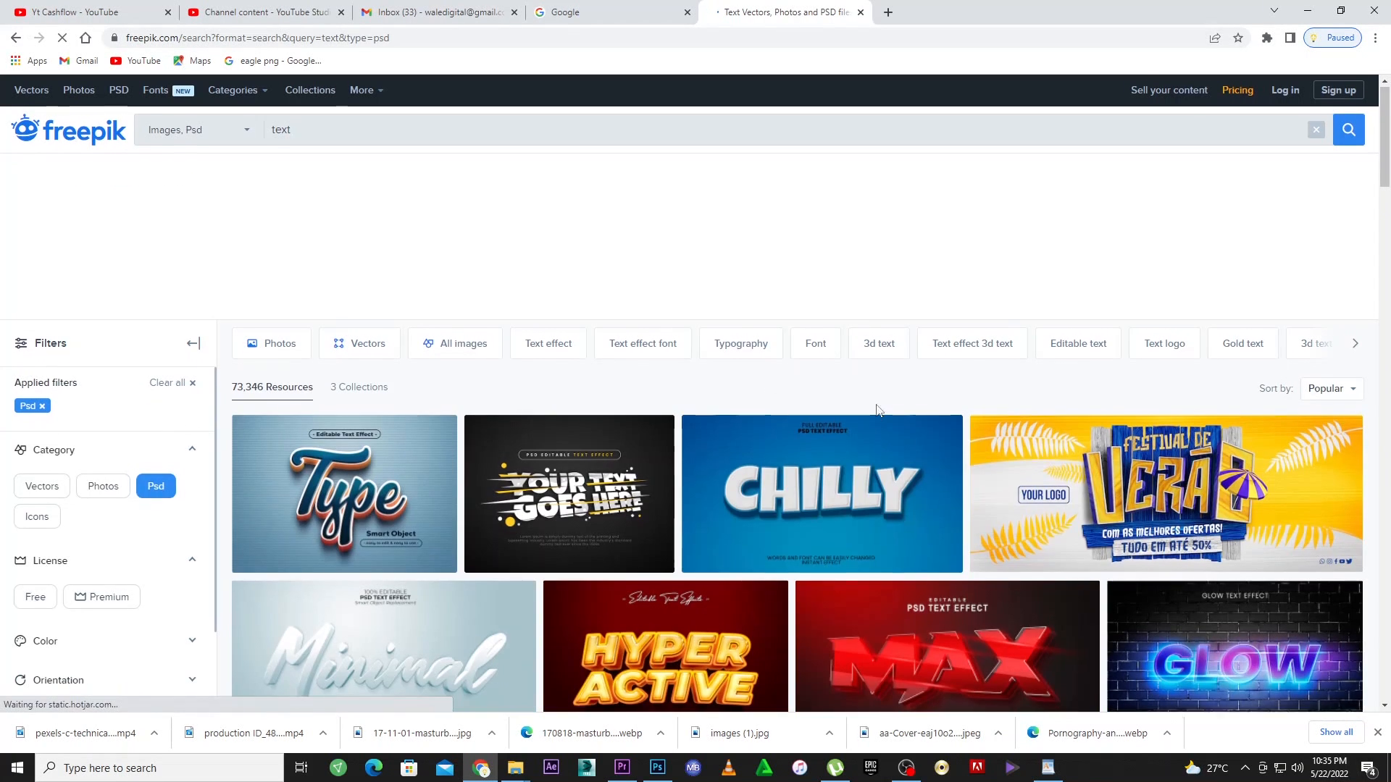
scroll(down, 3)
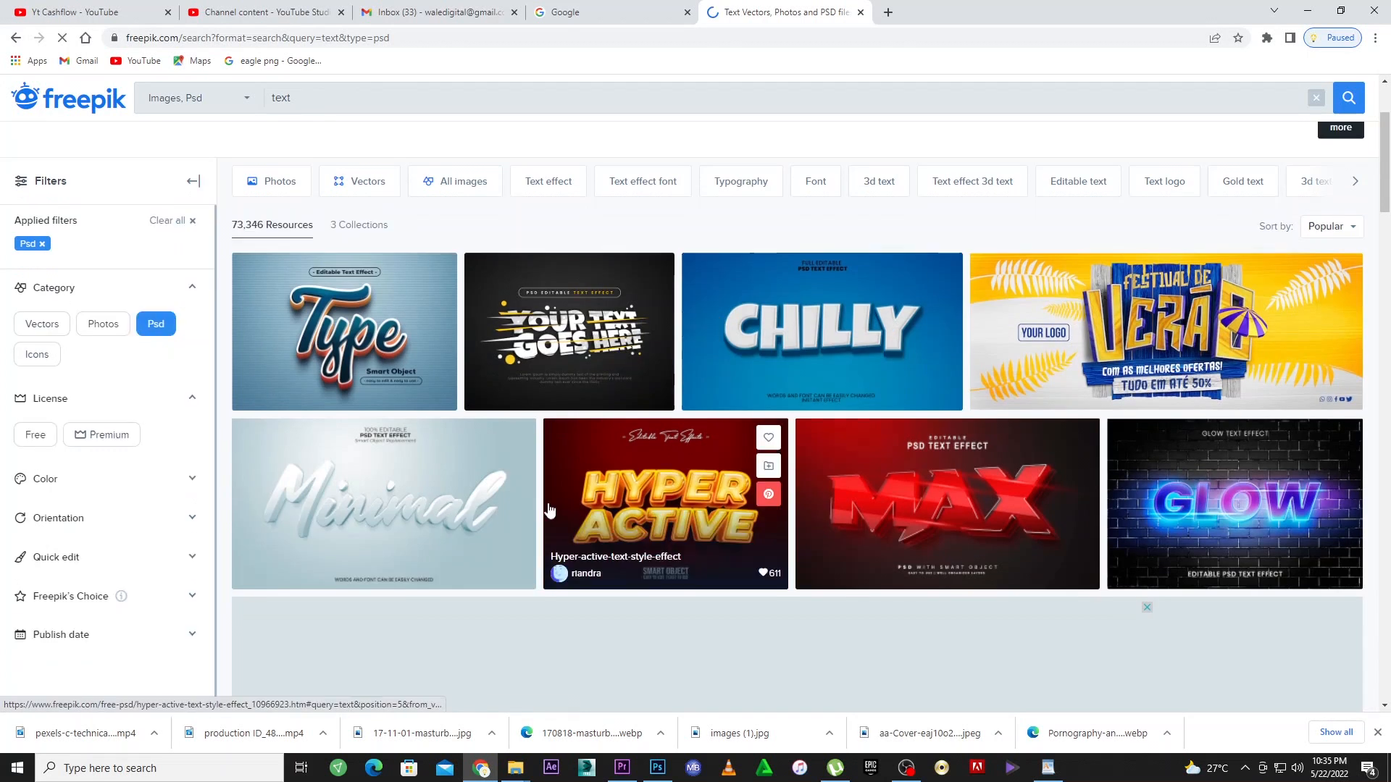
scroll(down, 3)
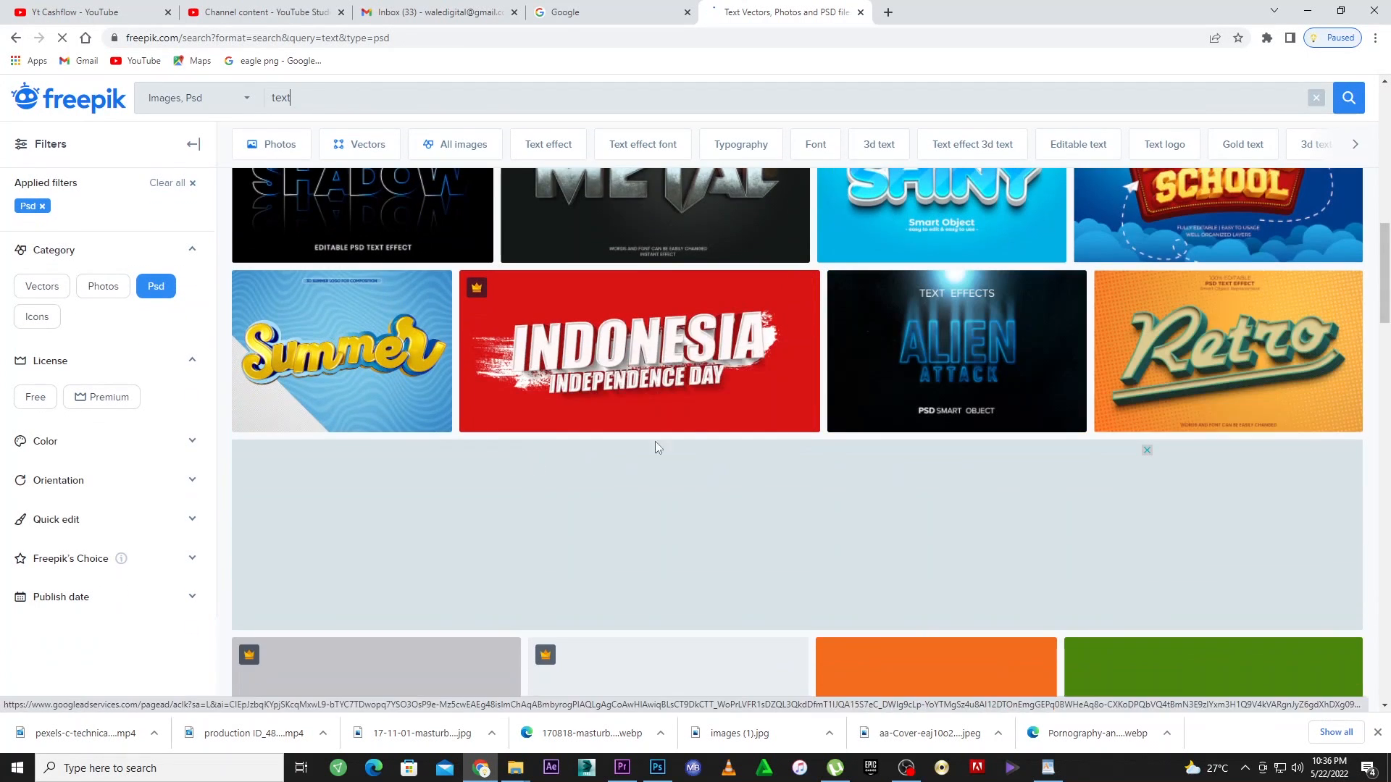
scroll(down, 3)
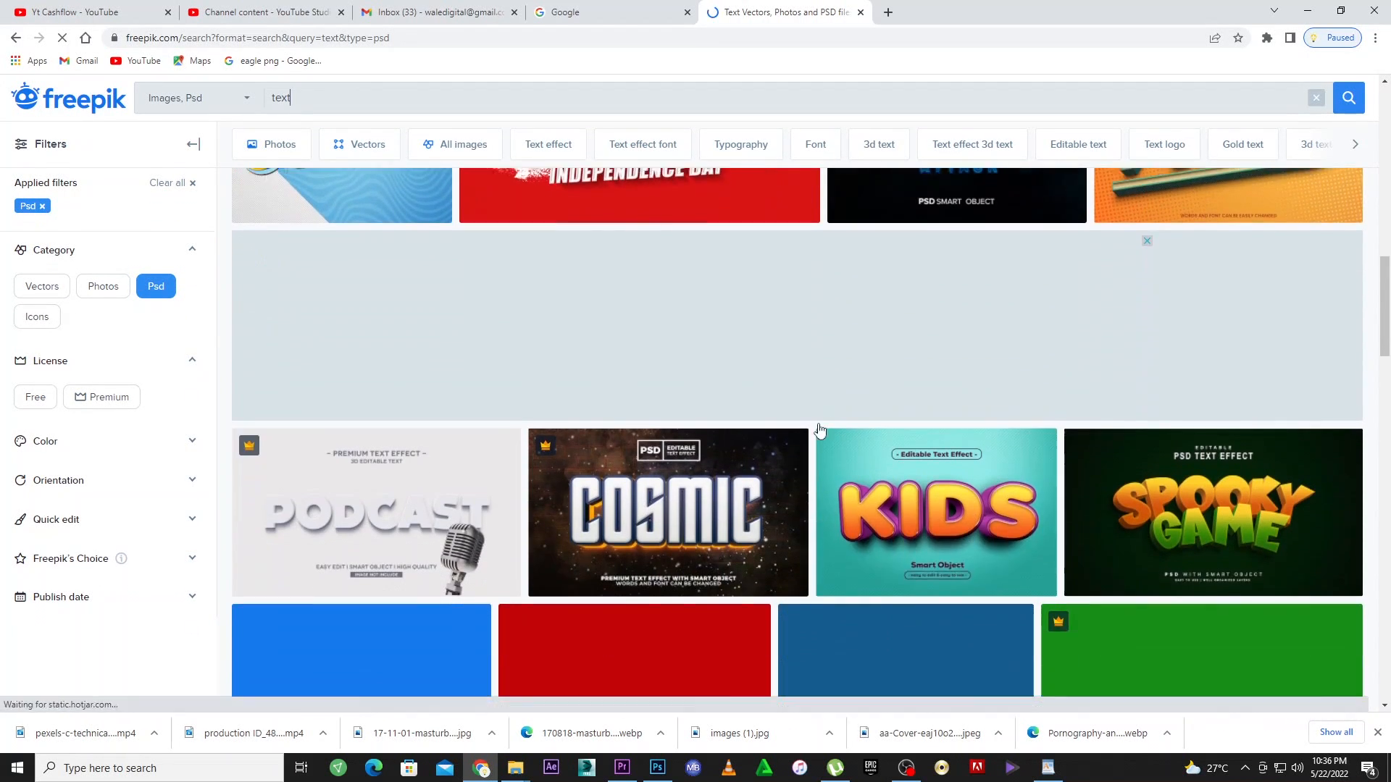
scroll(down, 3)
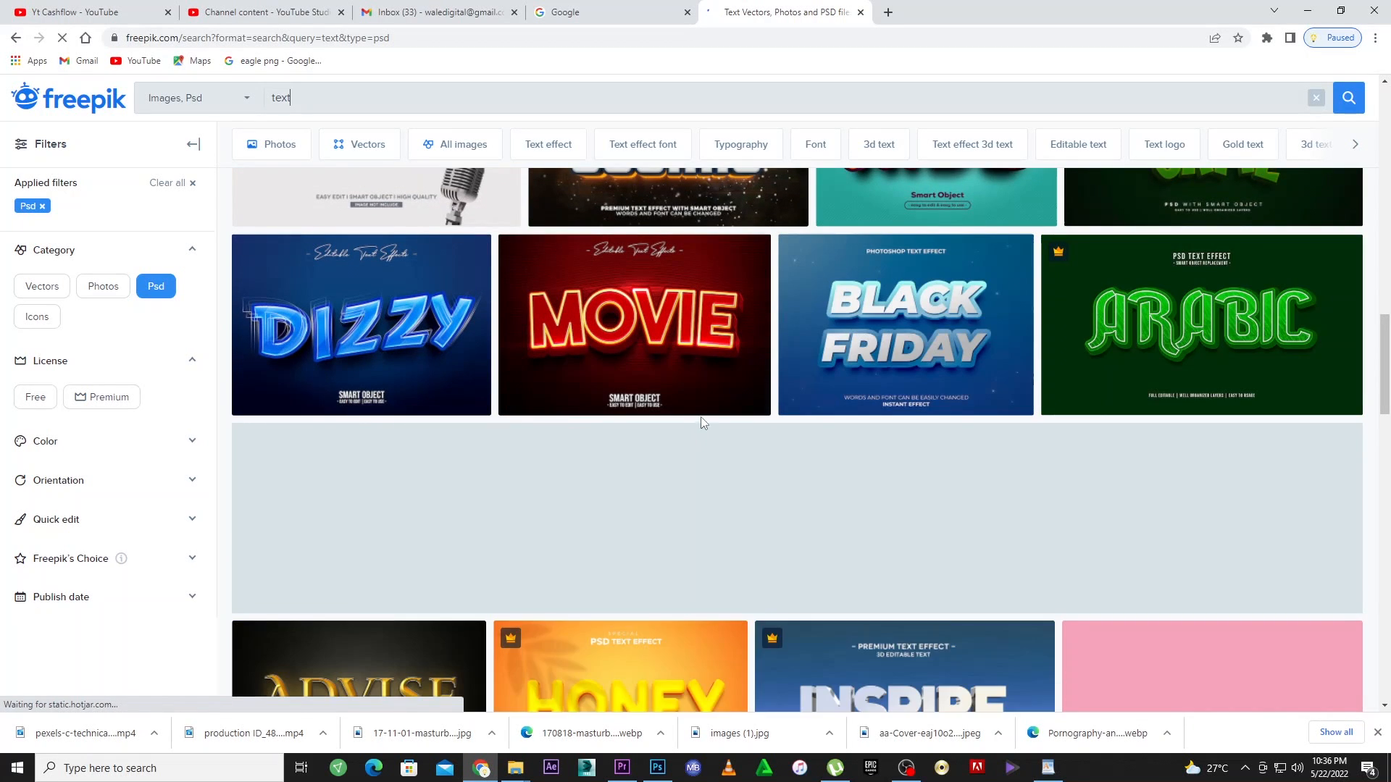
scroll(down, 3)
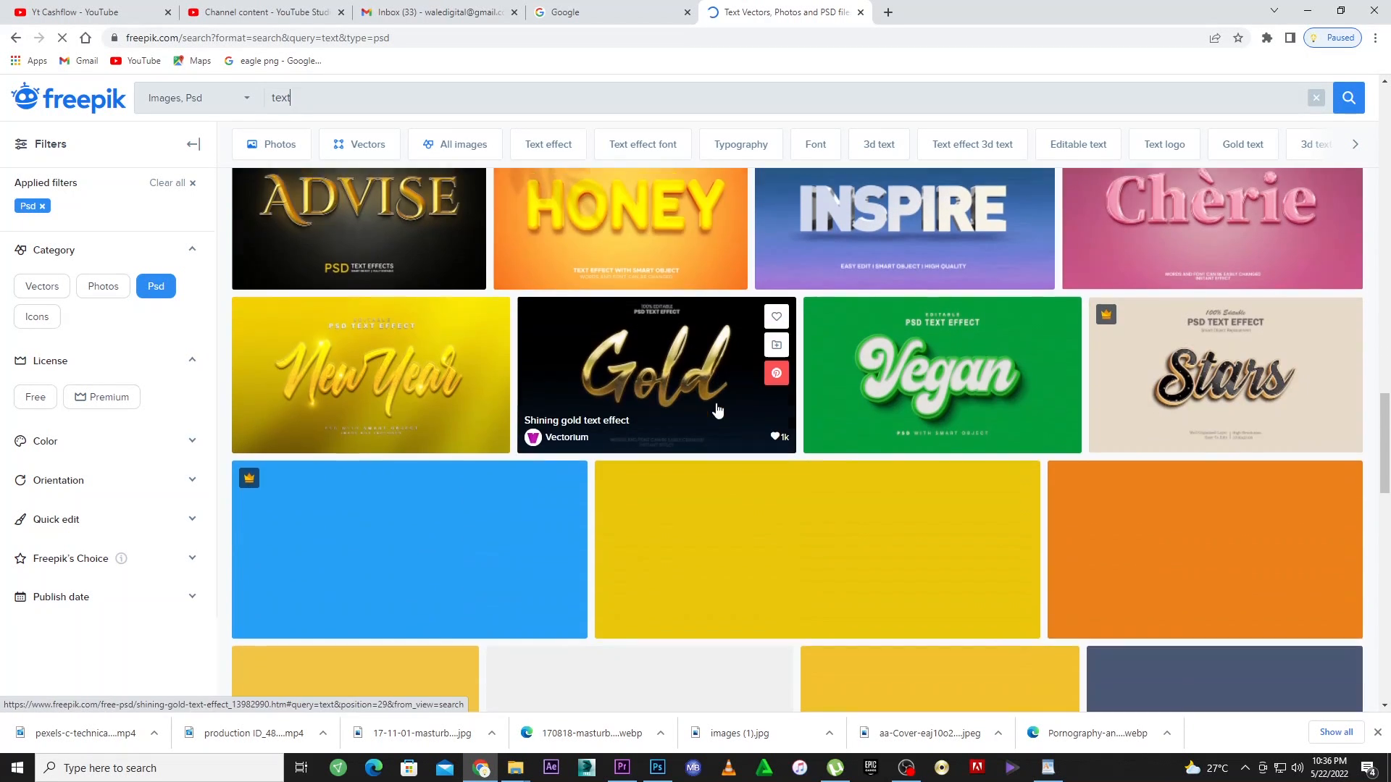
scroll(down, 3)
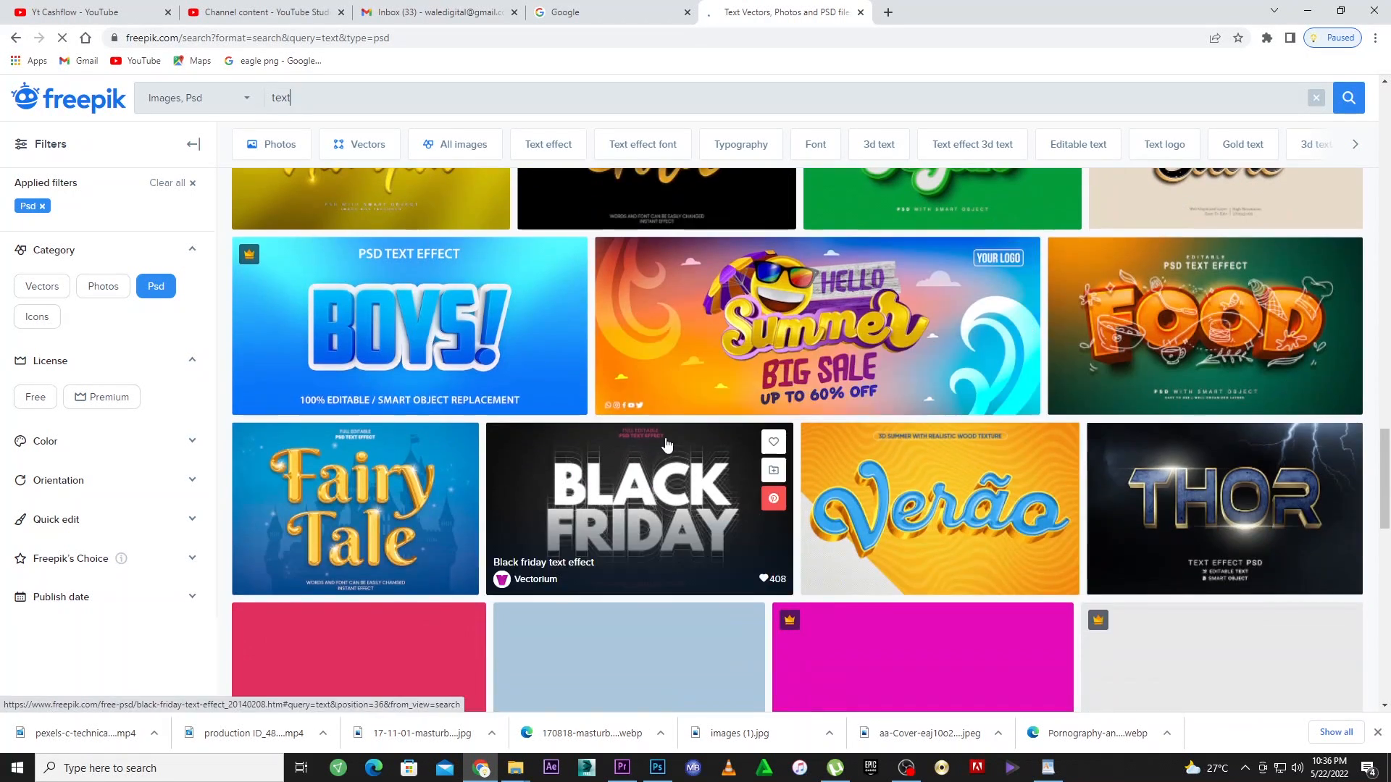
mouse_move(1170, 319)
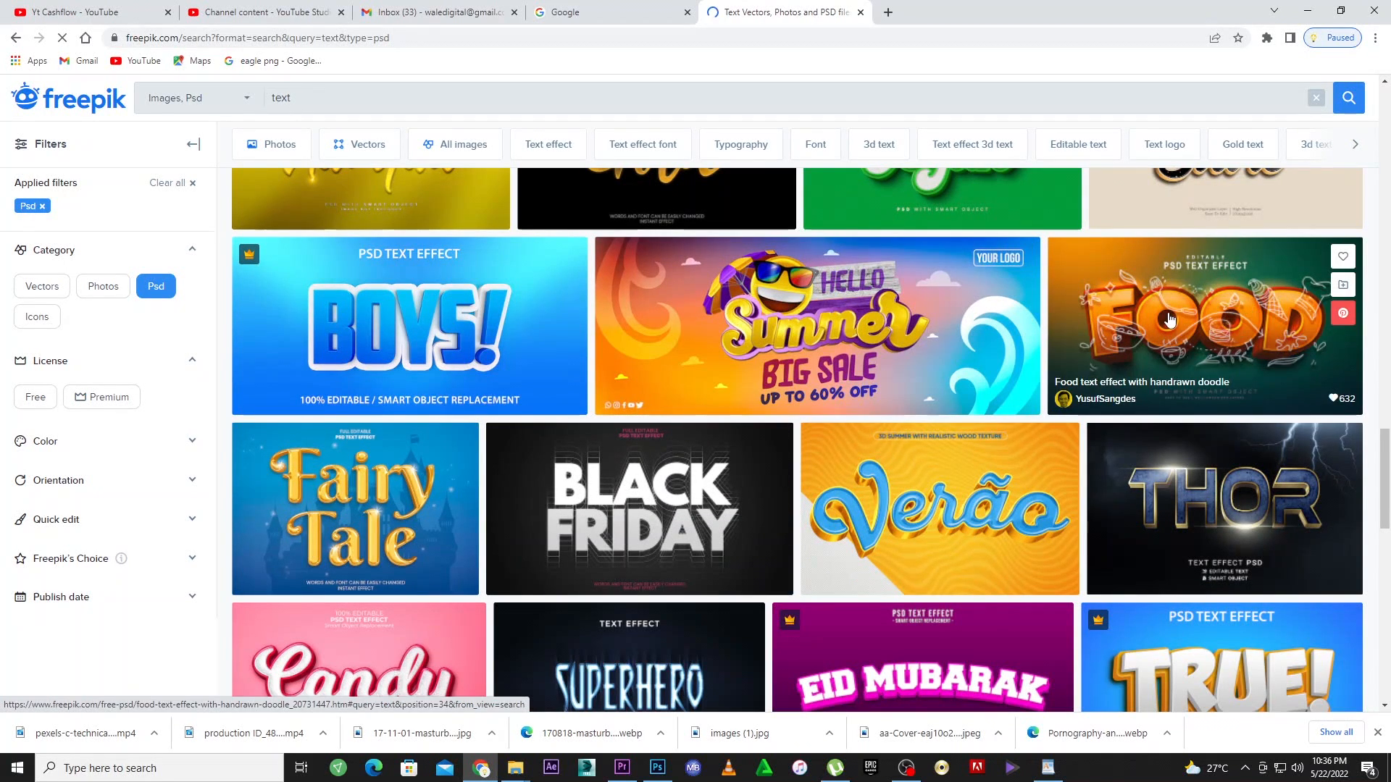
click(1199, 326)
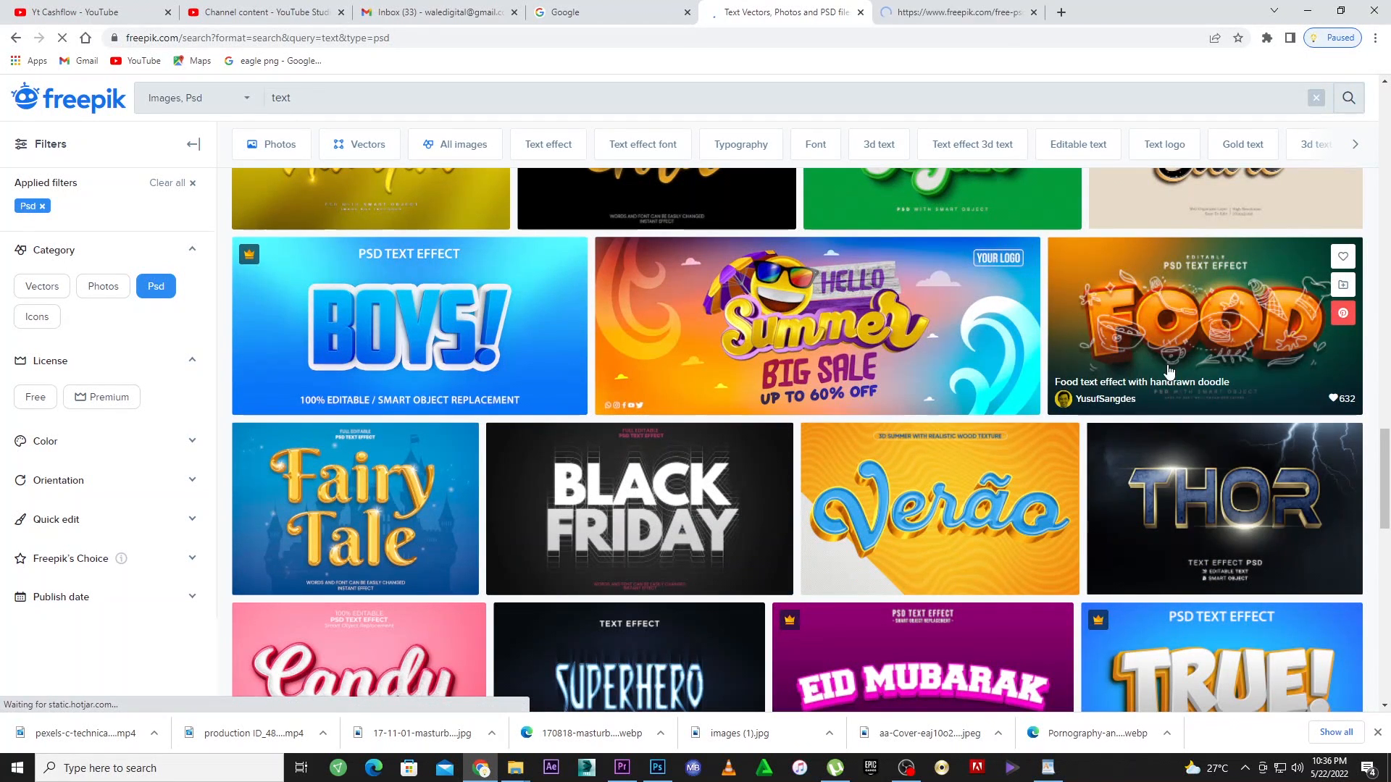
click(1203, 323)
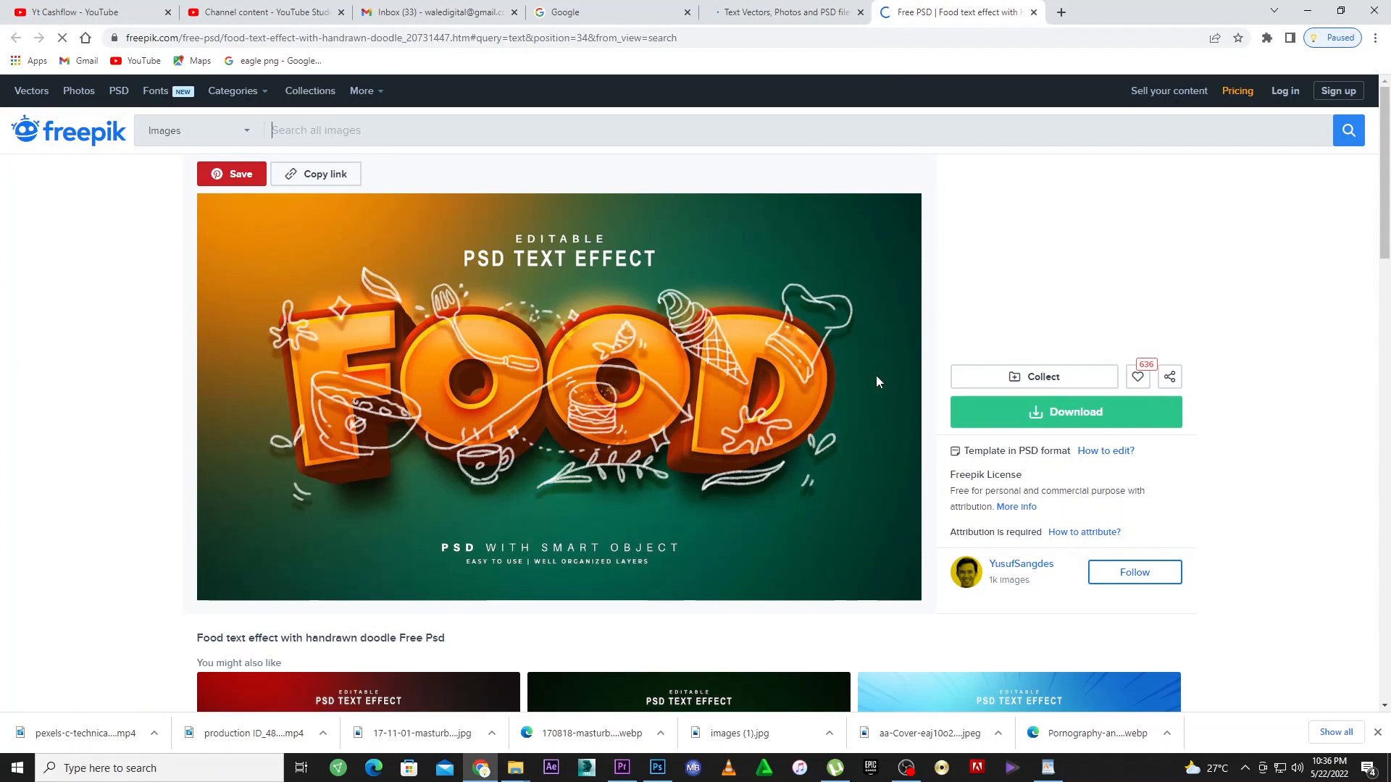
mouse_move(528, 274)
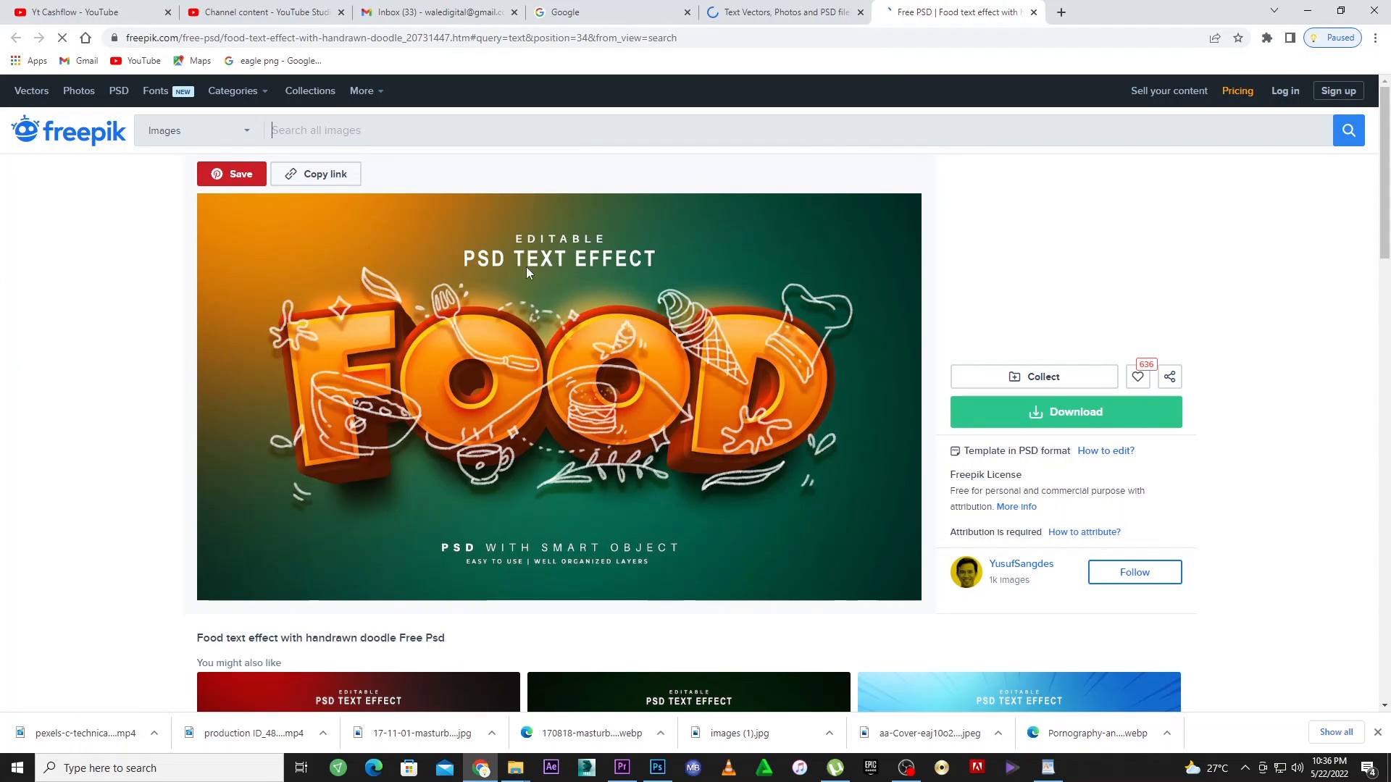
mouse_move(623, 232)
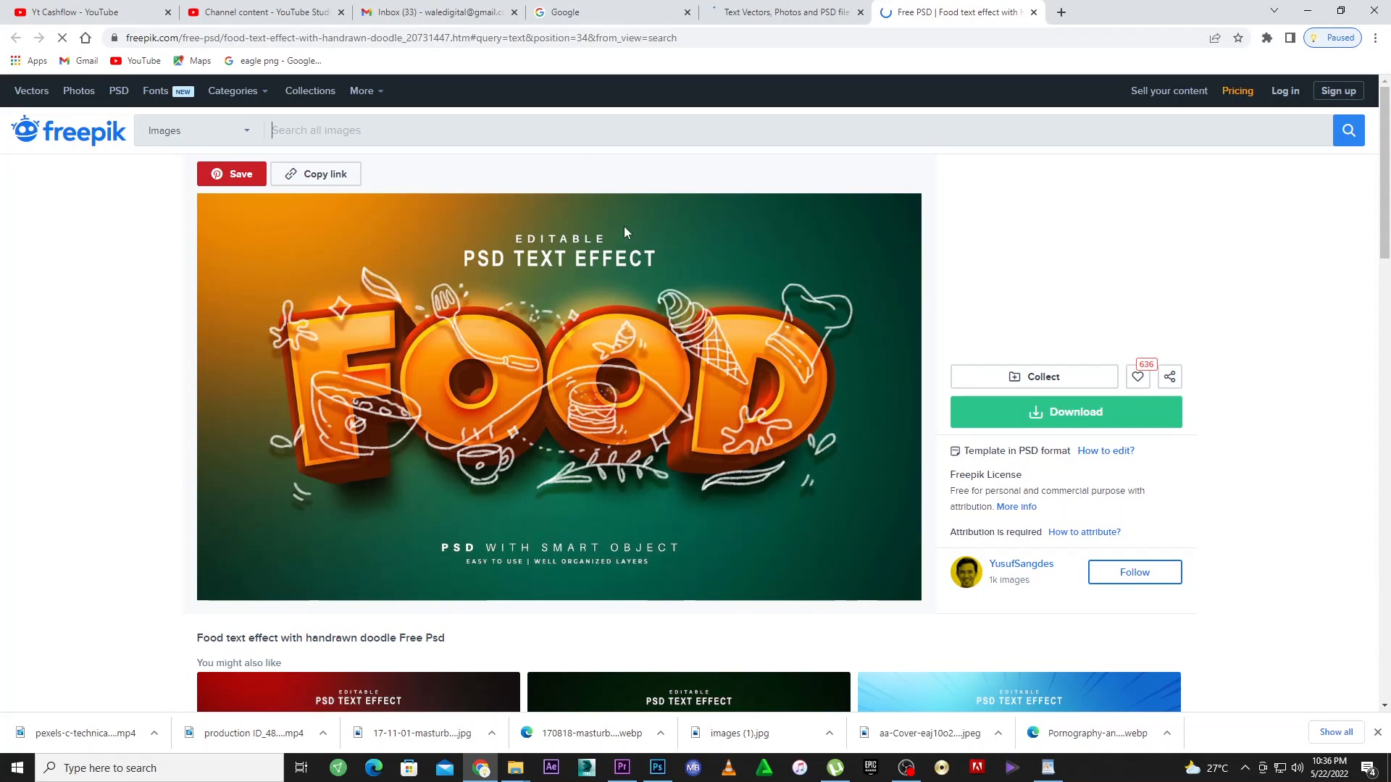
mouse_move(861, 441)
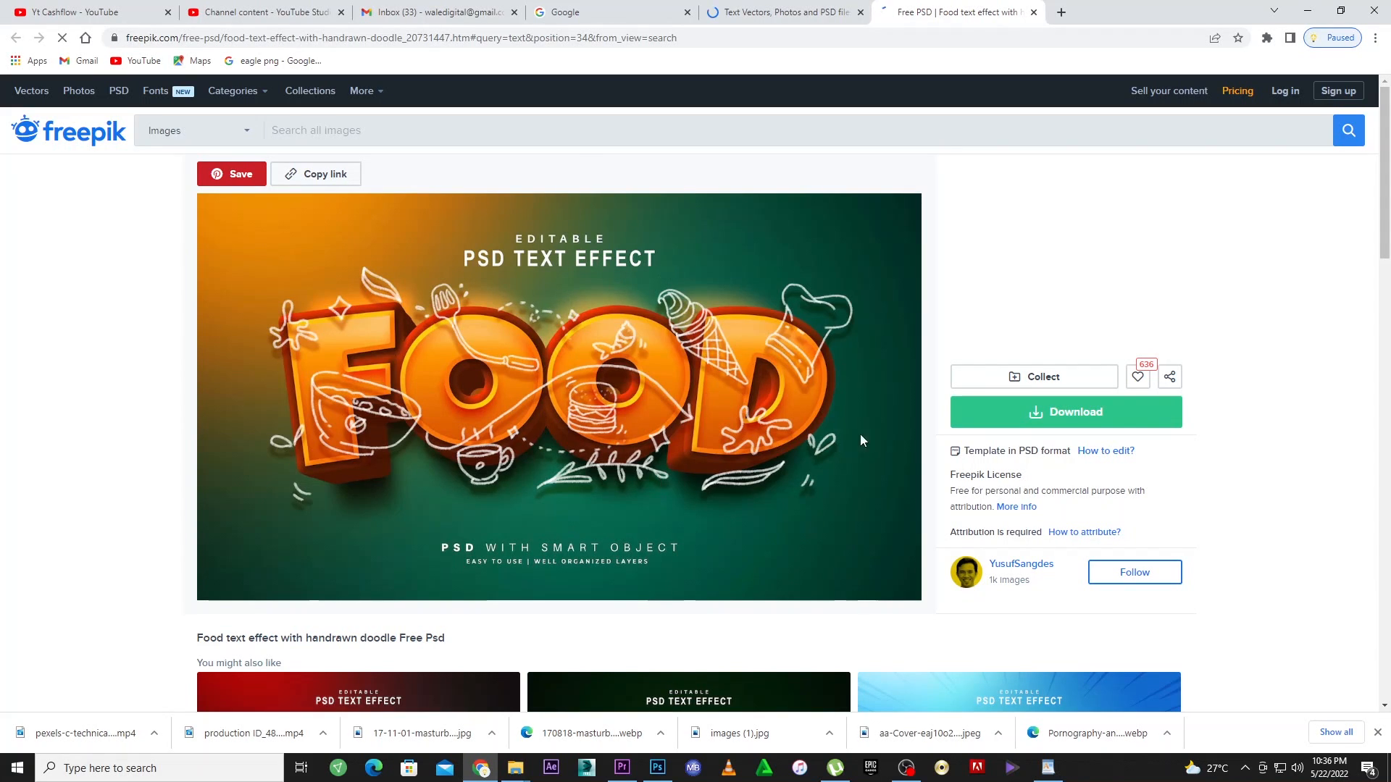
mouse_move(481, 322)
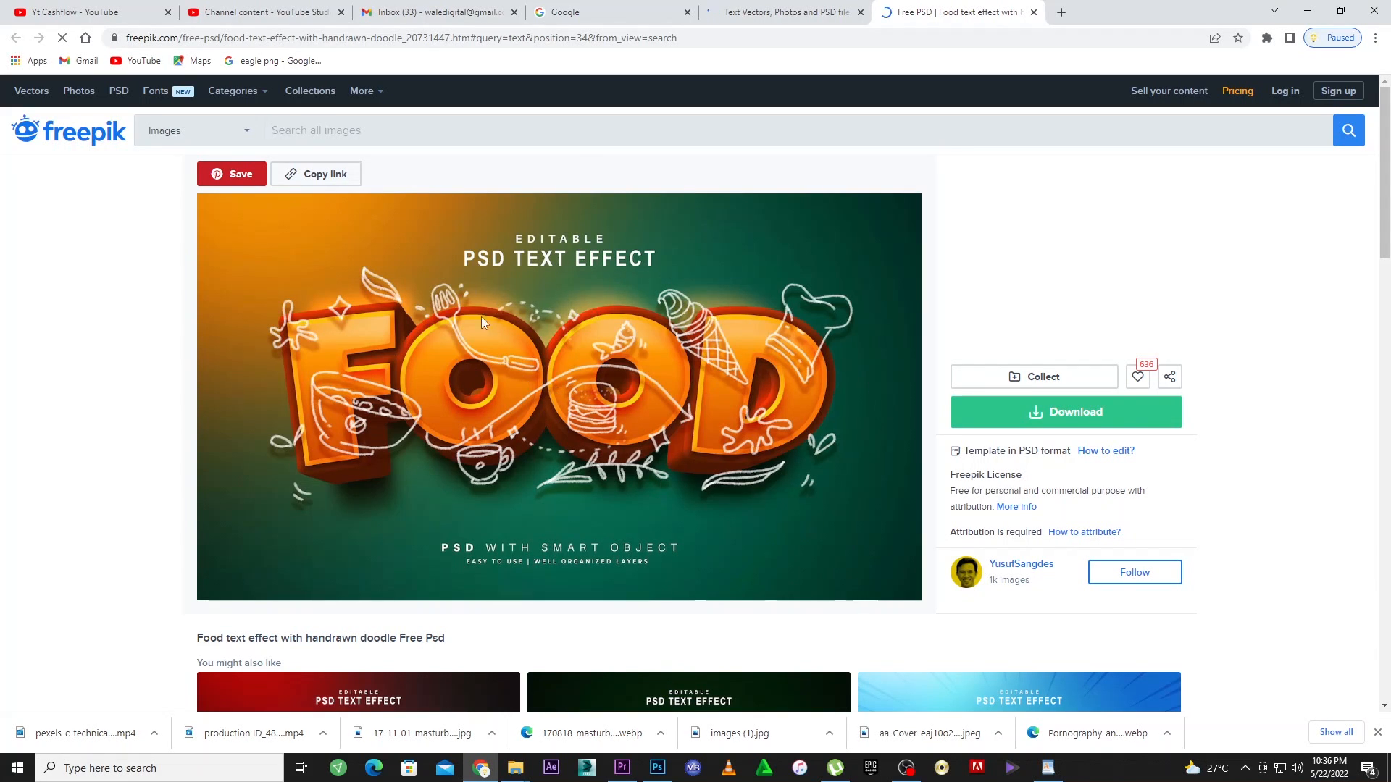
mouse_move(664, 377)
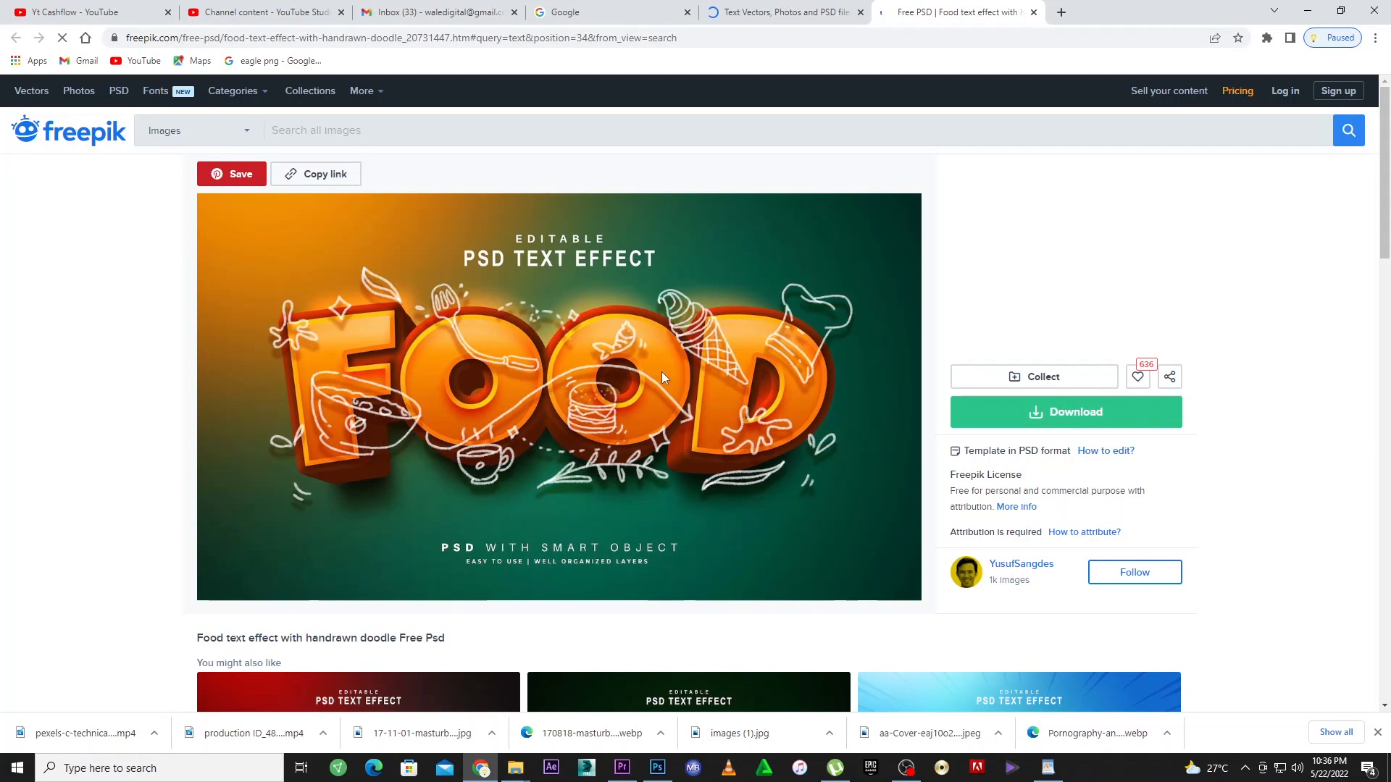
mouse_move(656, 349)
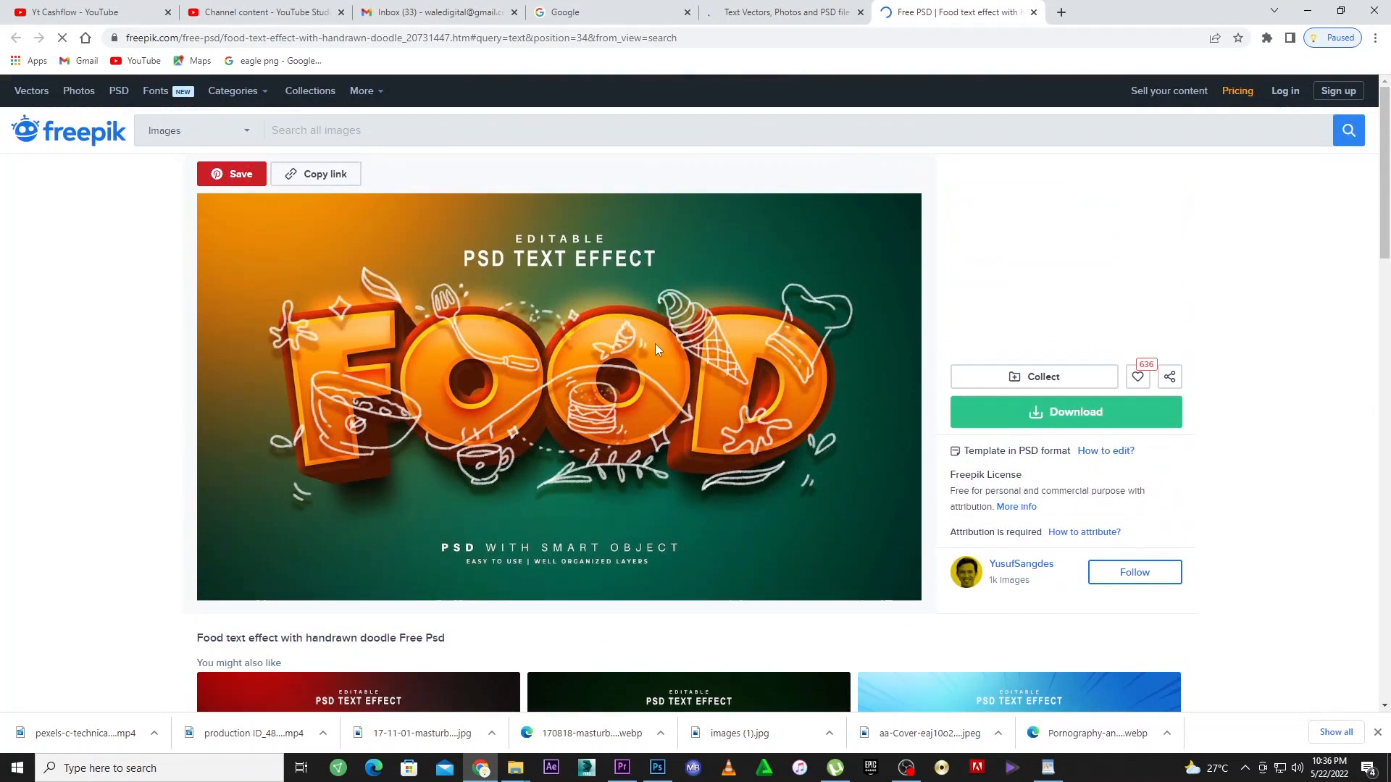
mouse_move(1098, 424)
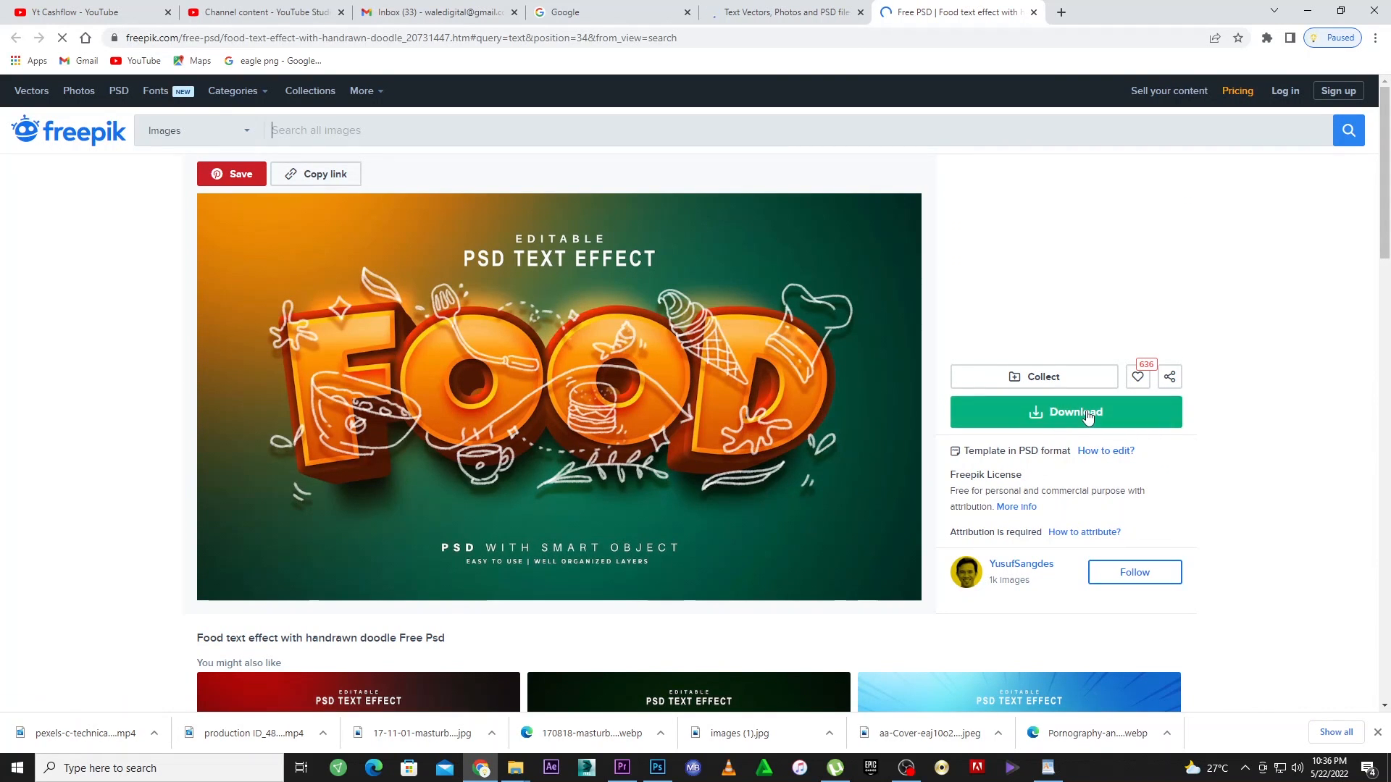
Start the free download of the food text effect PSD, then return to Photoshop
click(1065, 412)
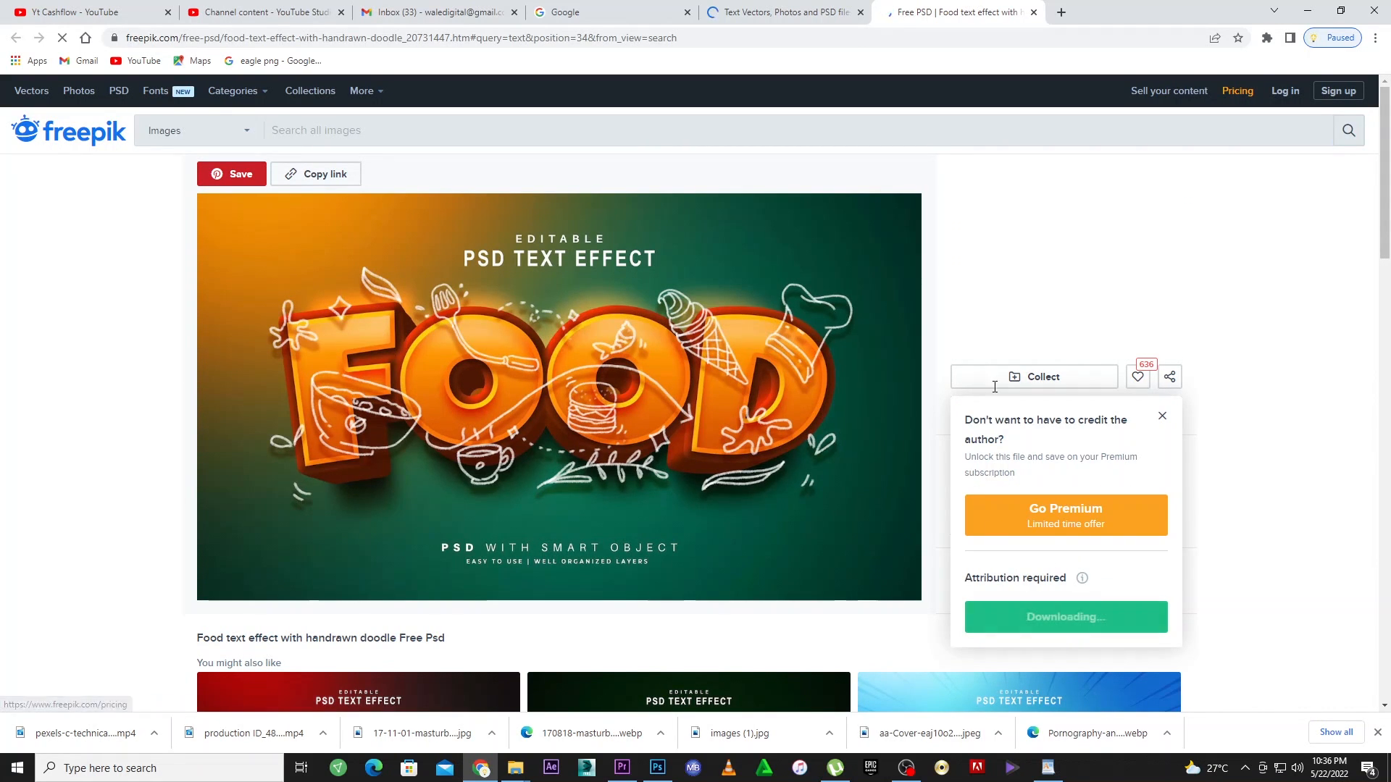
click(1065, 618)
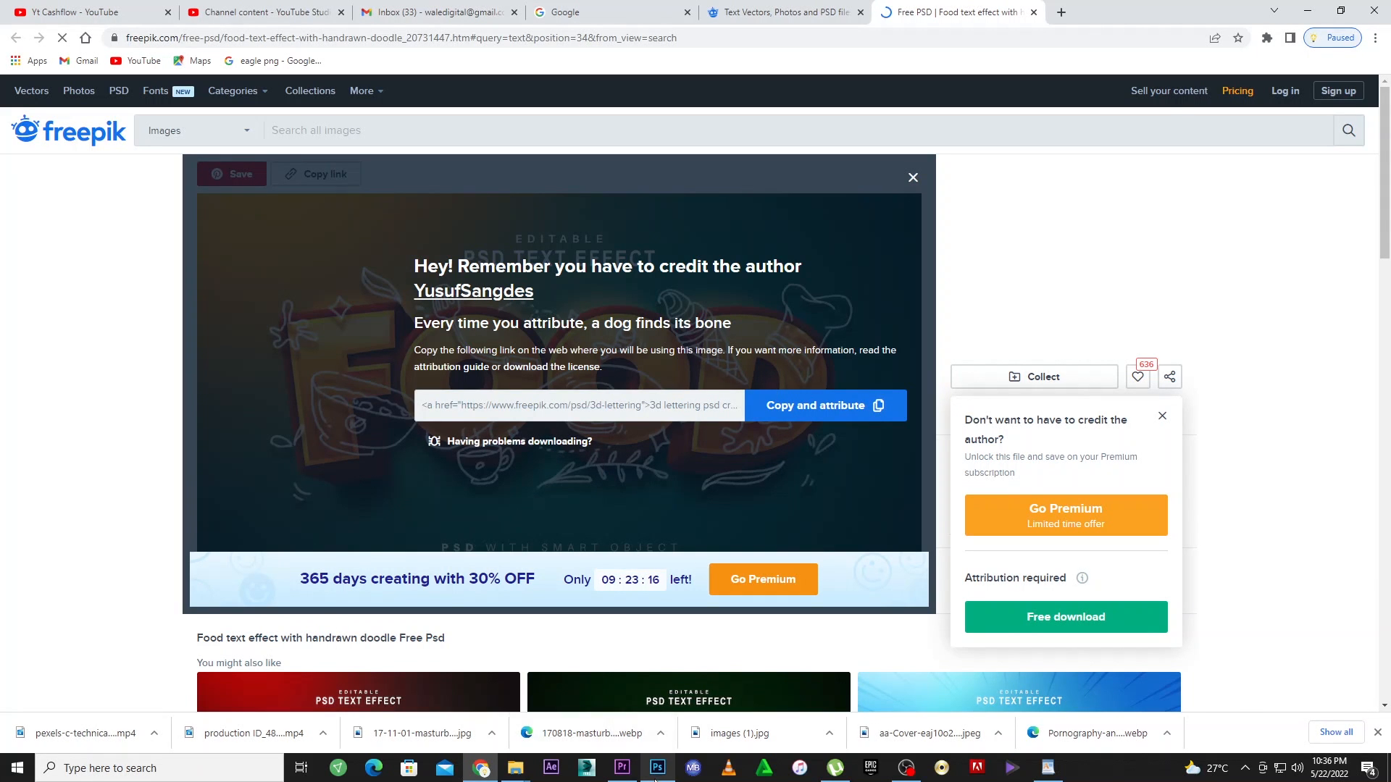
click(656, 768)
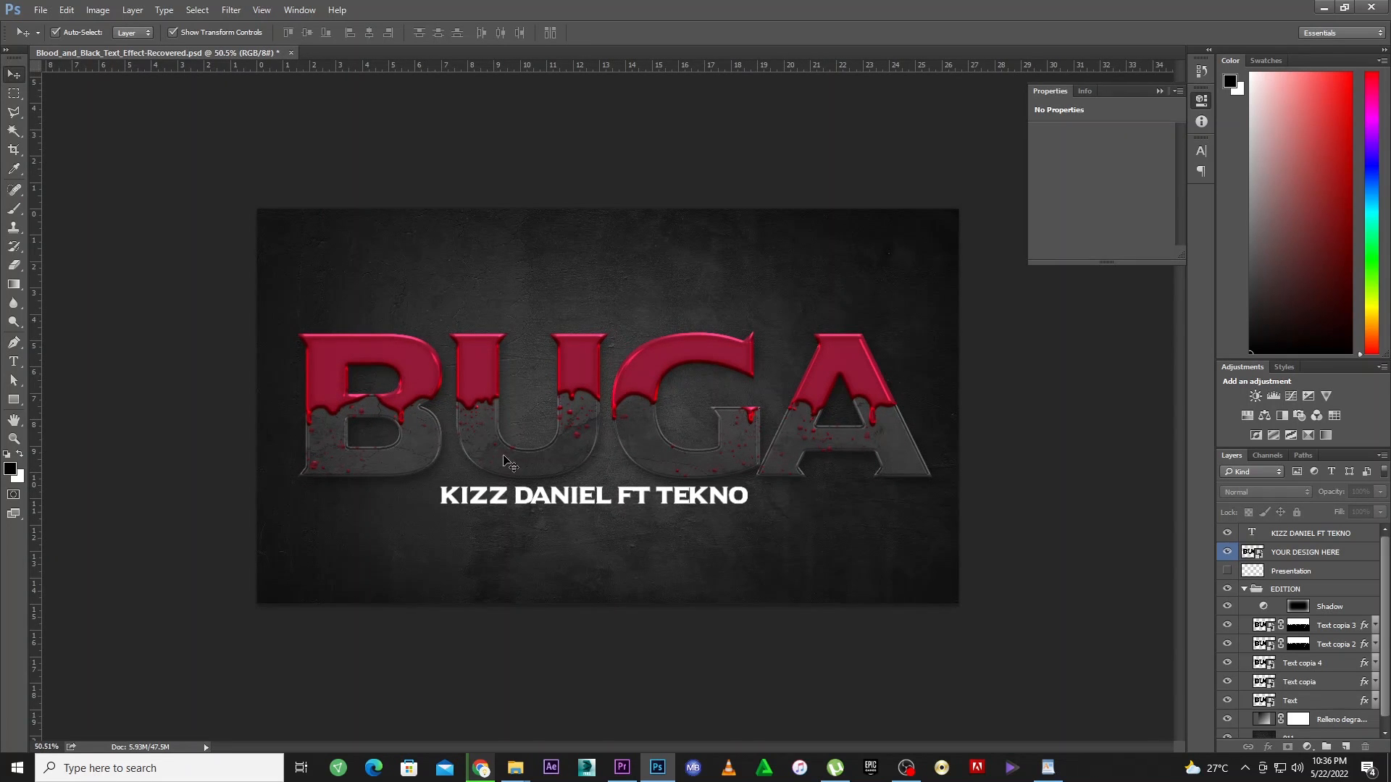
mouse_move(430, 448)
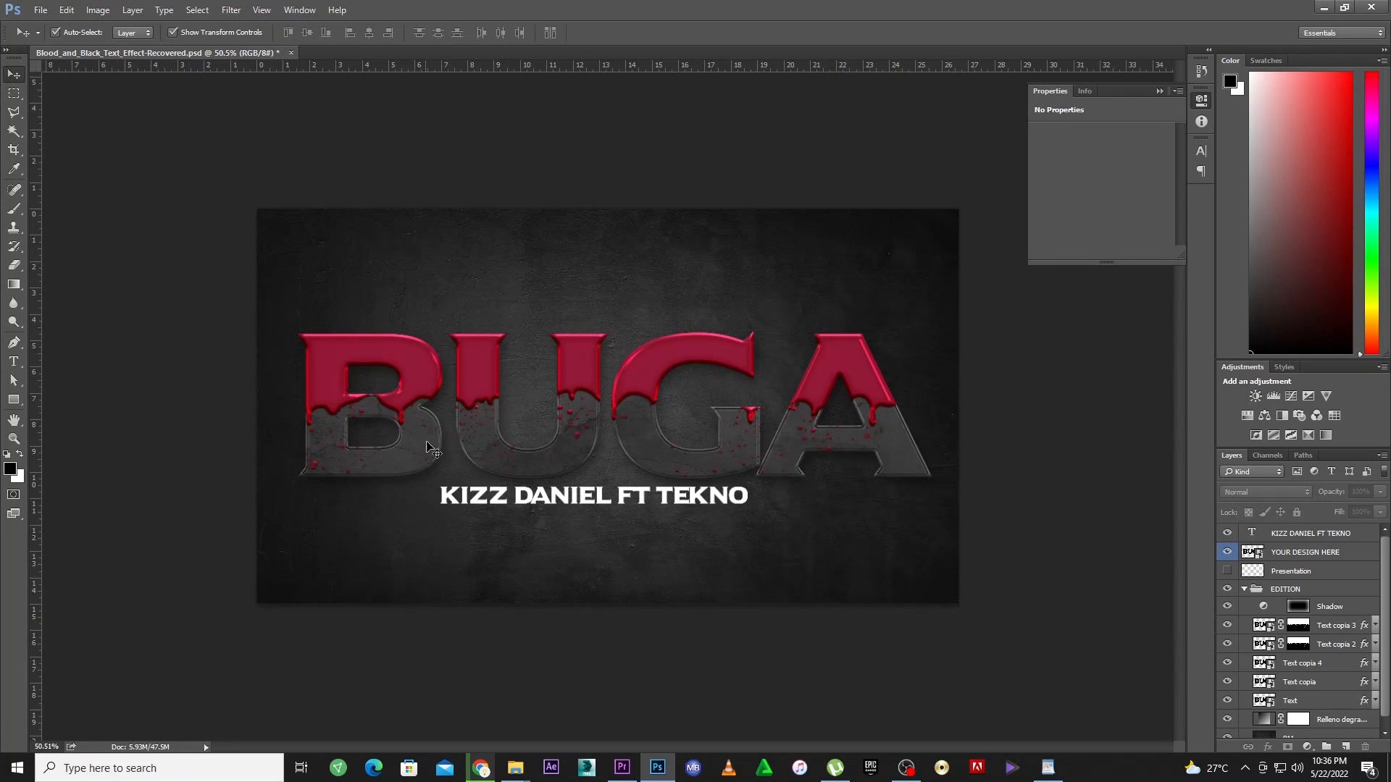
mouse_move(568, 390)
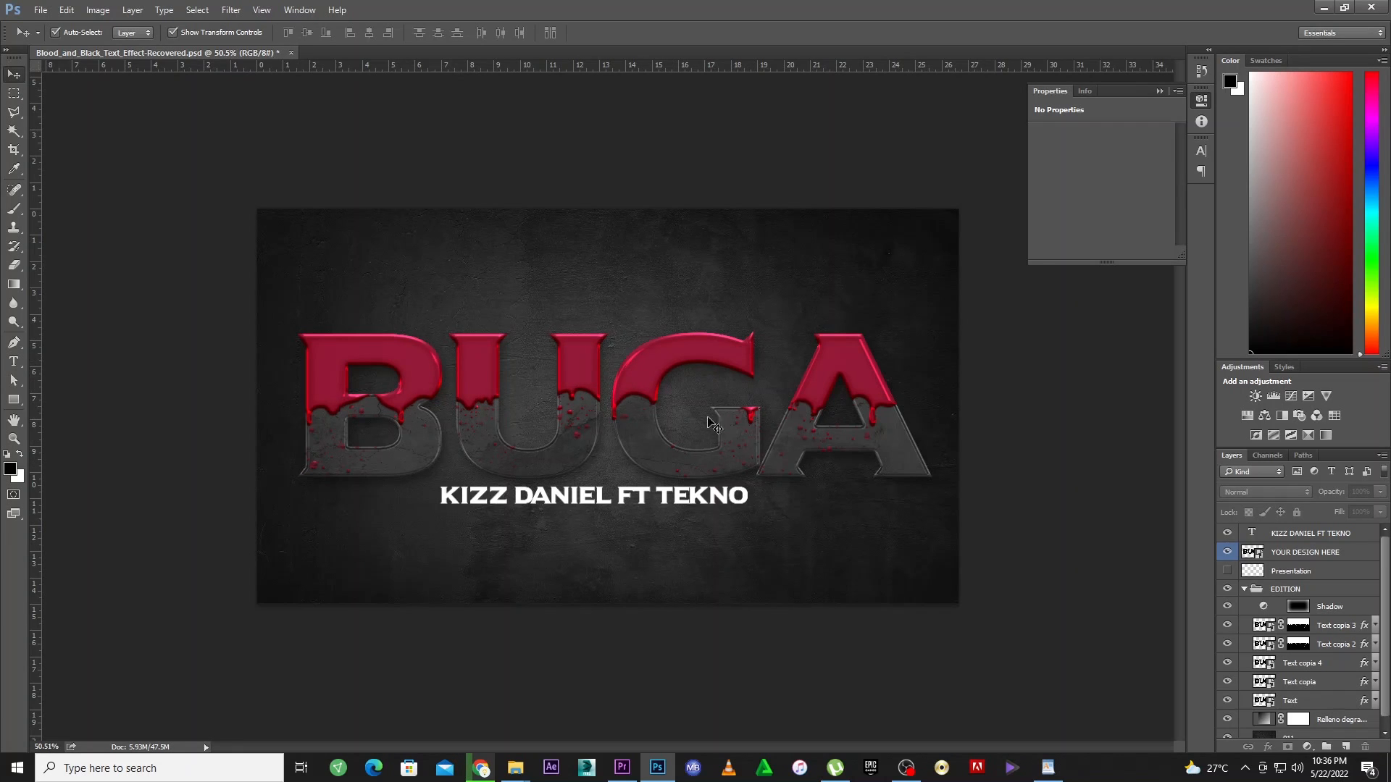
mouse_move(617, 302)
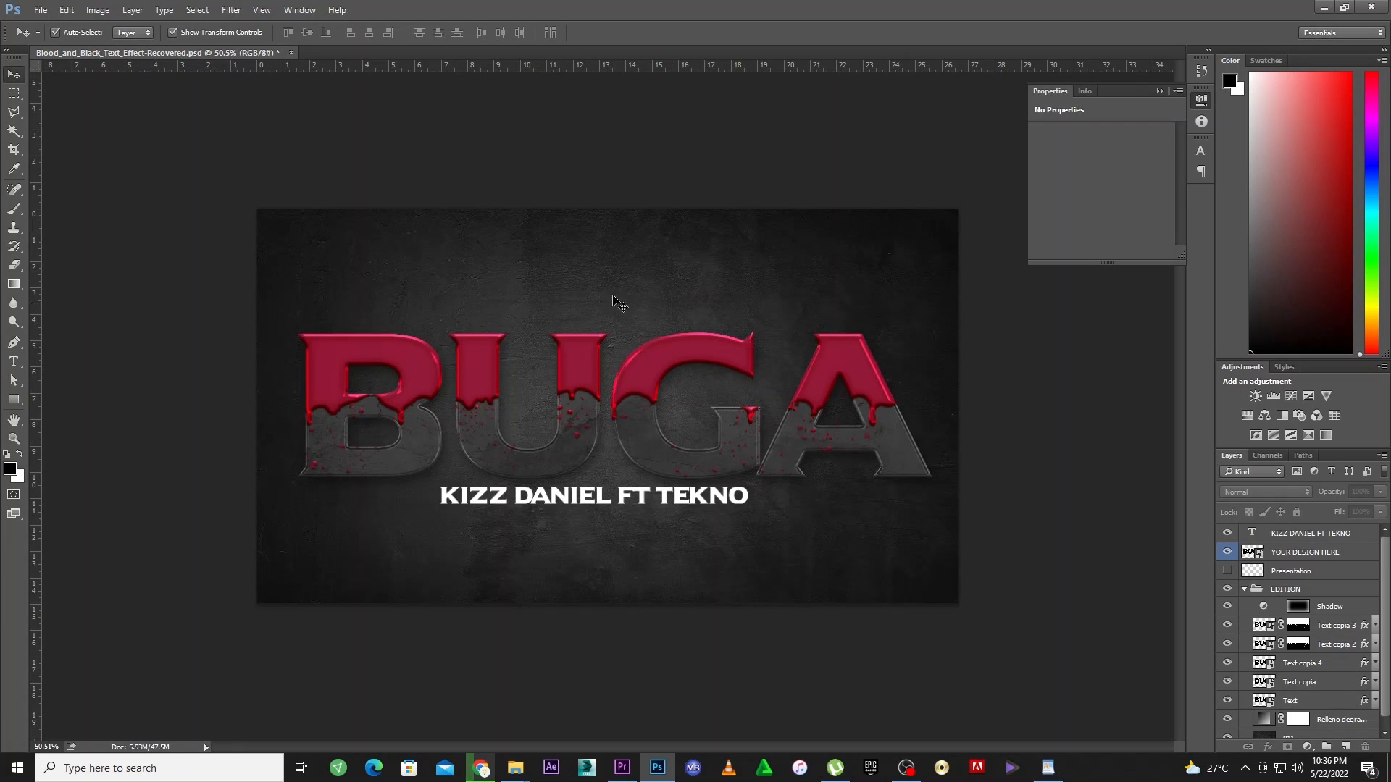
Select the YOUR DESIGN HERE layer, collapse the EDITION group and toggle it off and on
click(1306, 551)
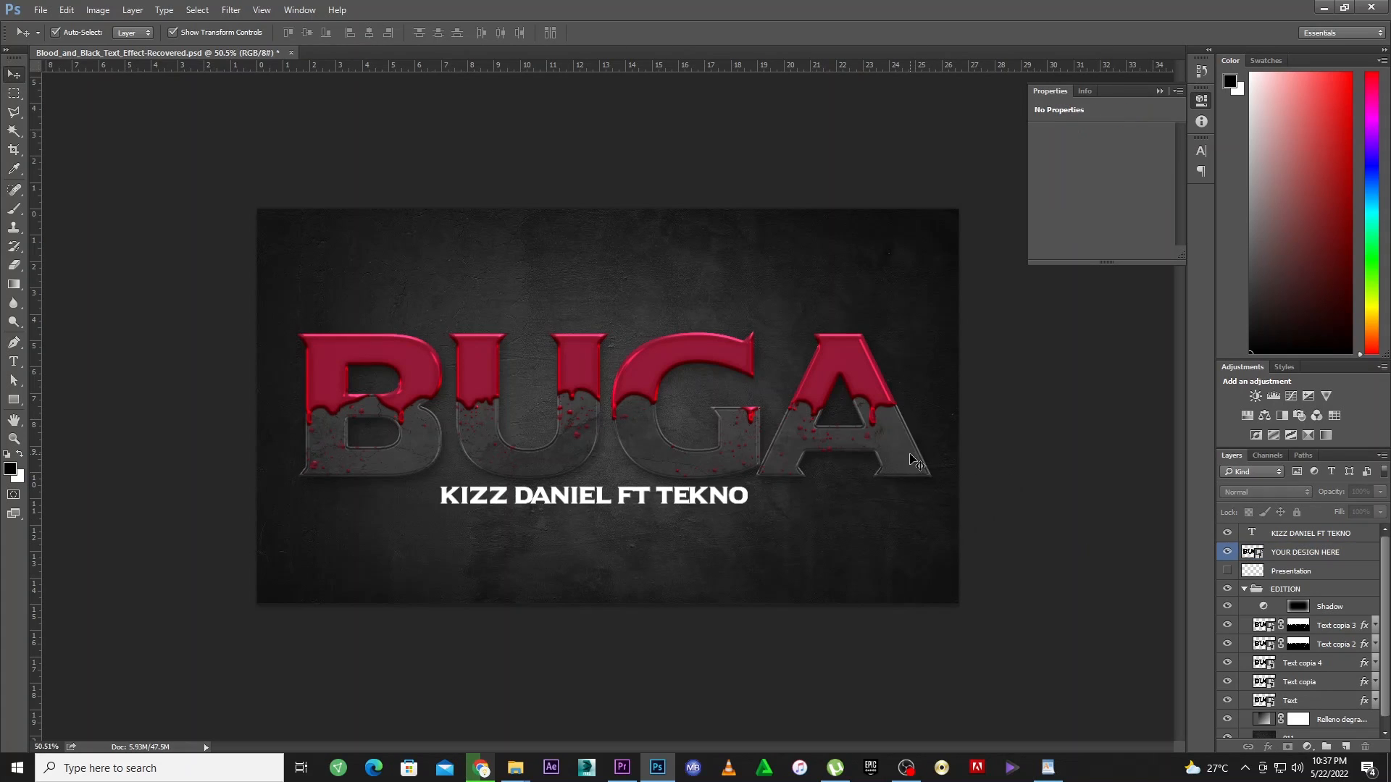
click(1304, 552)
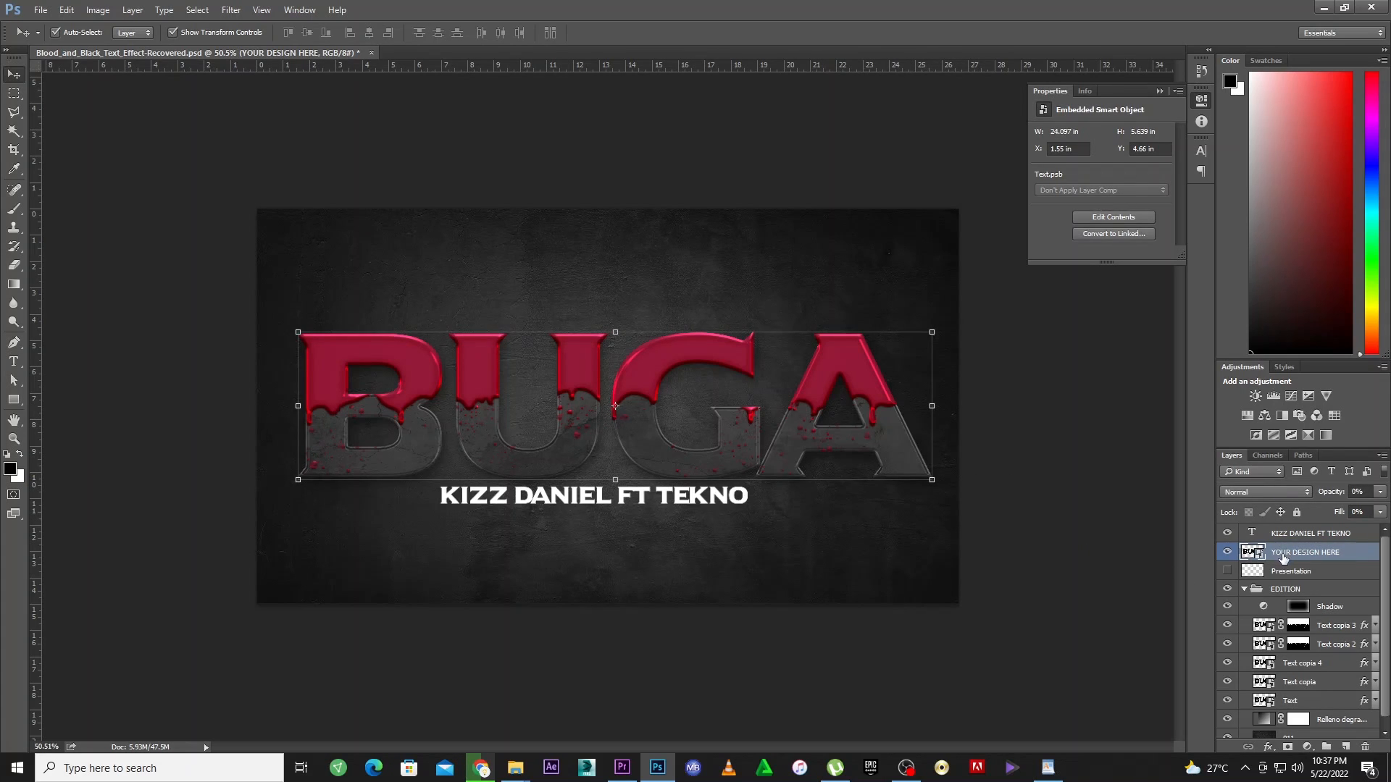
click(1245, 588)
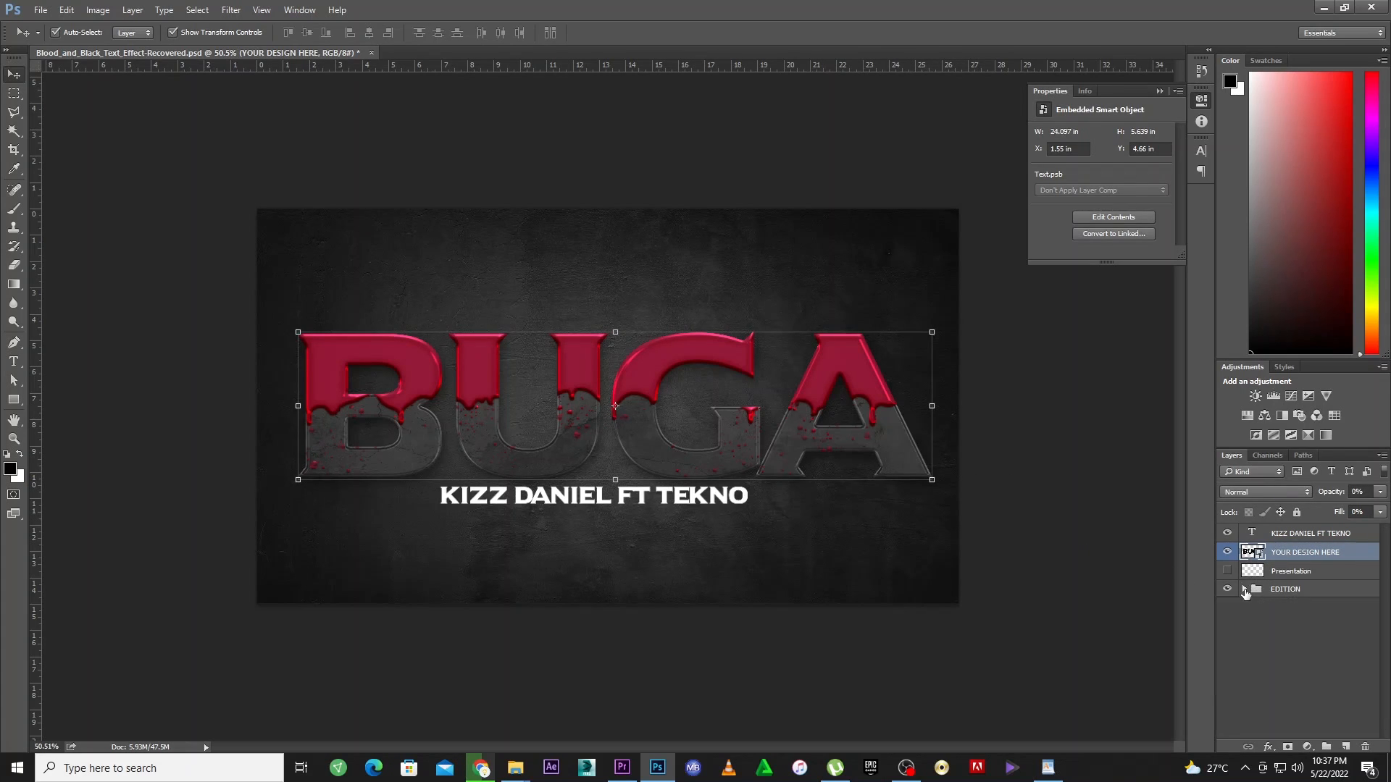
click(1227, 589)
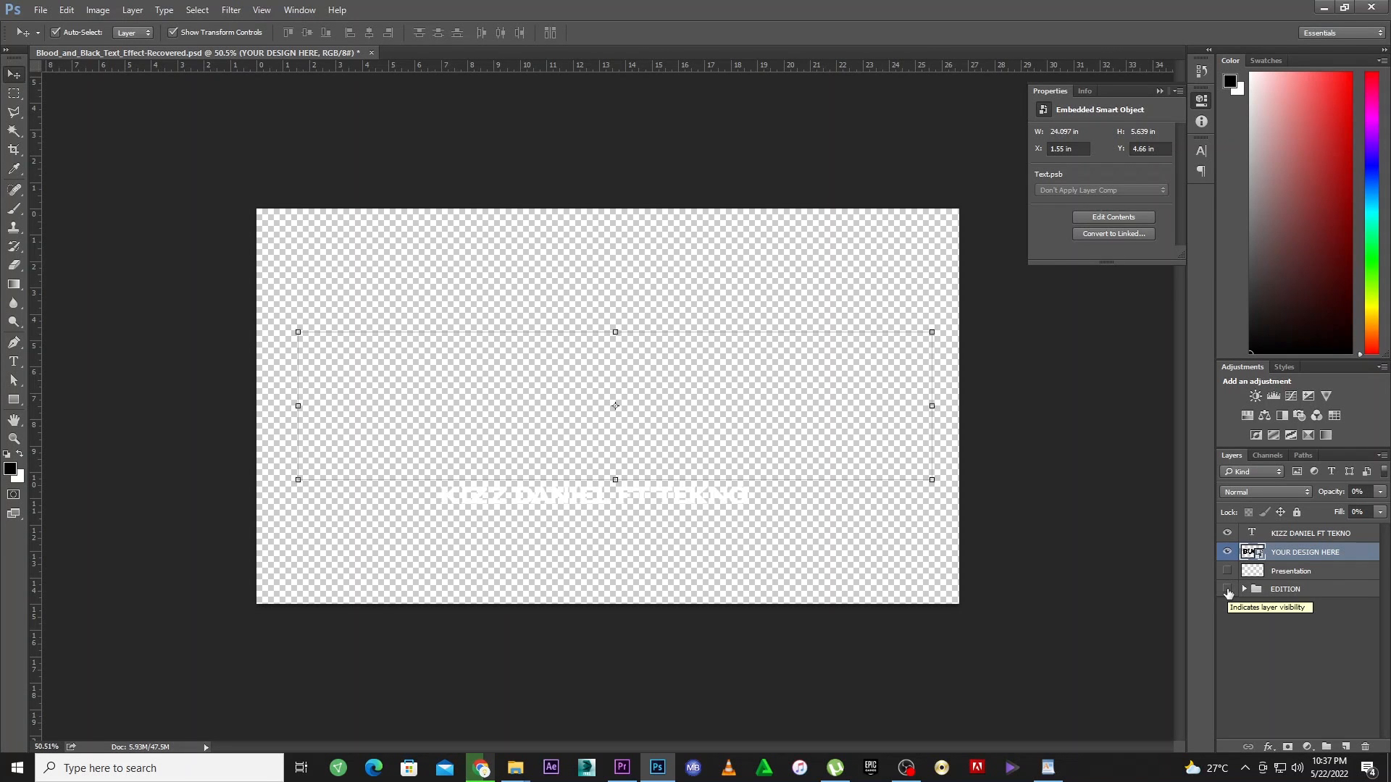
click(1227, 592)
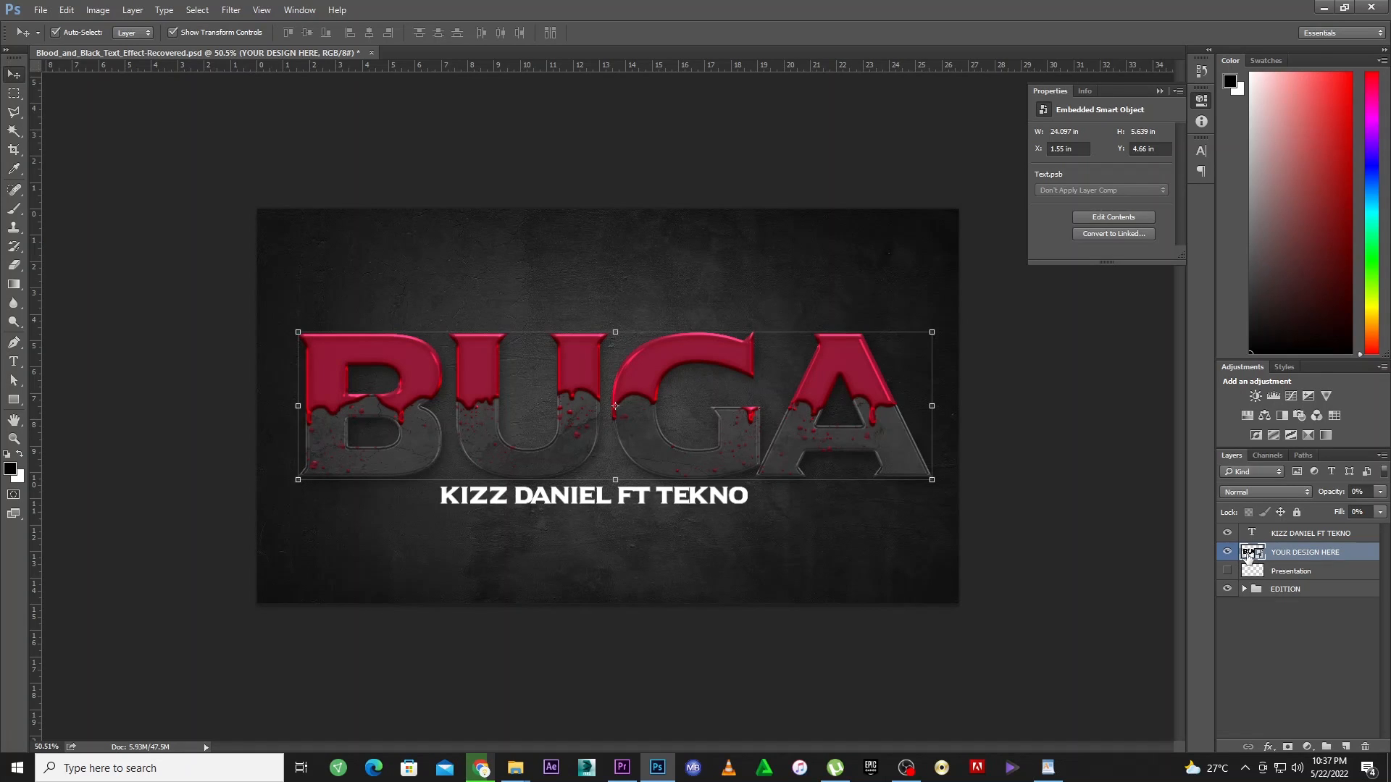
Edit the smart object text, retyping BUGA as ADEWALE, and commit it
click(1112, 217)
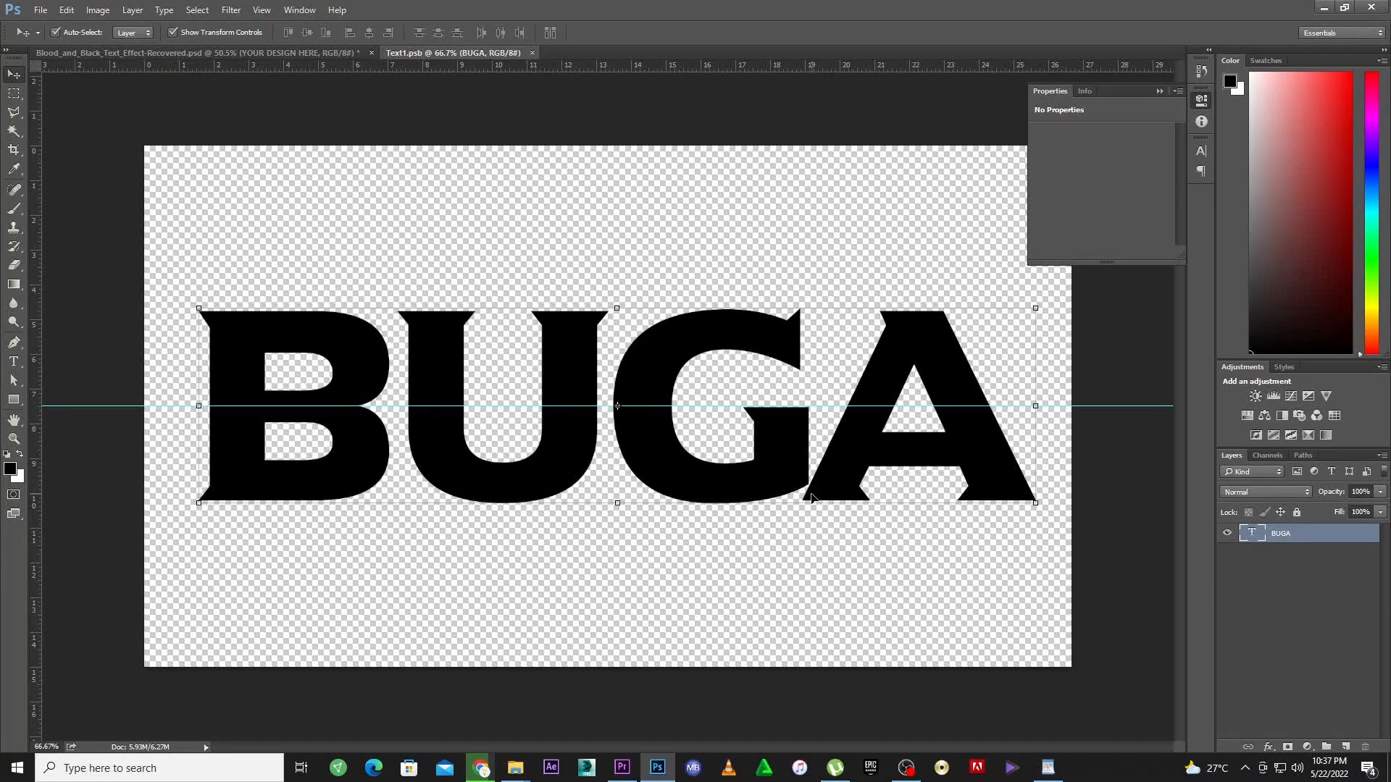
mouse_move(697, 381)
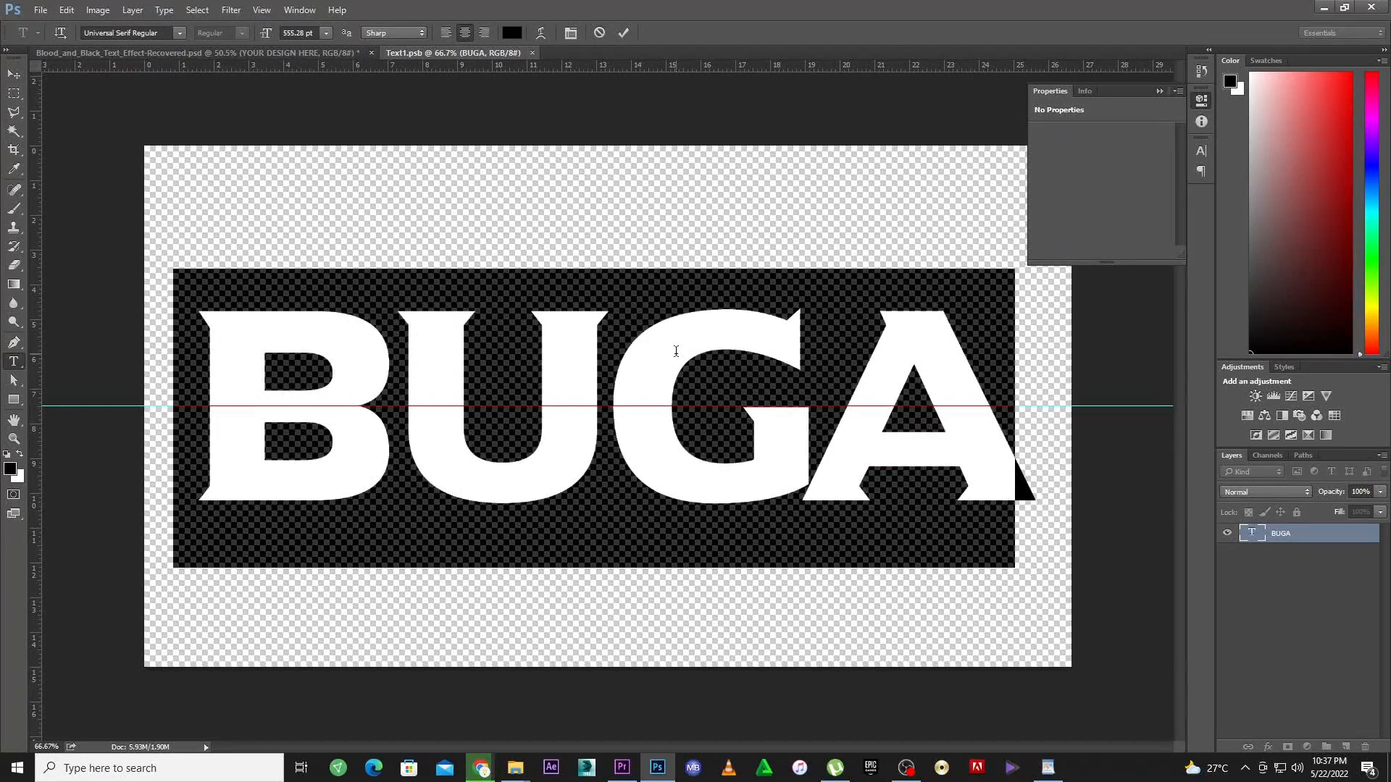
text(KOFI)
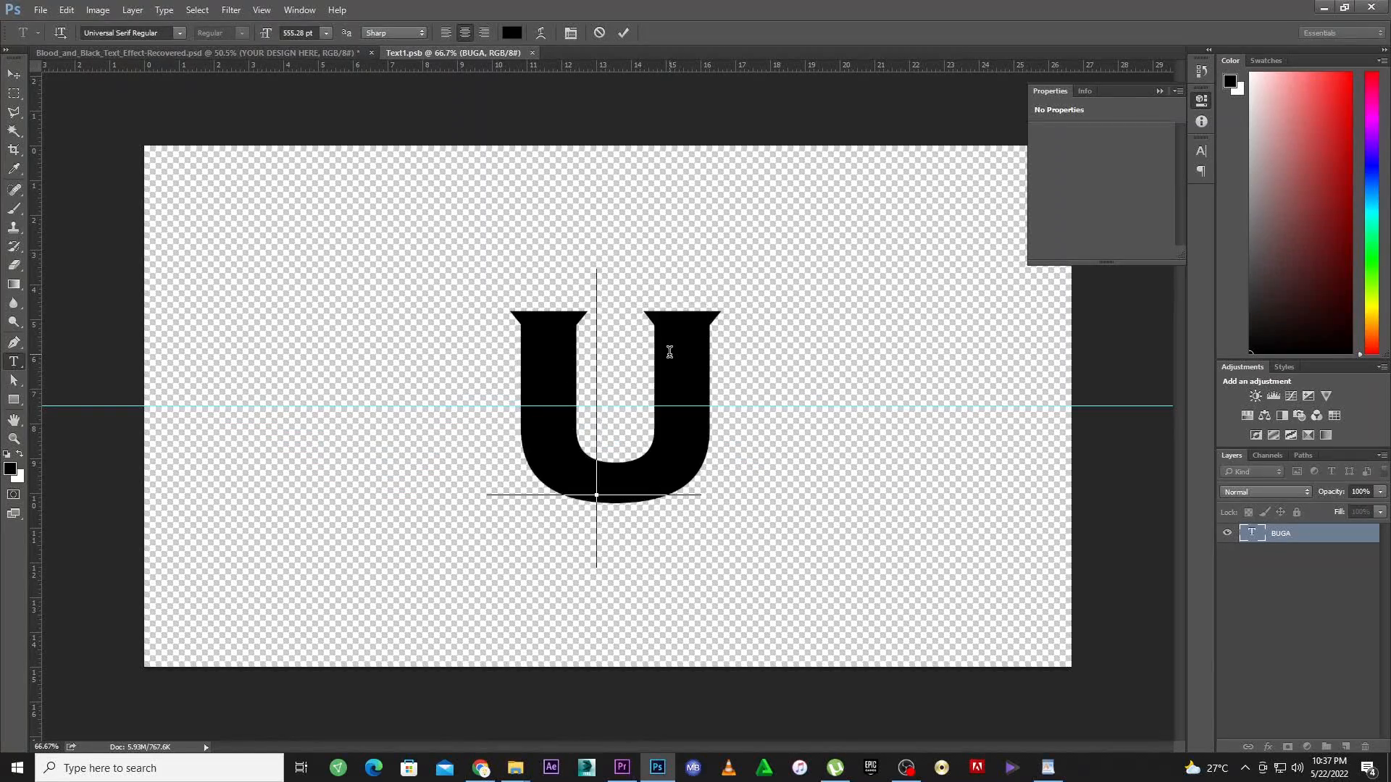
text(ADE)
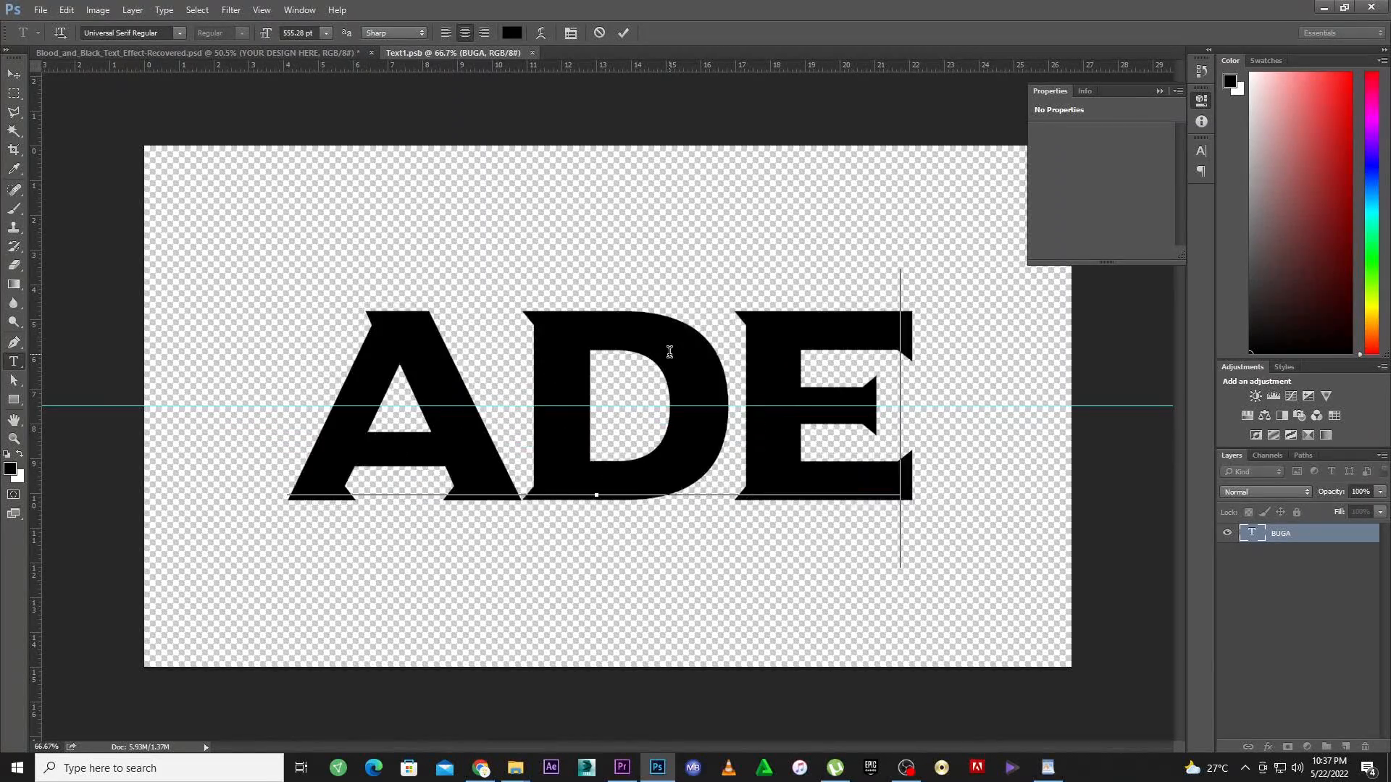
text(WA)
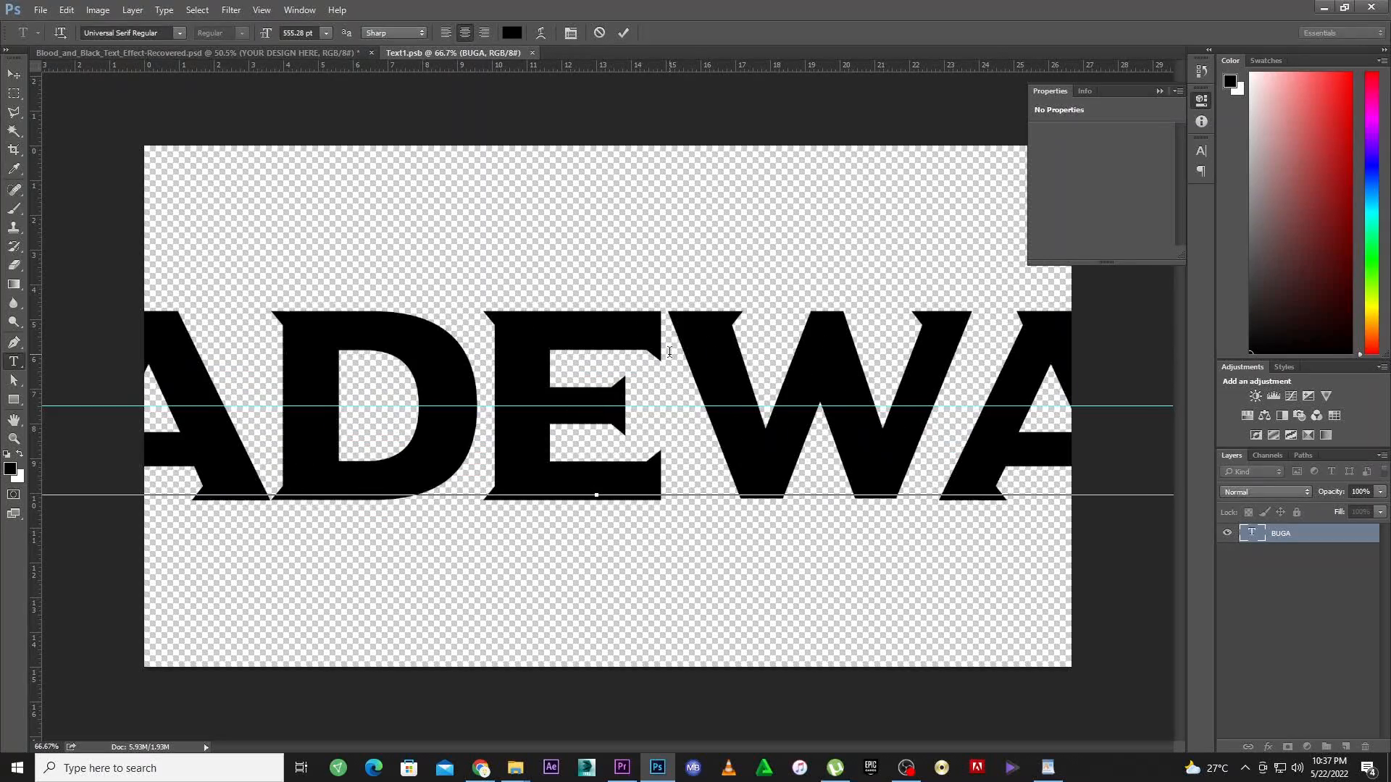
click(14, 74)
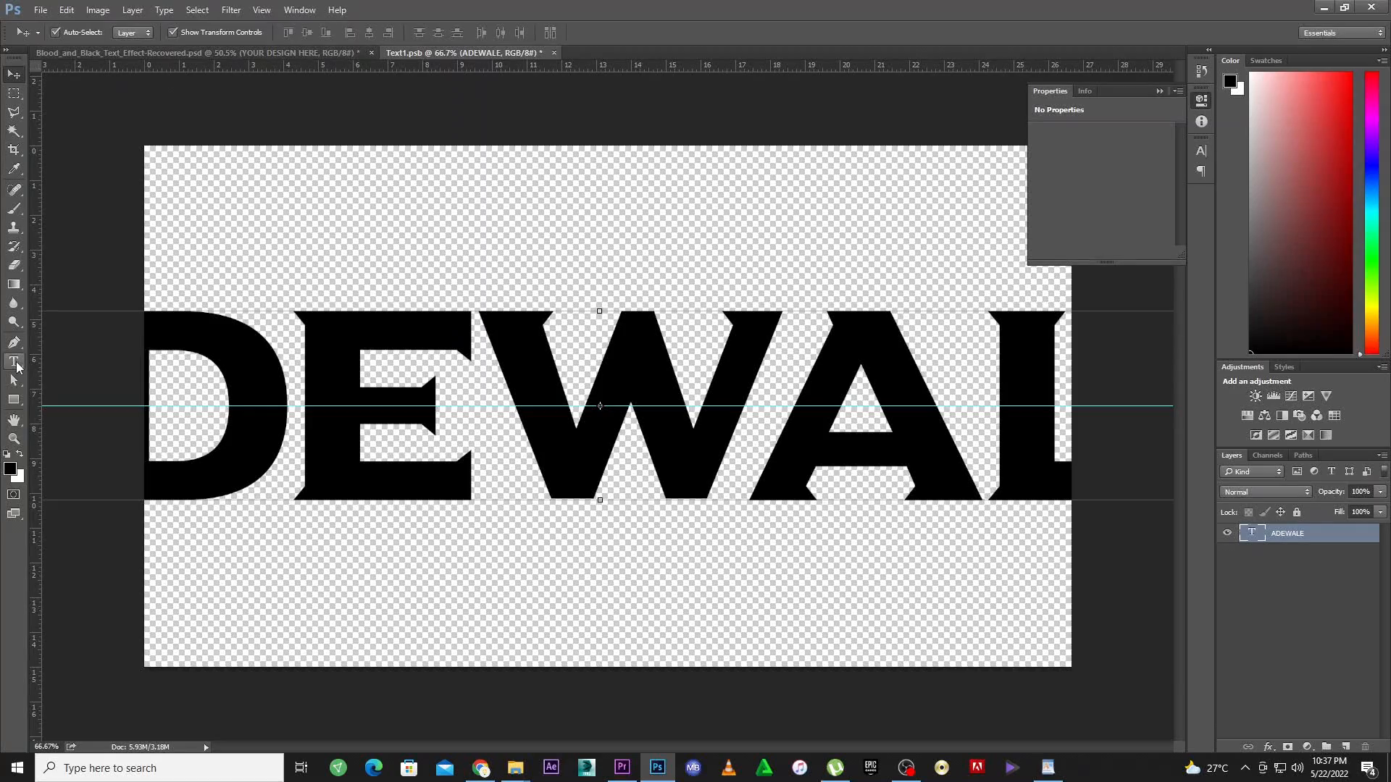
Resize the whole ADEWALE word smaller so it fits, then reposition it
click(14, 362)
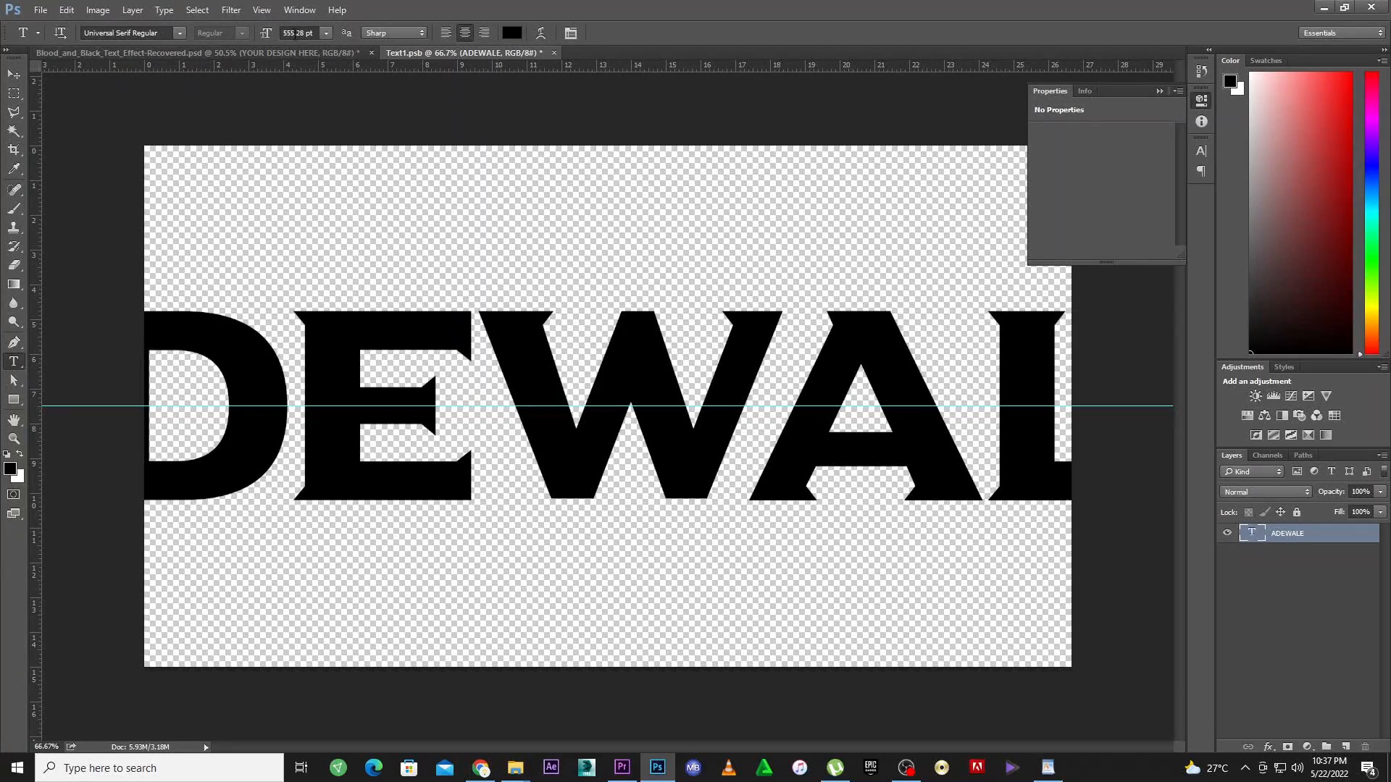
triple_click(297, 33)
text(300)
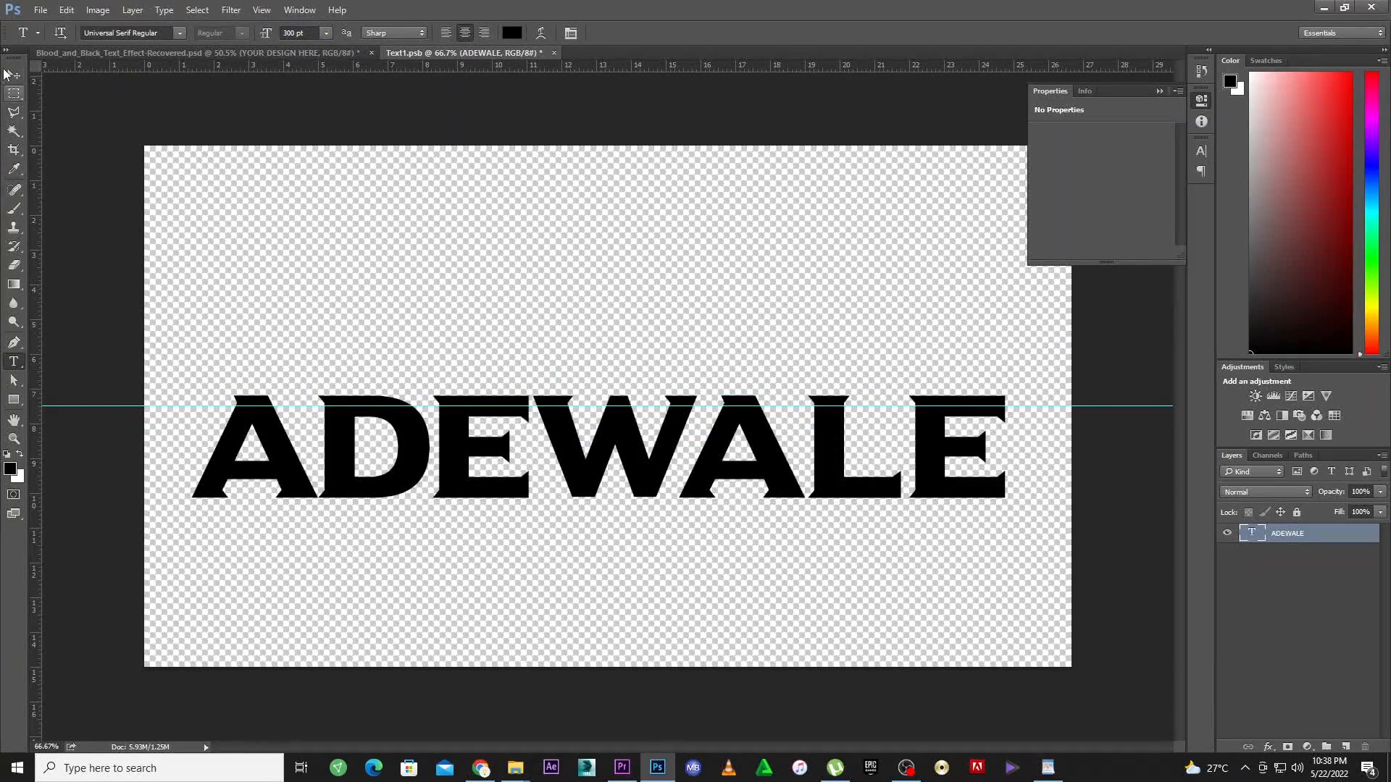
click(15, 76)
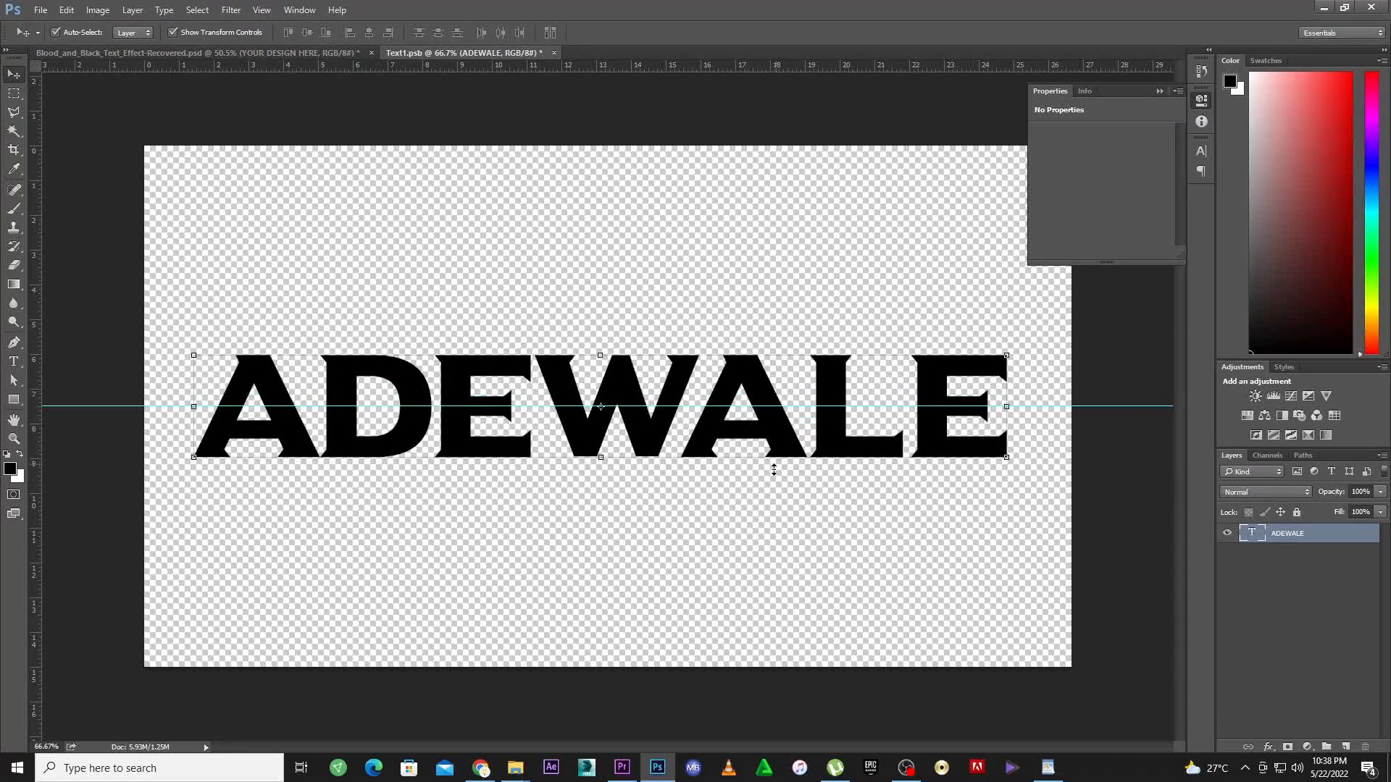
Hide the dark background and KIZZ DANIEL FT TEKNO caption layers, leaving ADEWALE on transparency
click(554, 53)
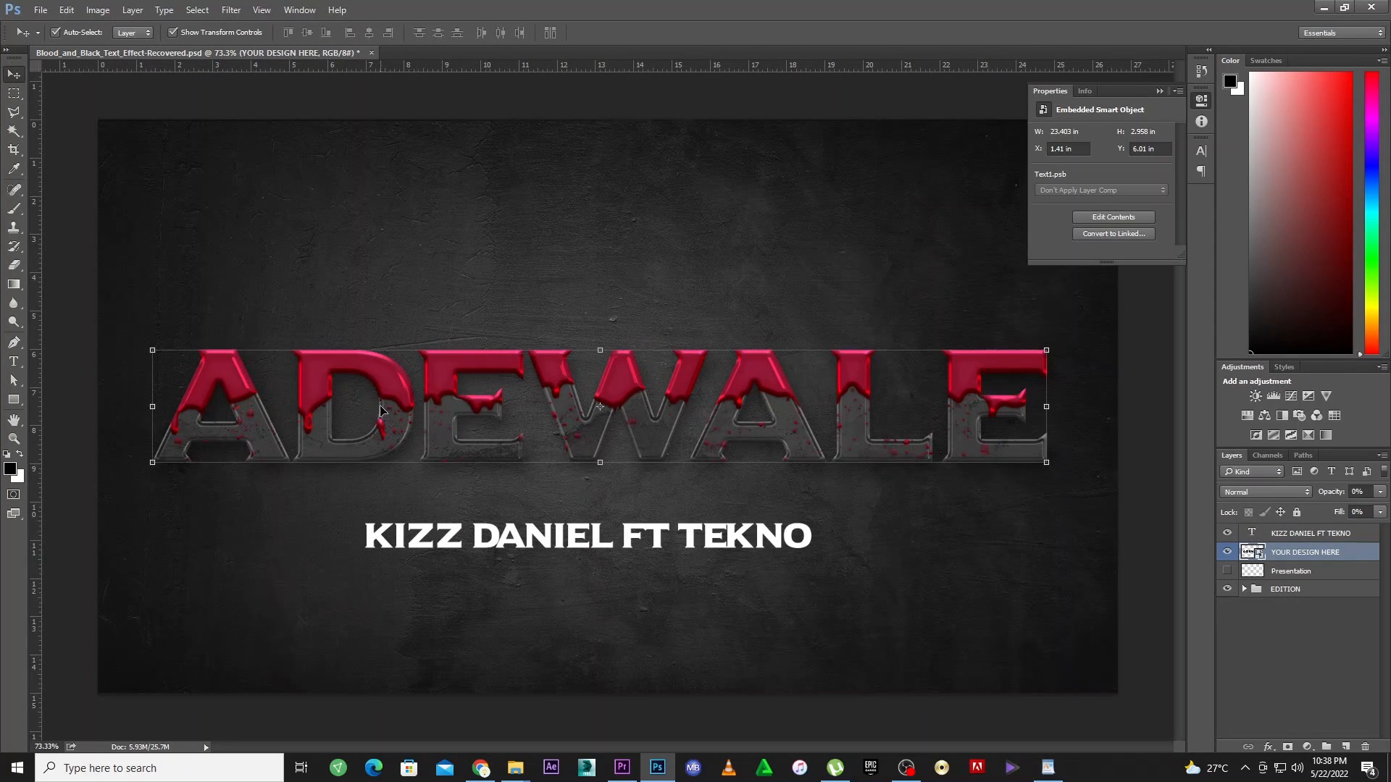
mouse_move(681, 555)
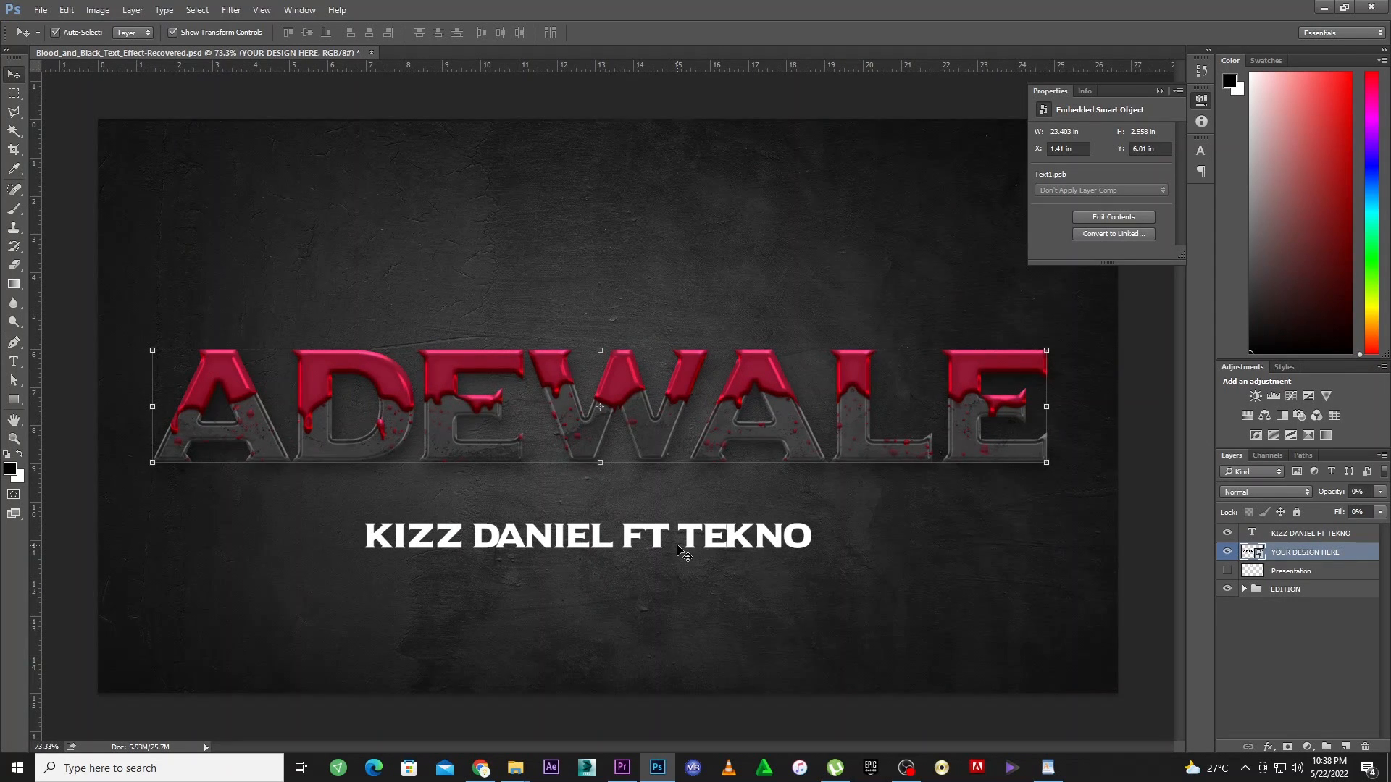
click(1311, 532)
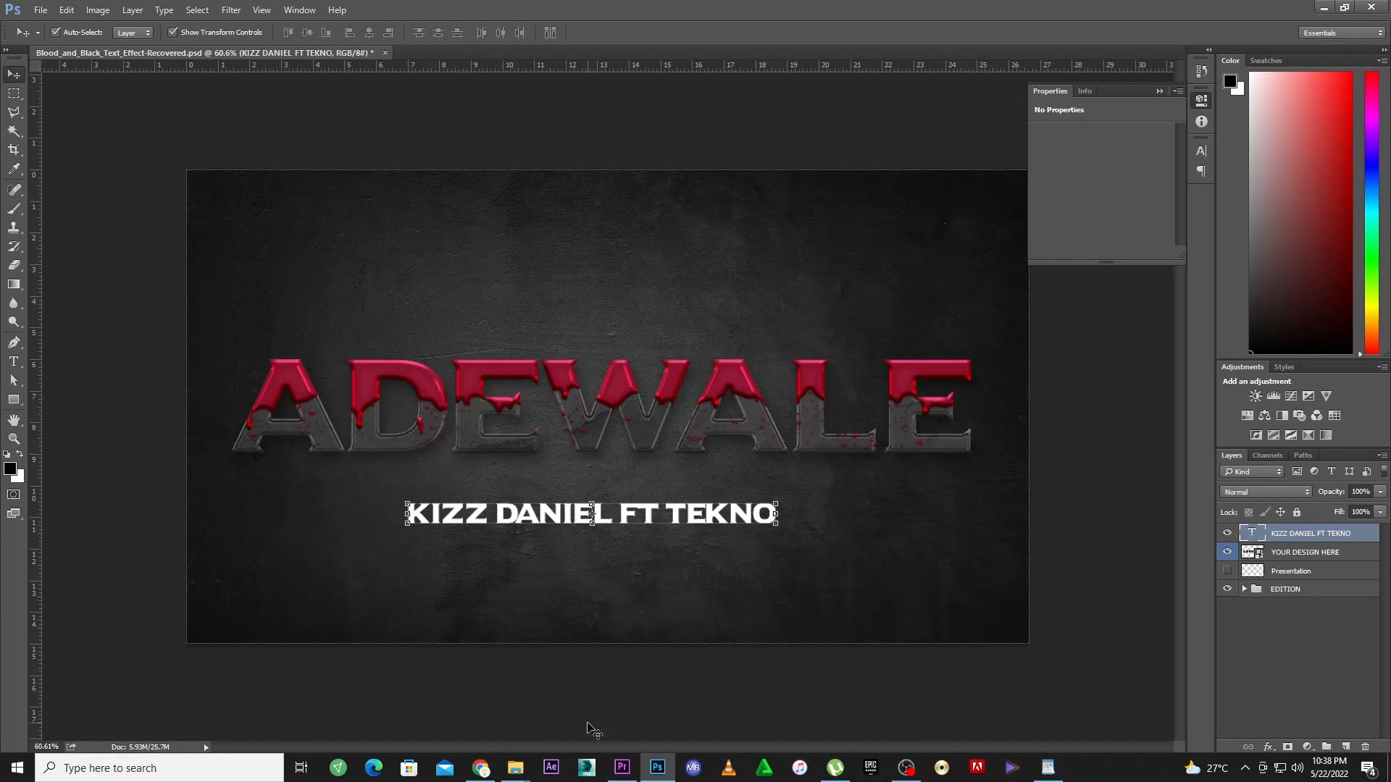
mouse_move(1093, 590)
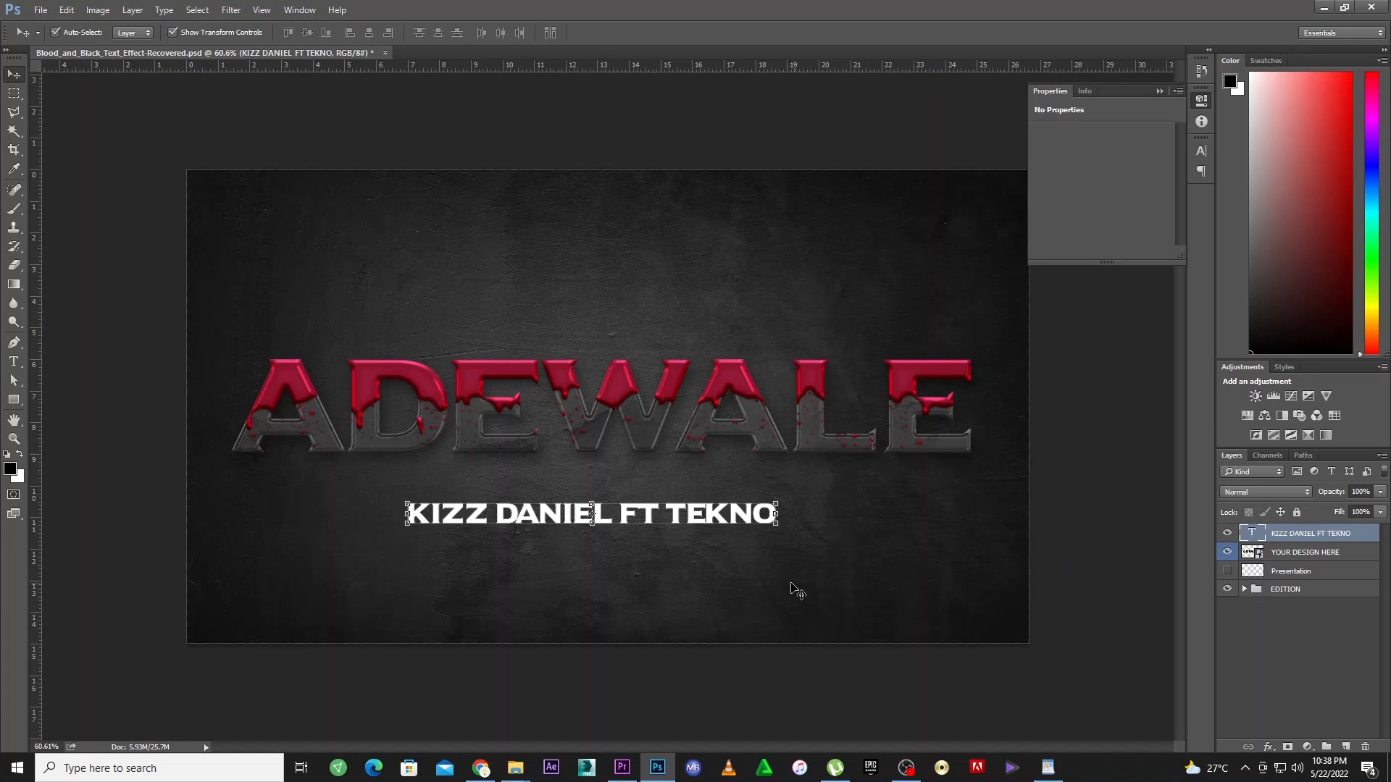
mouse_move(990, 533)
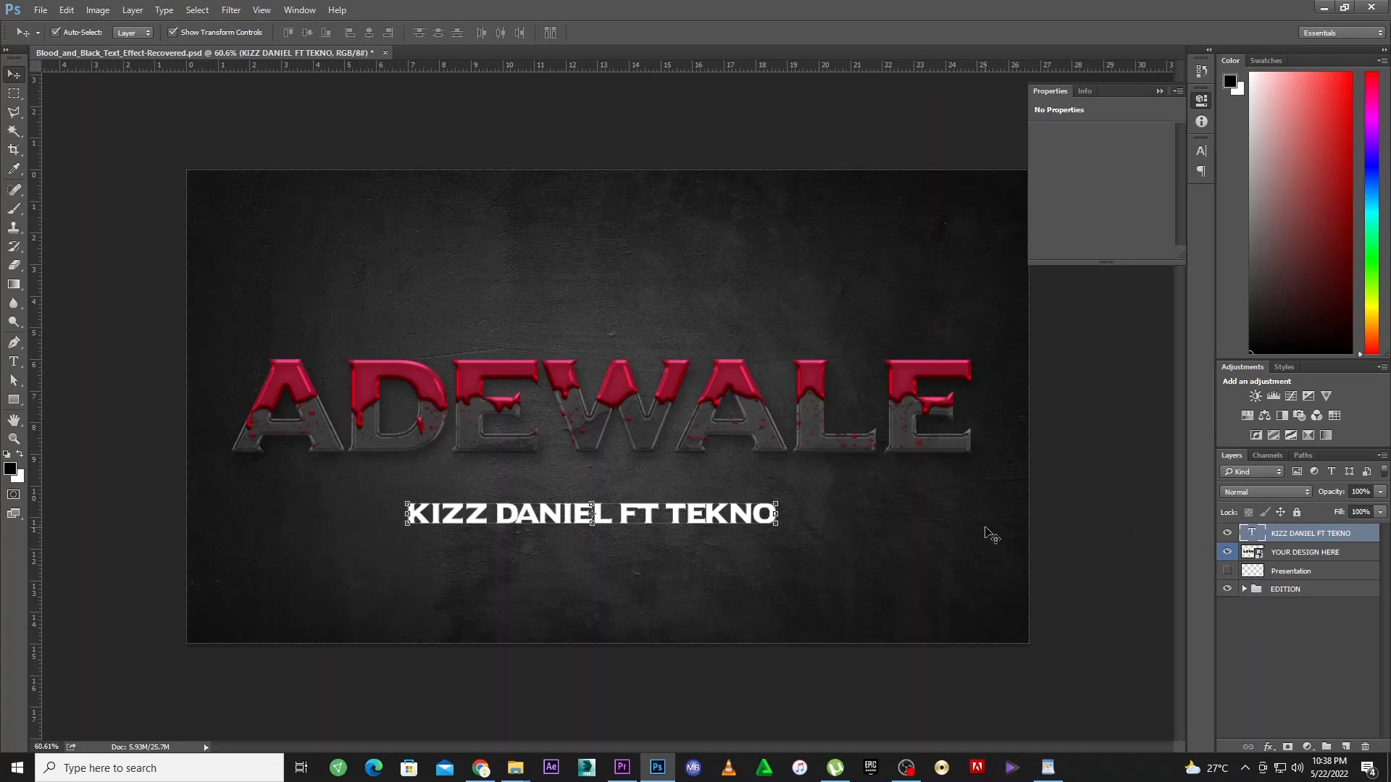
click(1243, 589)
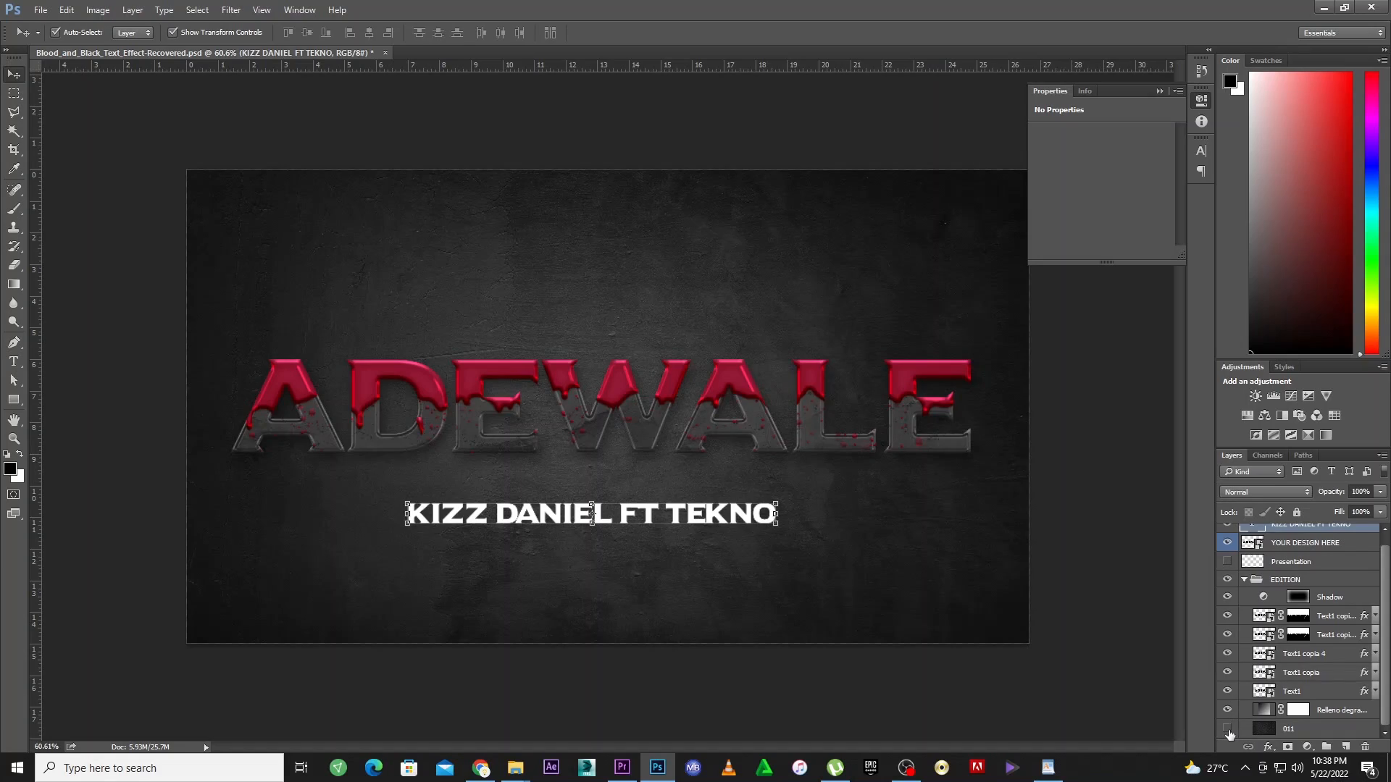
click(1227, 729)
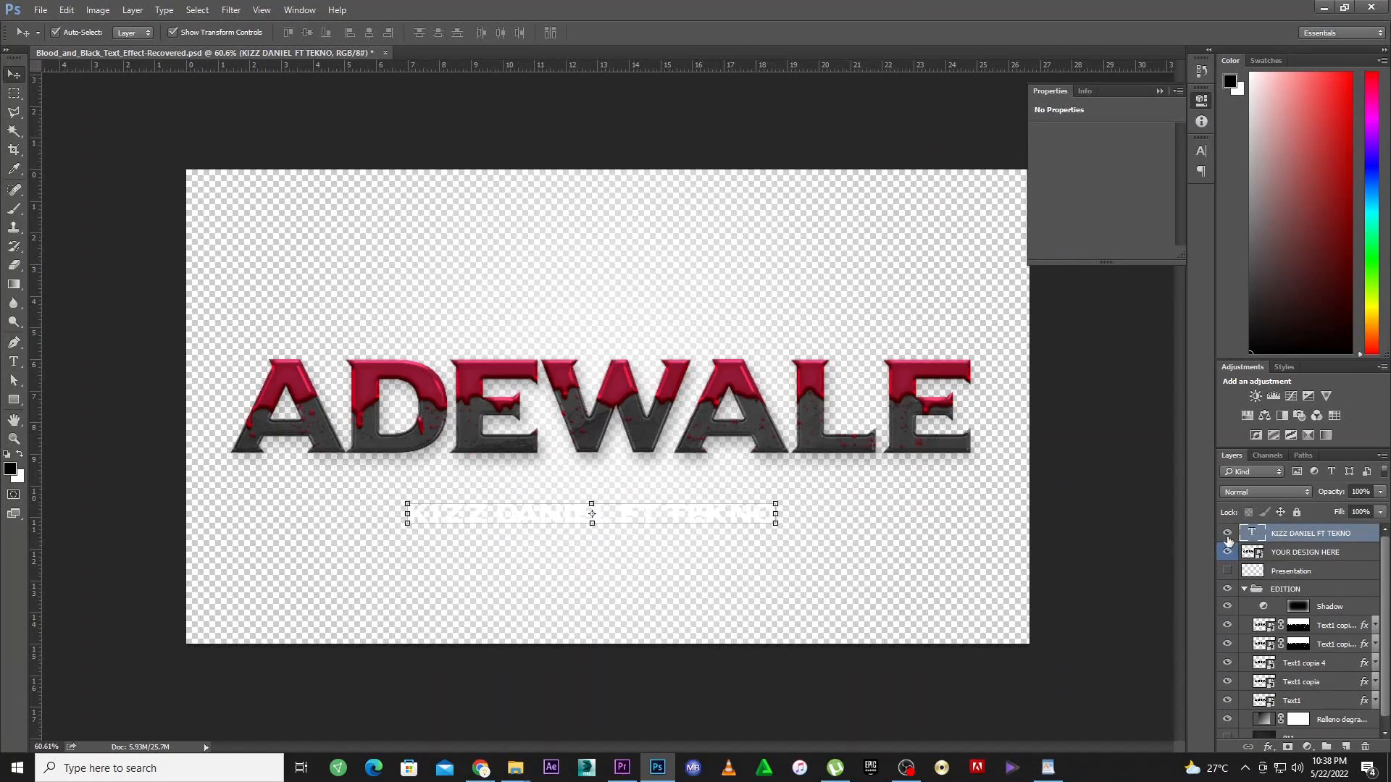
click(1227, 534)
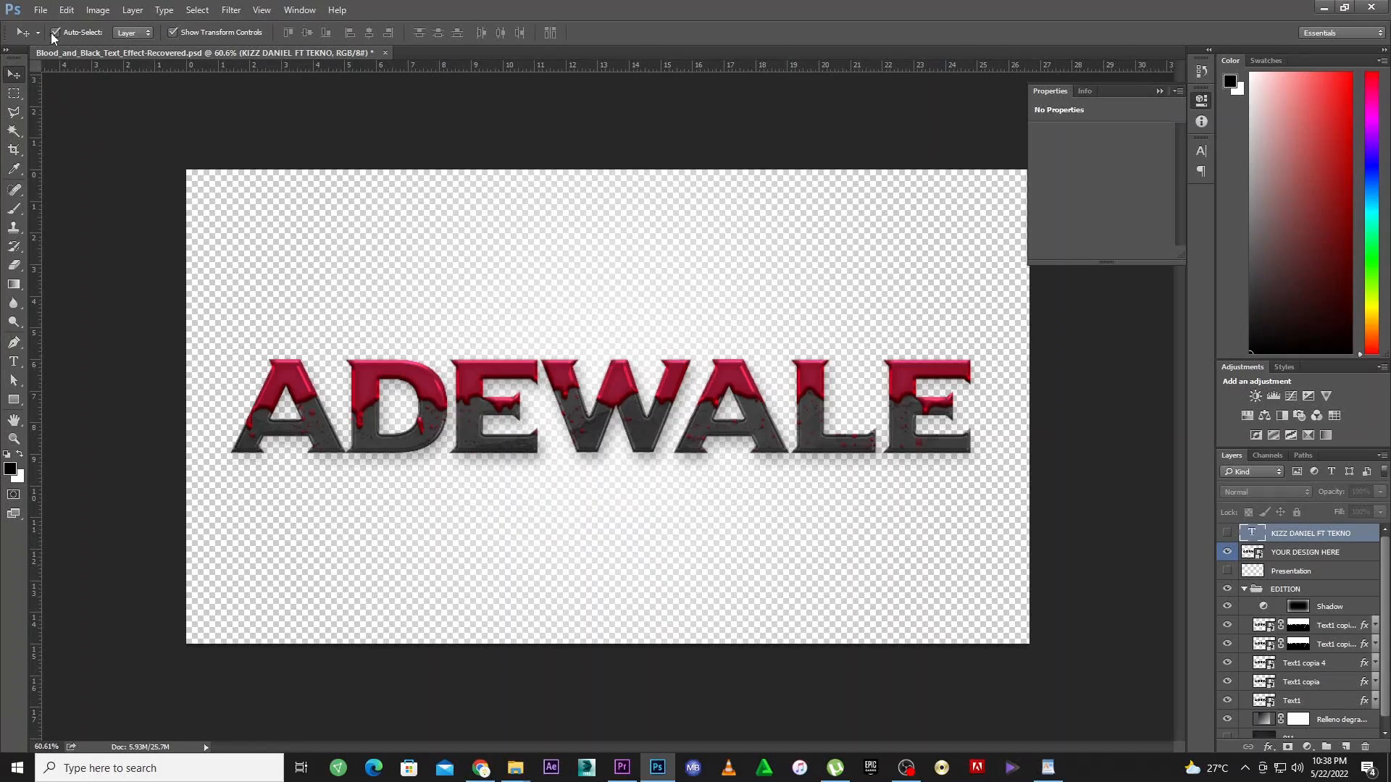
Save the design as a PNG named ADEWALE on the desktop
click(40, 10)
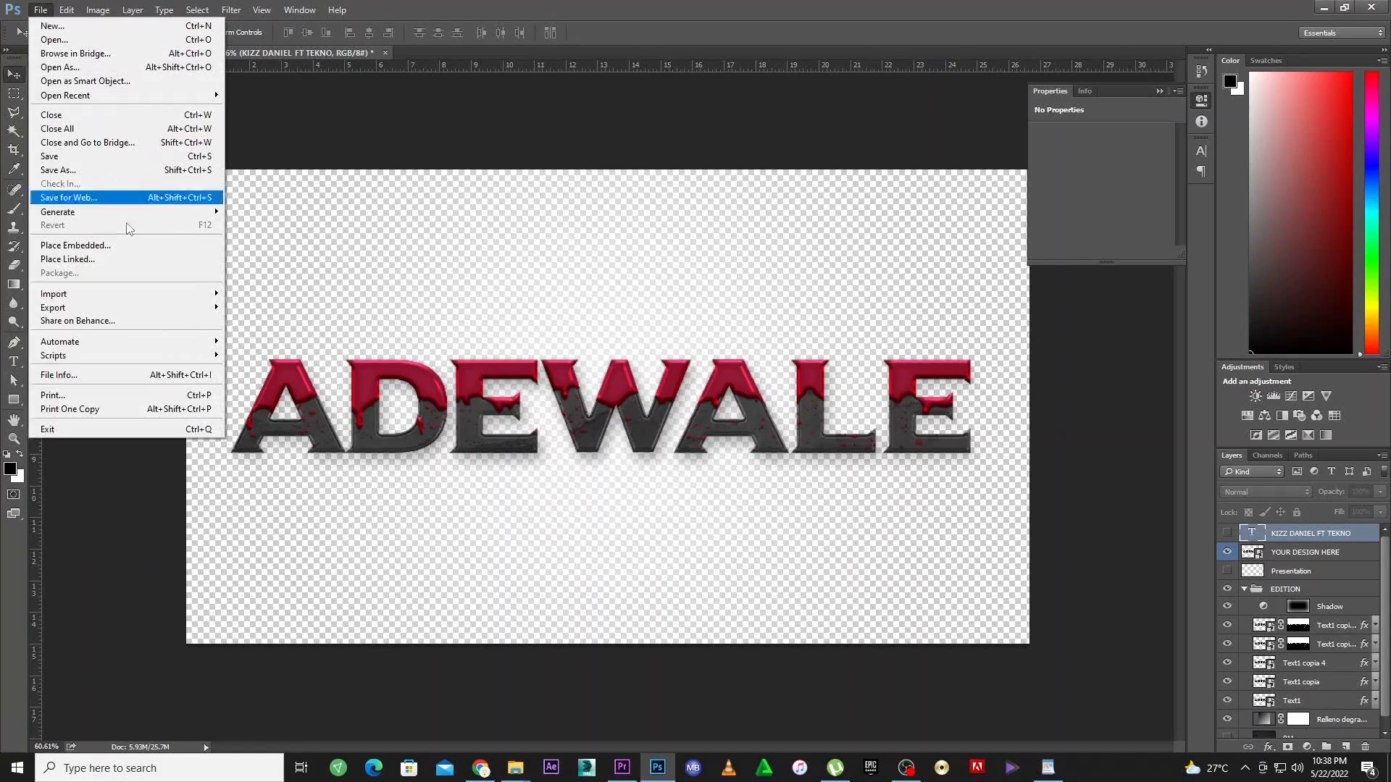
mouse_move(106, 258)
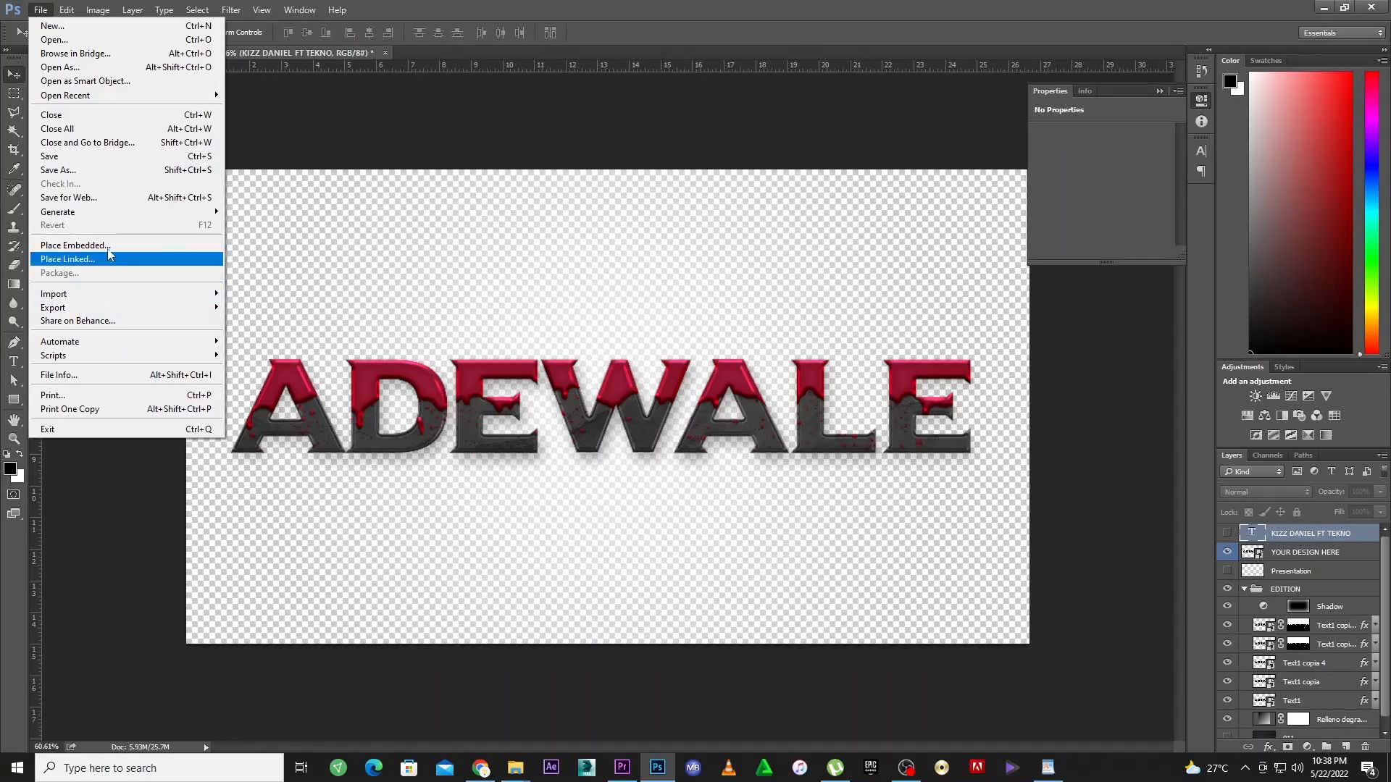
mouse_move(132, 333)
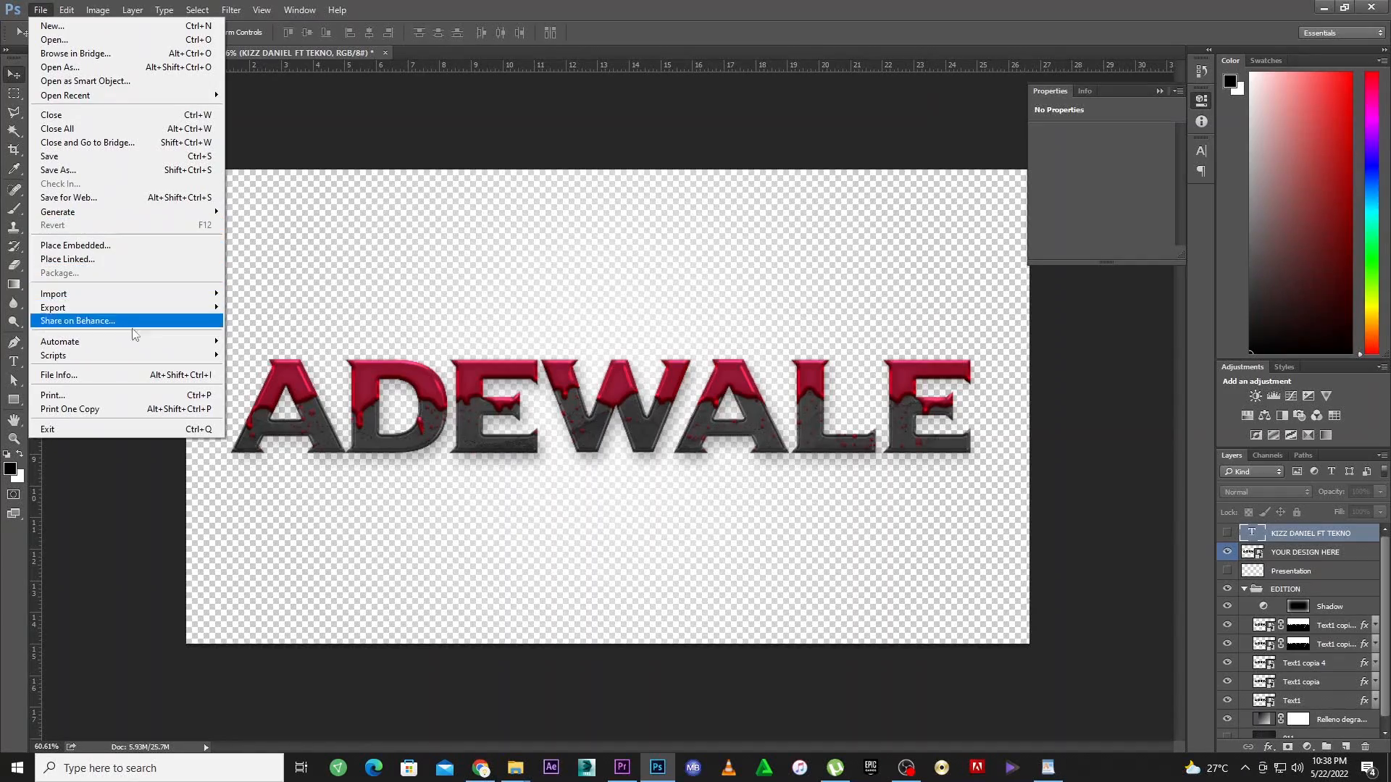
mouse_move(80, 170)
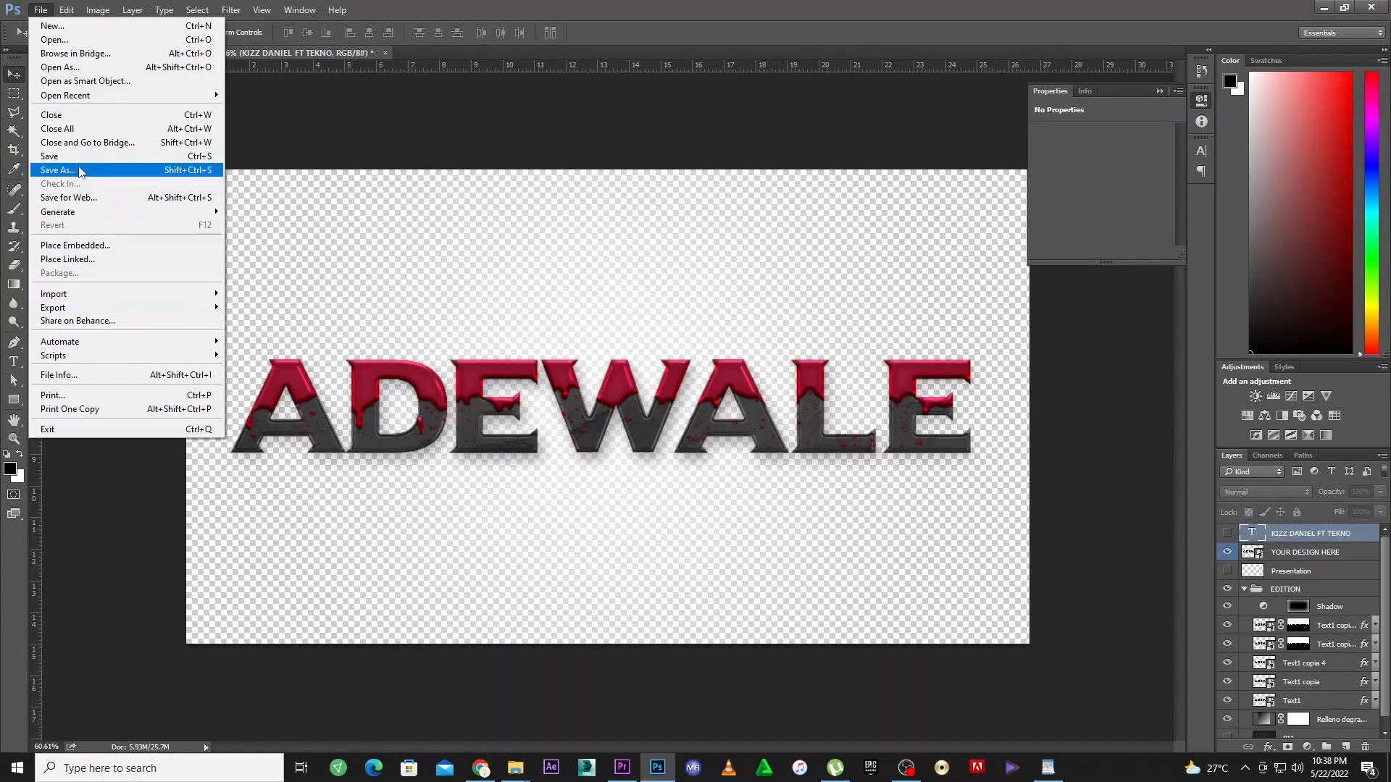
click(56, 169)
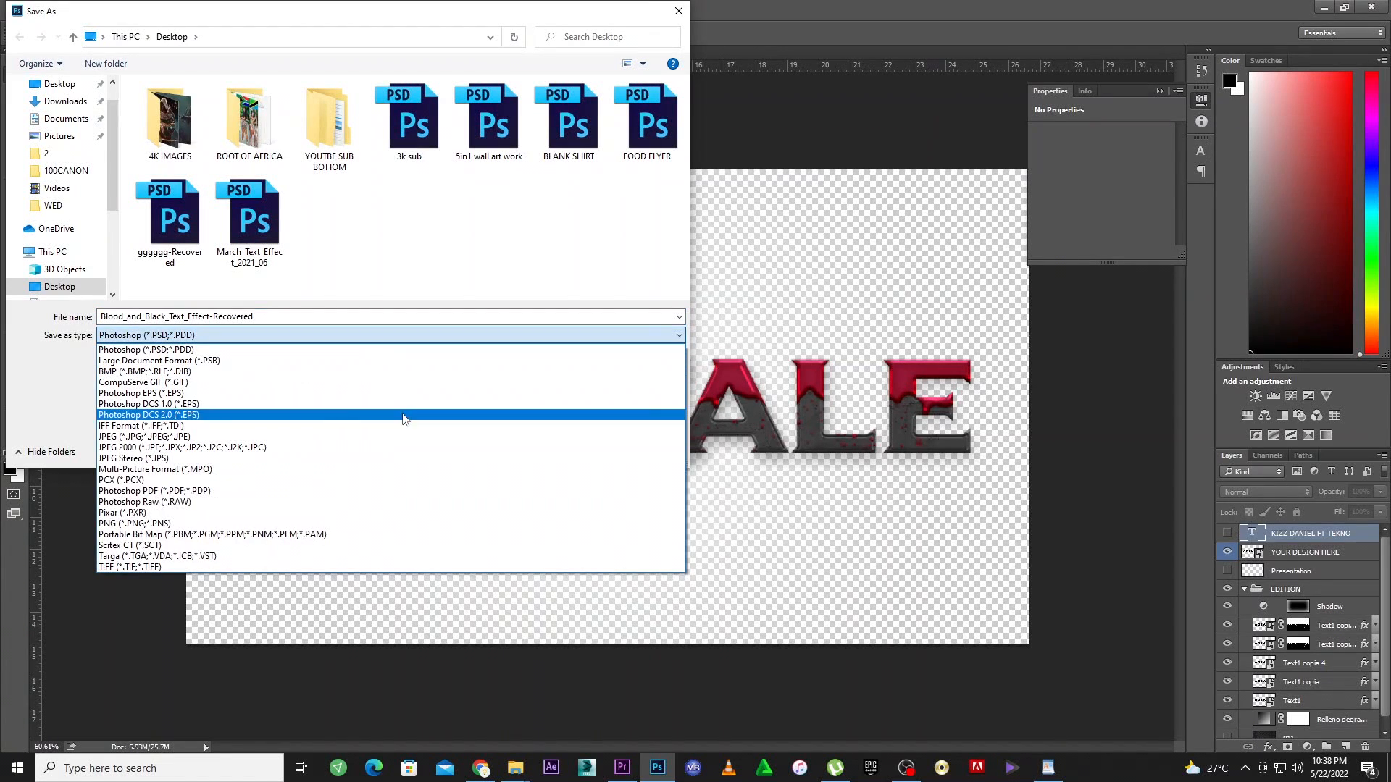
click(124, 523)
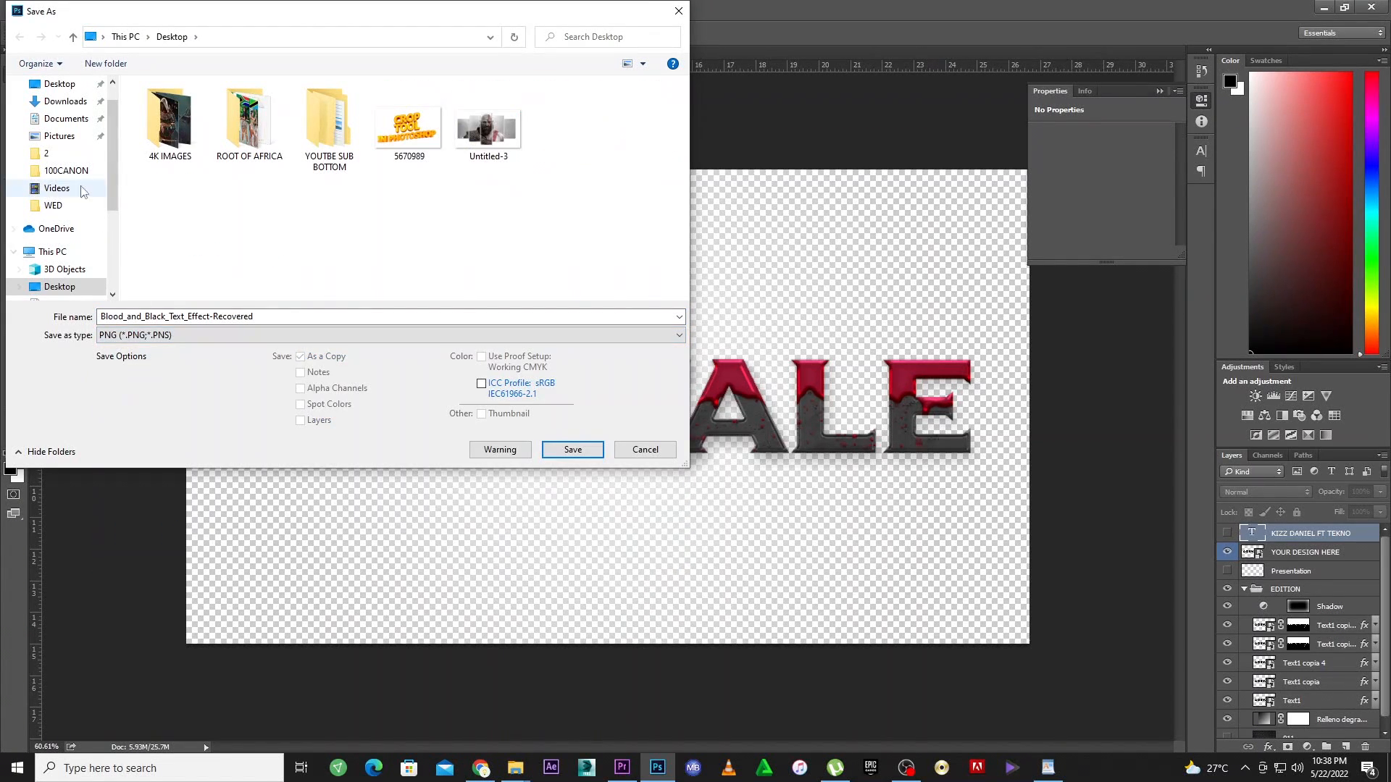
click(60, 84)
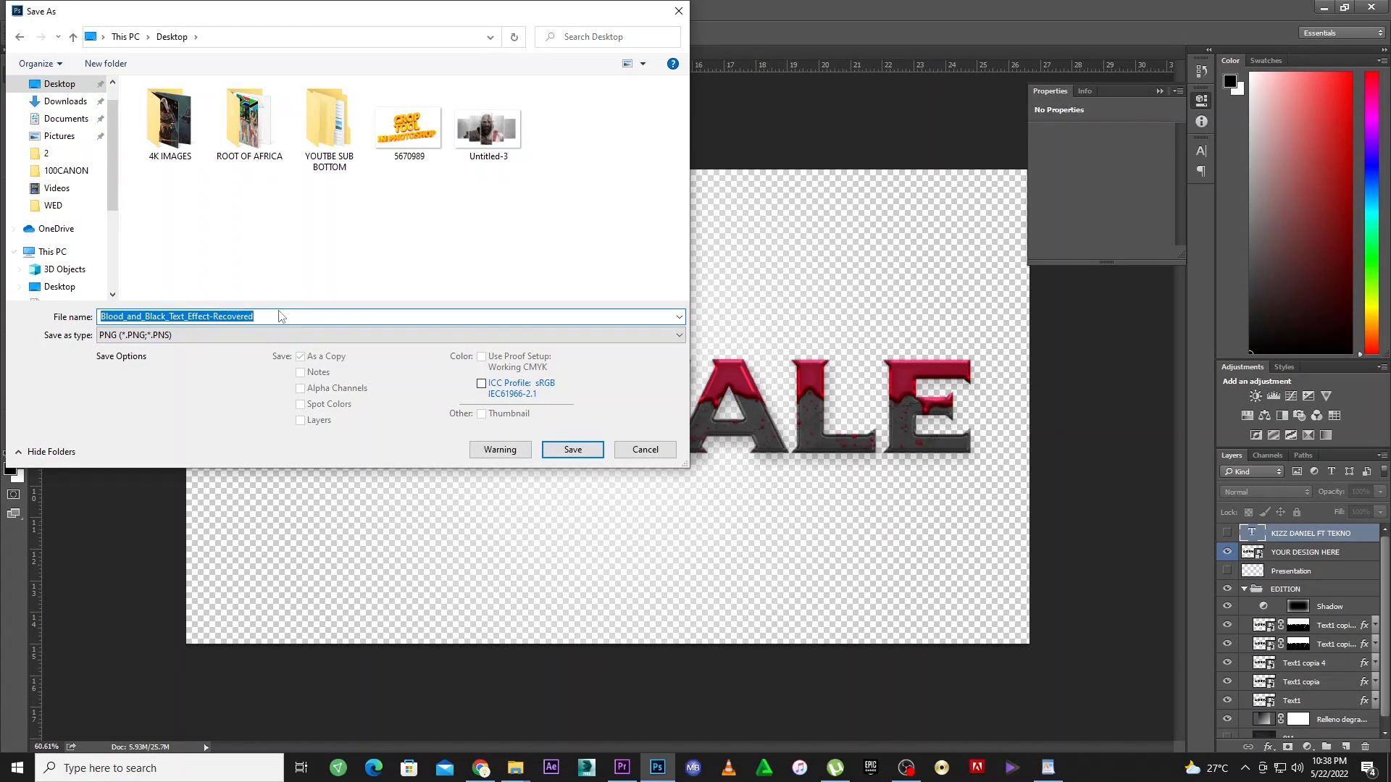
text(ADE)
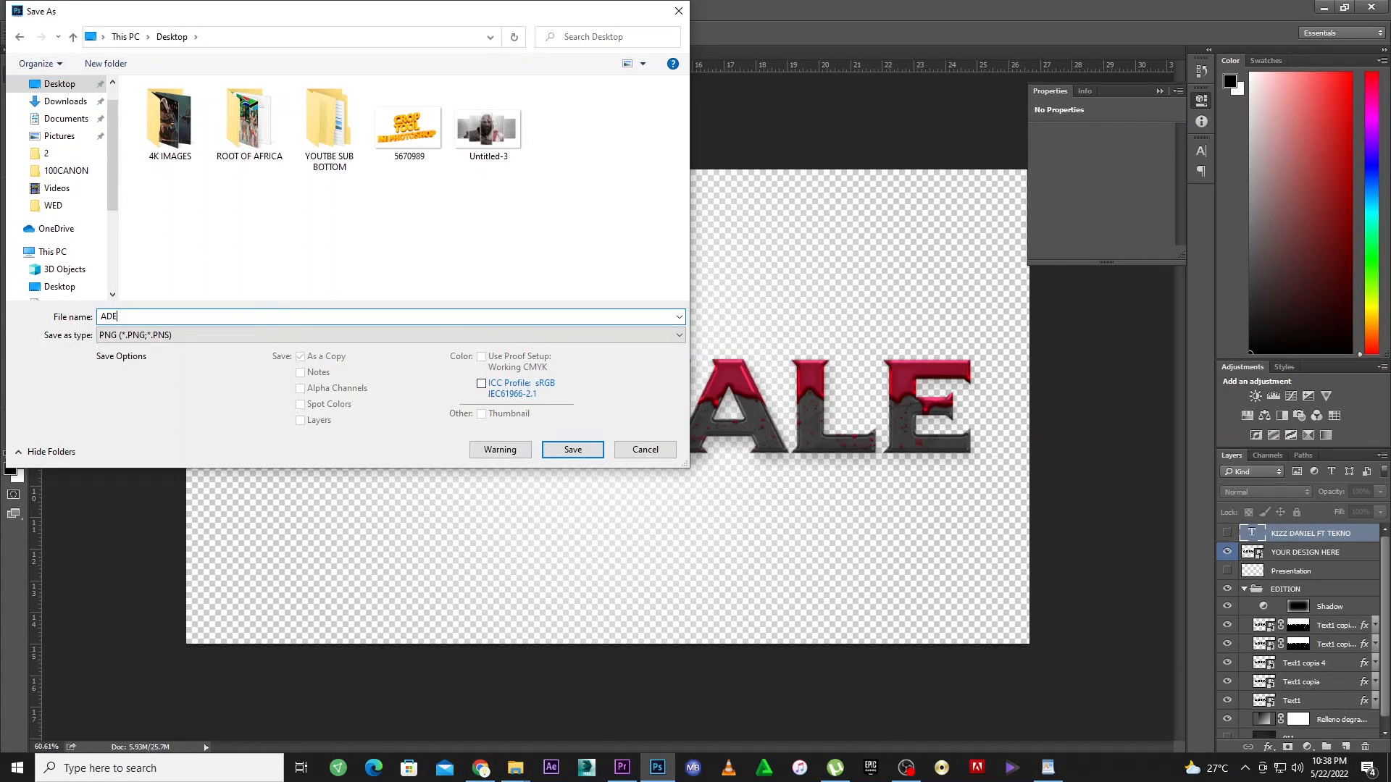
text(WALE)
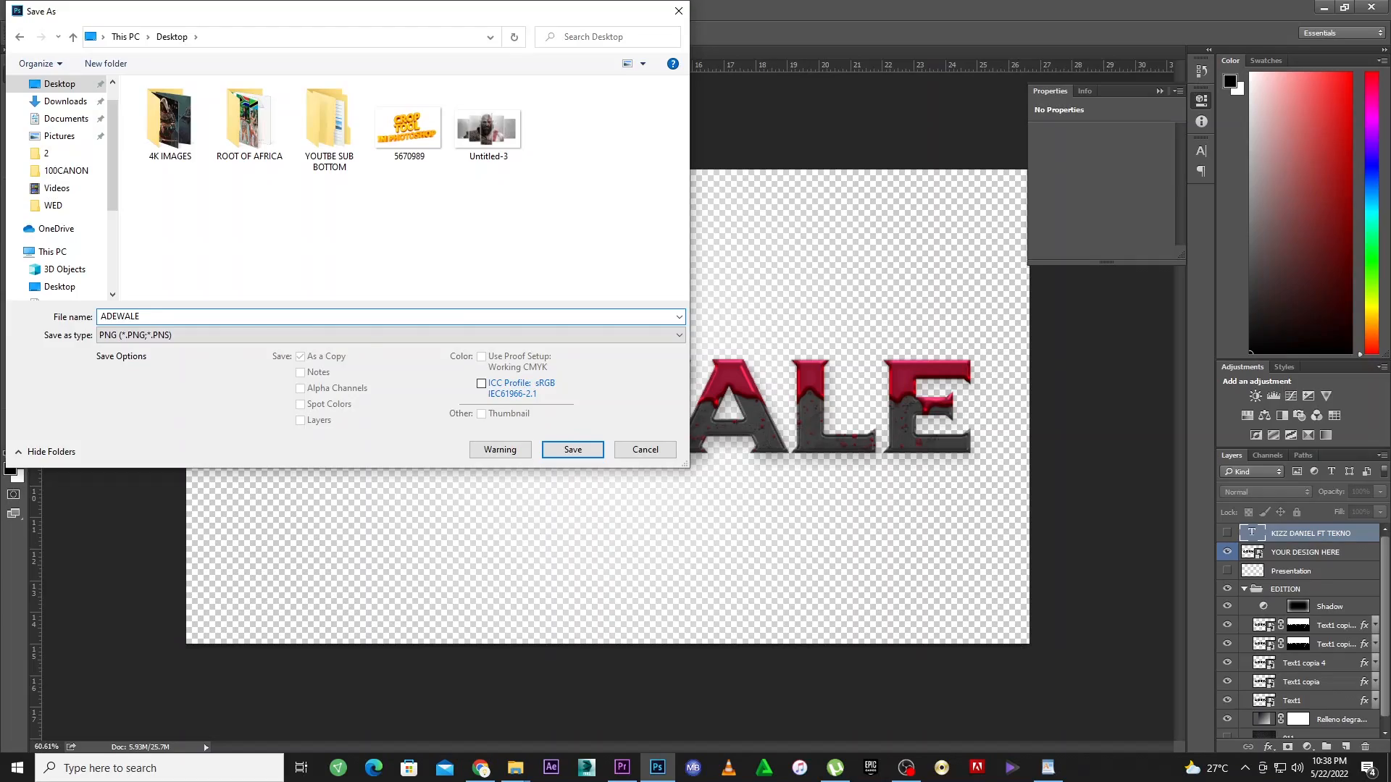
click(571, 449)
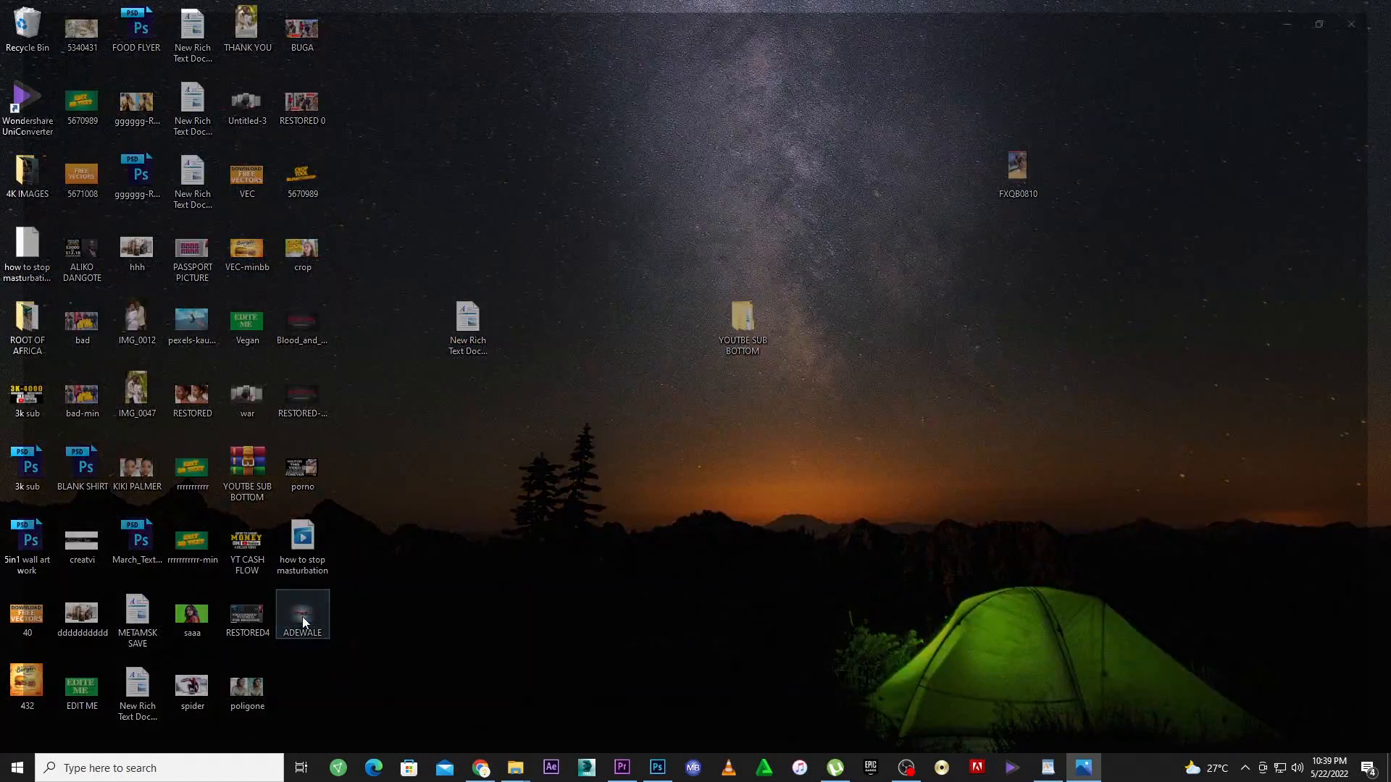
View ADEWALE.png in Photos, then switch to the food text effect zip archive
double_click(303, 614)
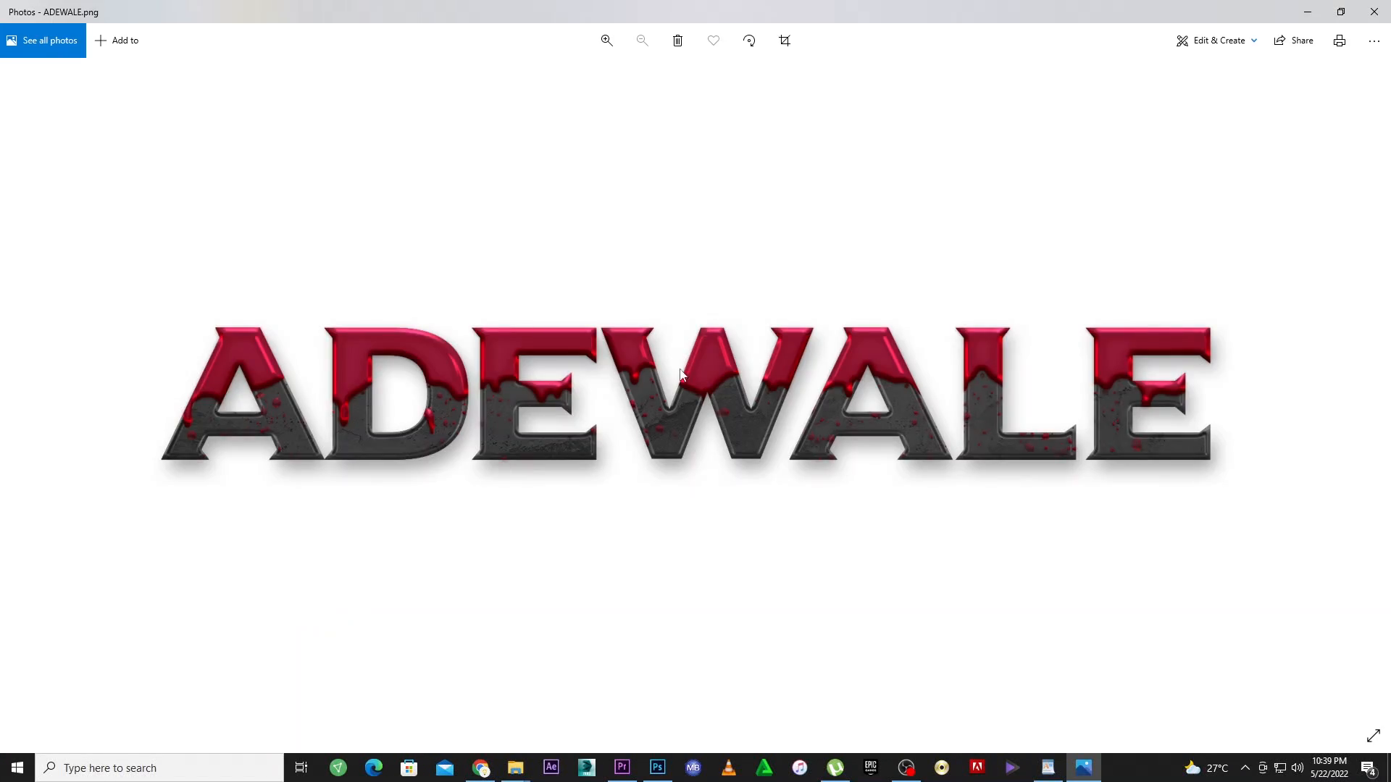
click(606, 40)
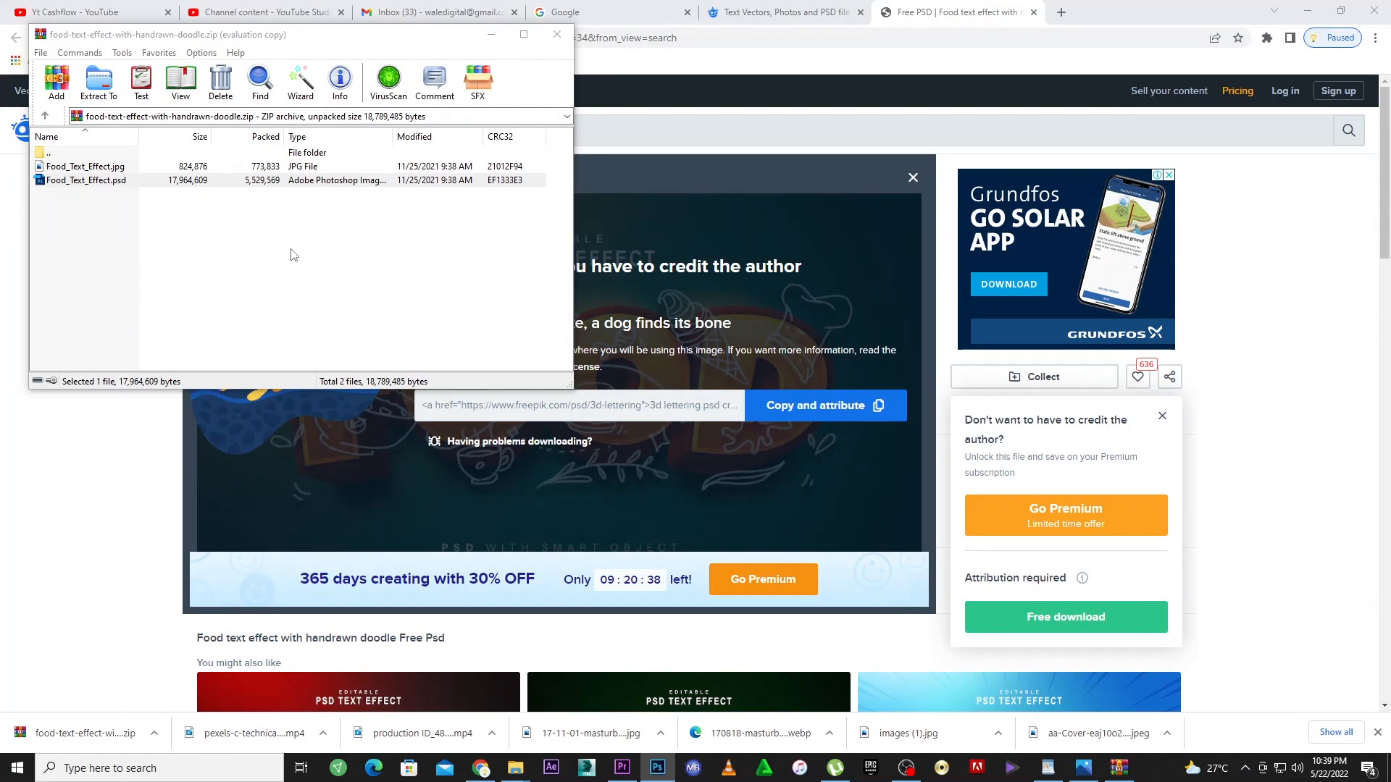
mouse_move(657, 768)
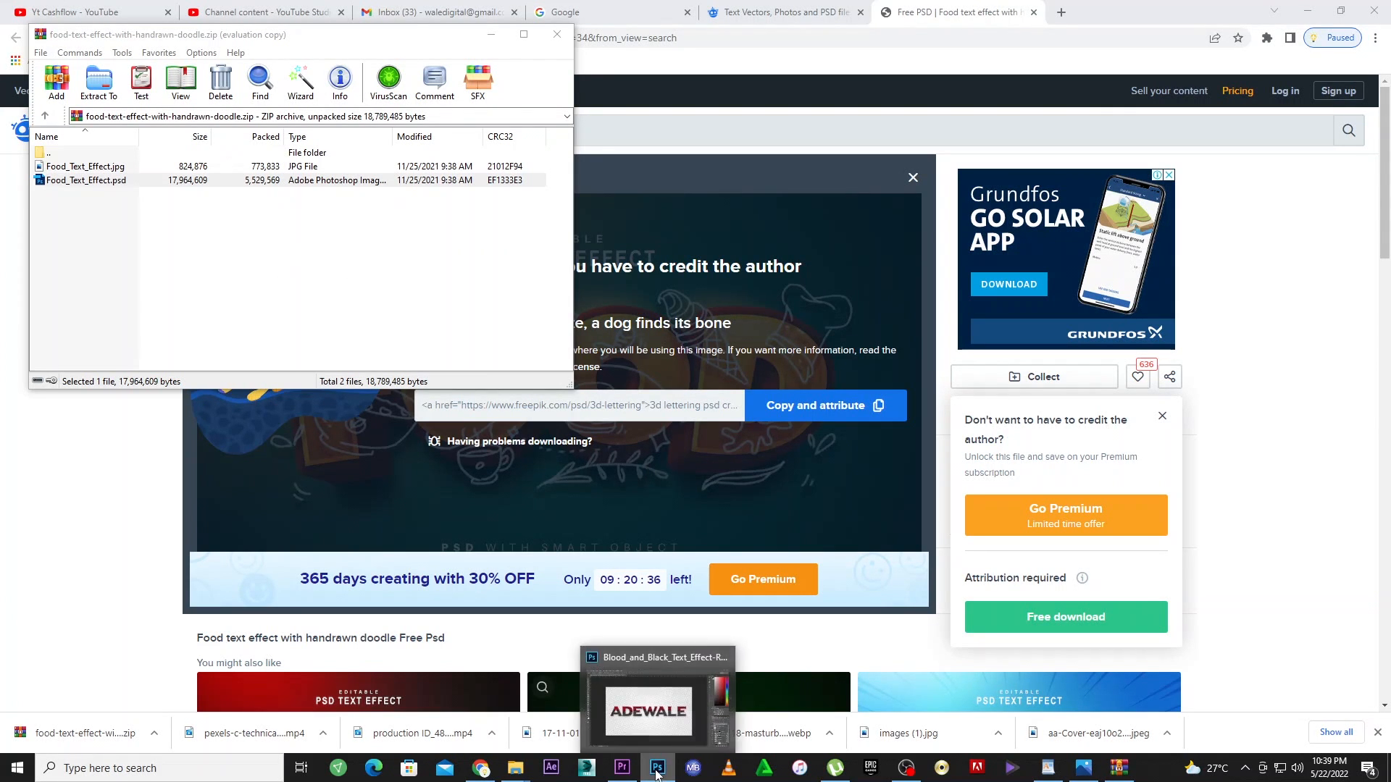
Open Food_Text_Effect.psd in Photoshop without resolving its missing fonts
click(657, 768)
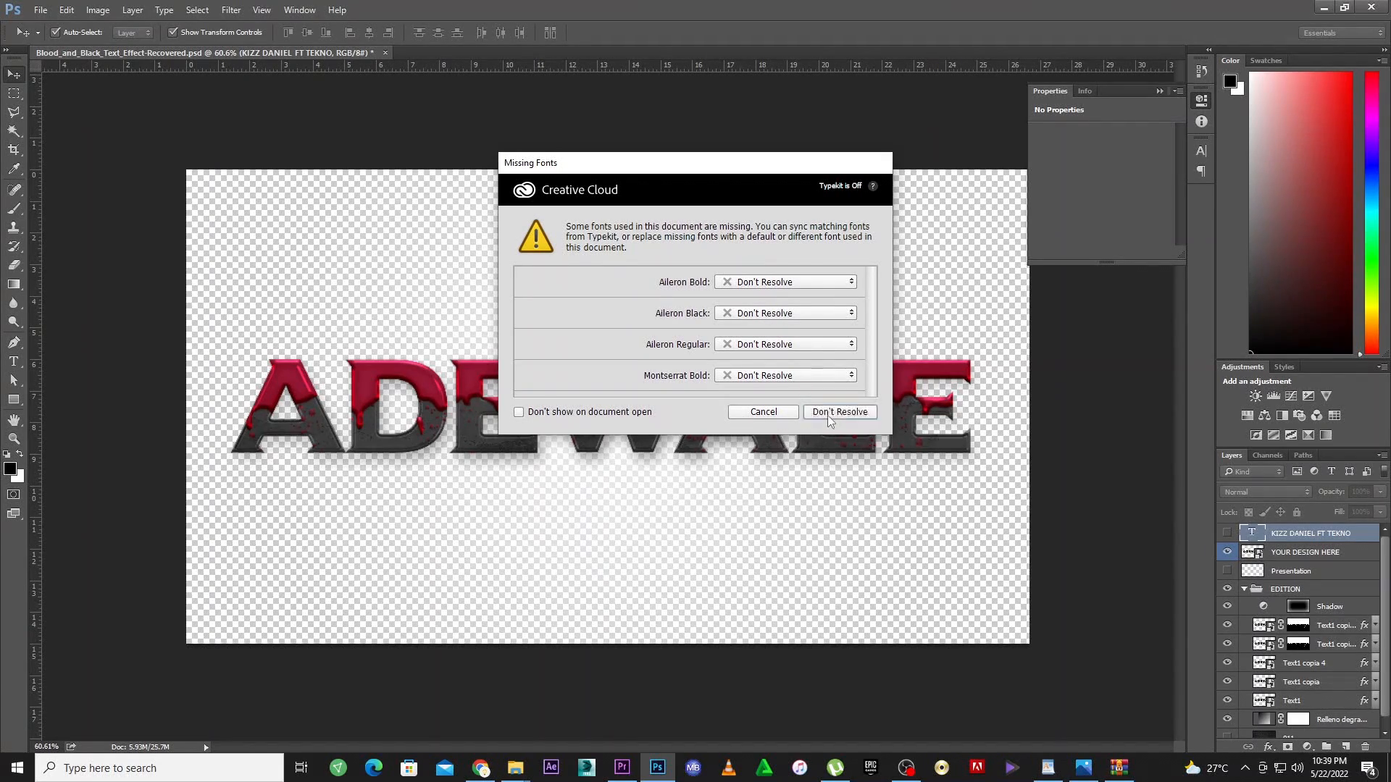
click(839, 412)
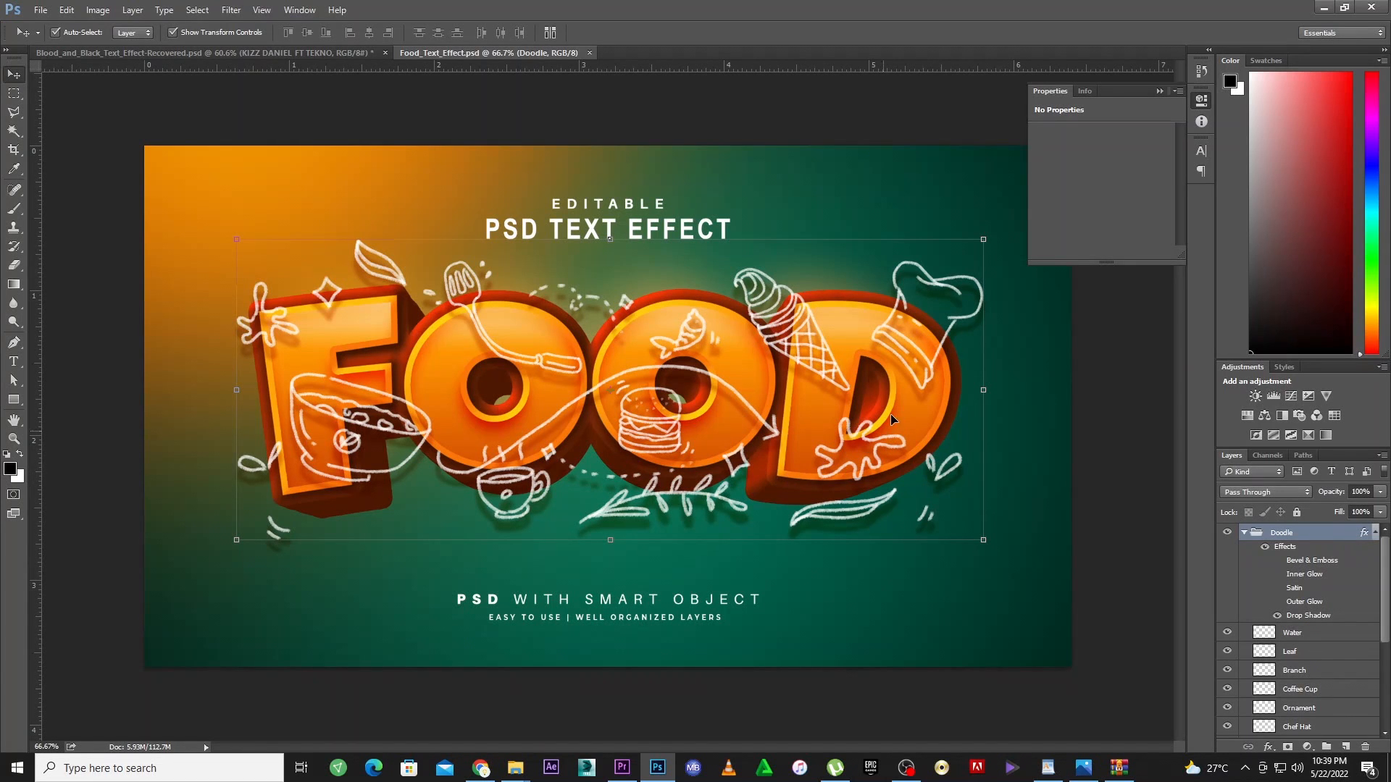
Toggle the BACKGROUND and TEXT EFFECT groups off and on to check the FOOD layers
scroll(down, 3)
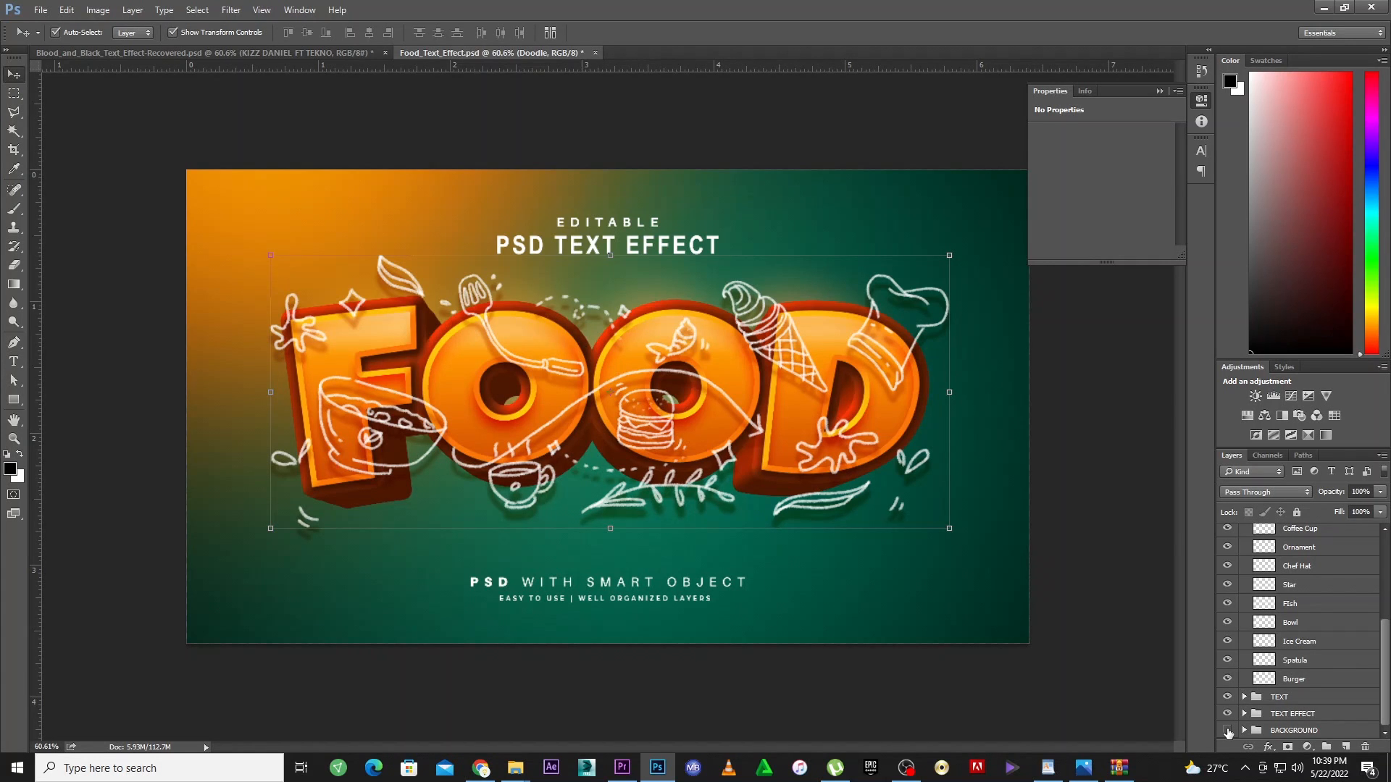
click(1228, 730)
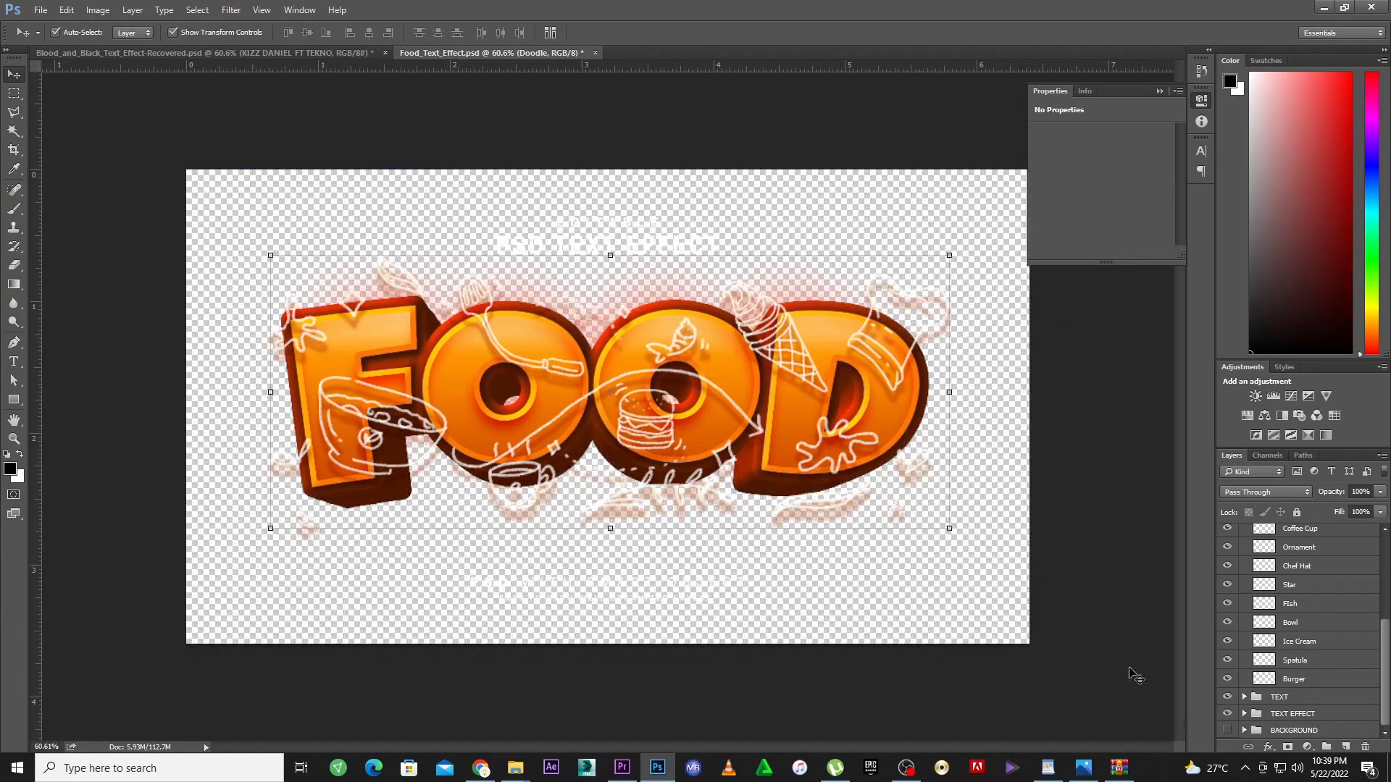
click(1228, 714)
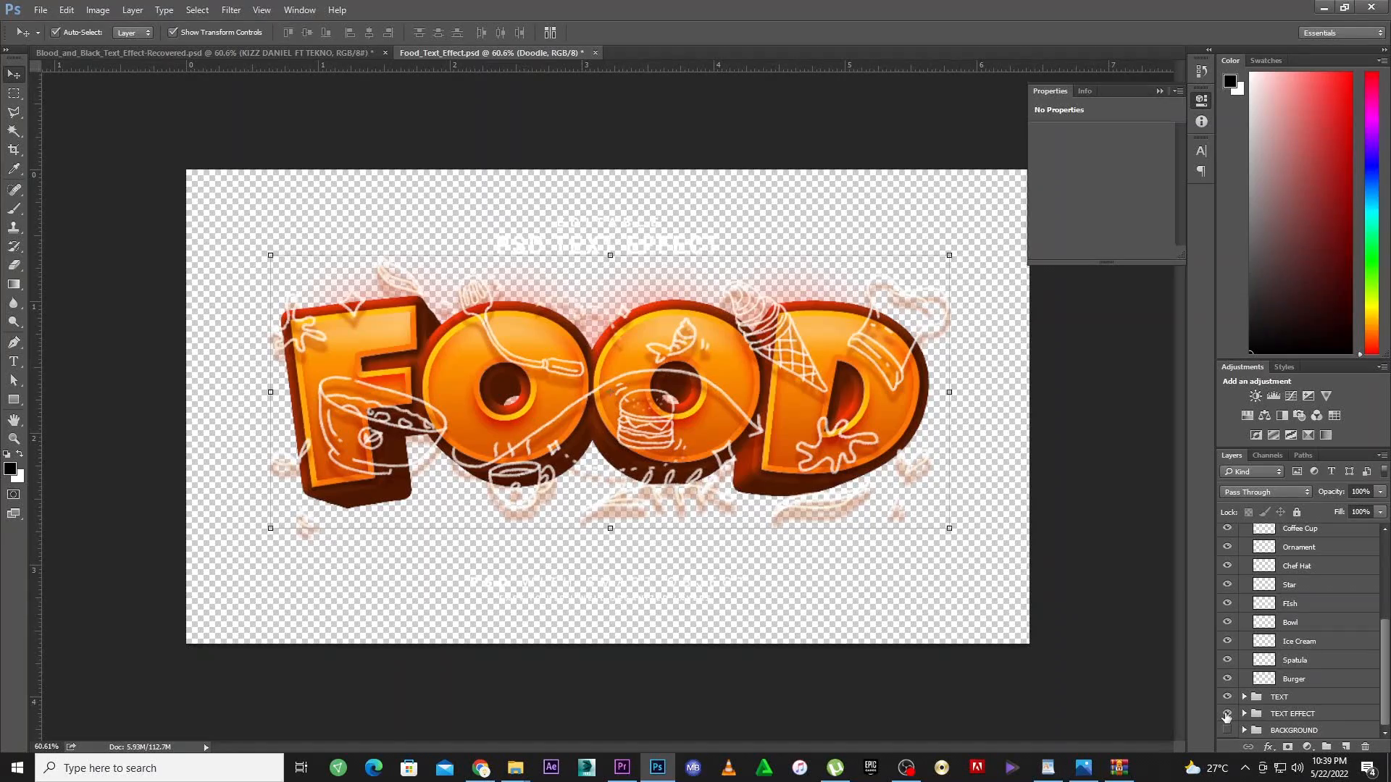
click(1228, 700)
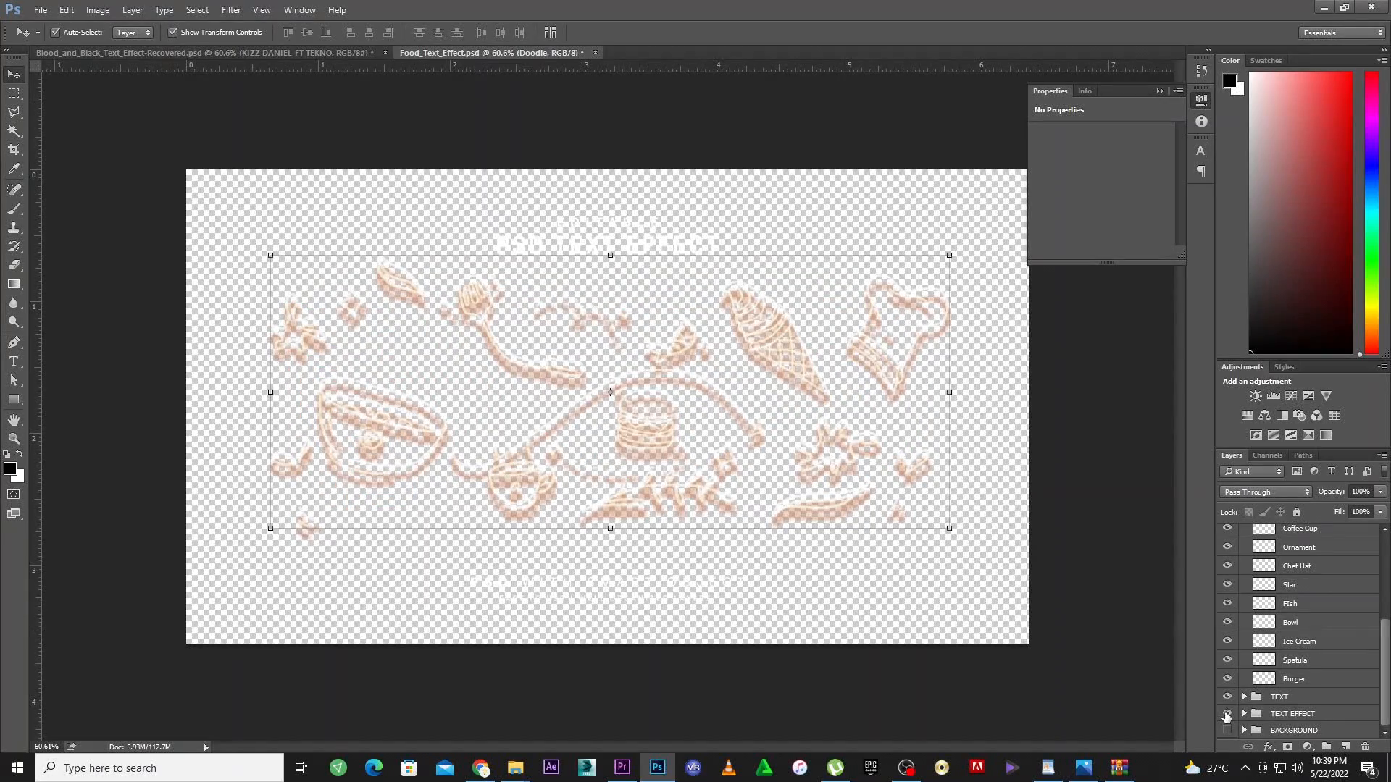
click(1228, 719)
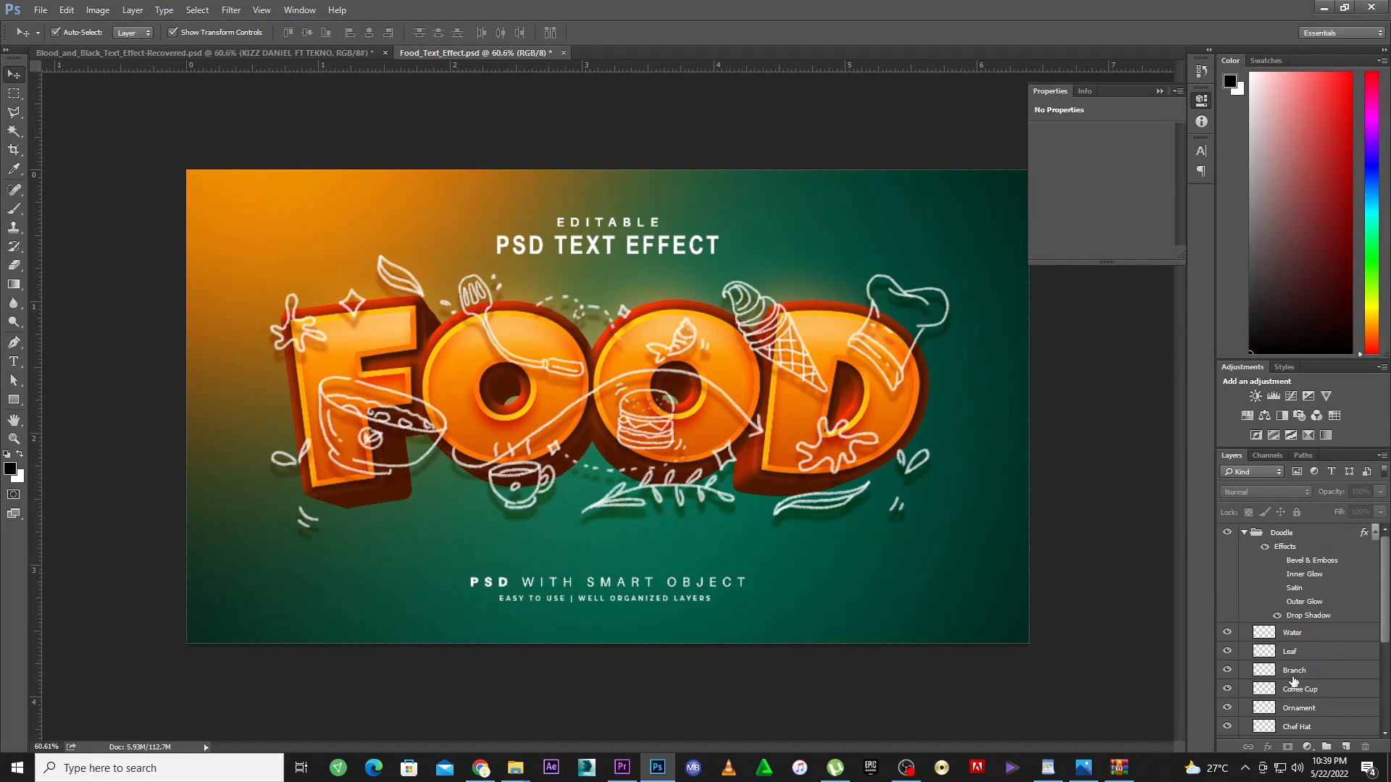
scroll(down, 3)
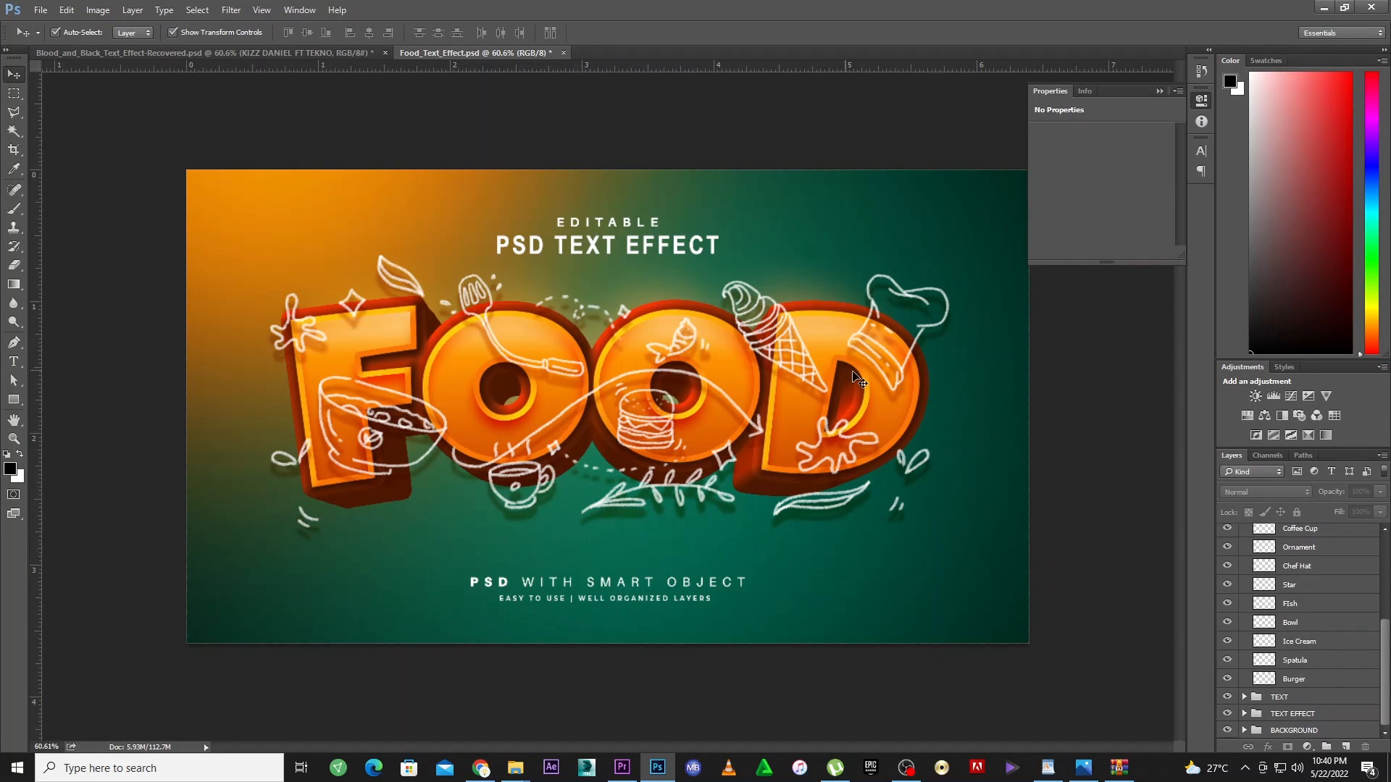
Enter the Replace Tex Here smart object, skipping the LuckiestGuy font warning and accepting substitution
click(1293, 713)
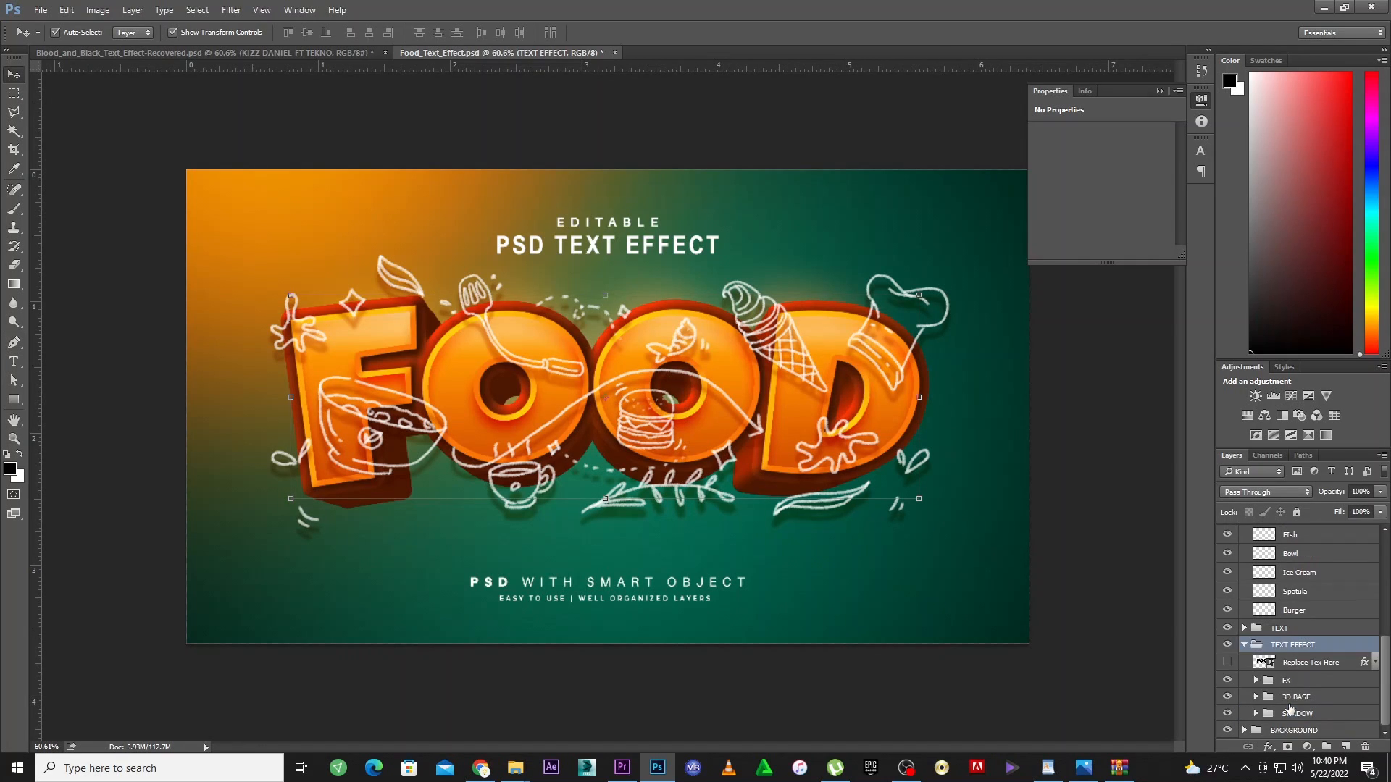
click(1313, 662)
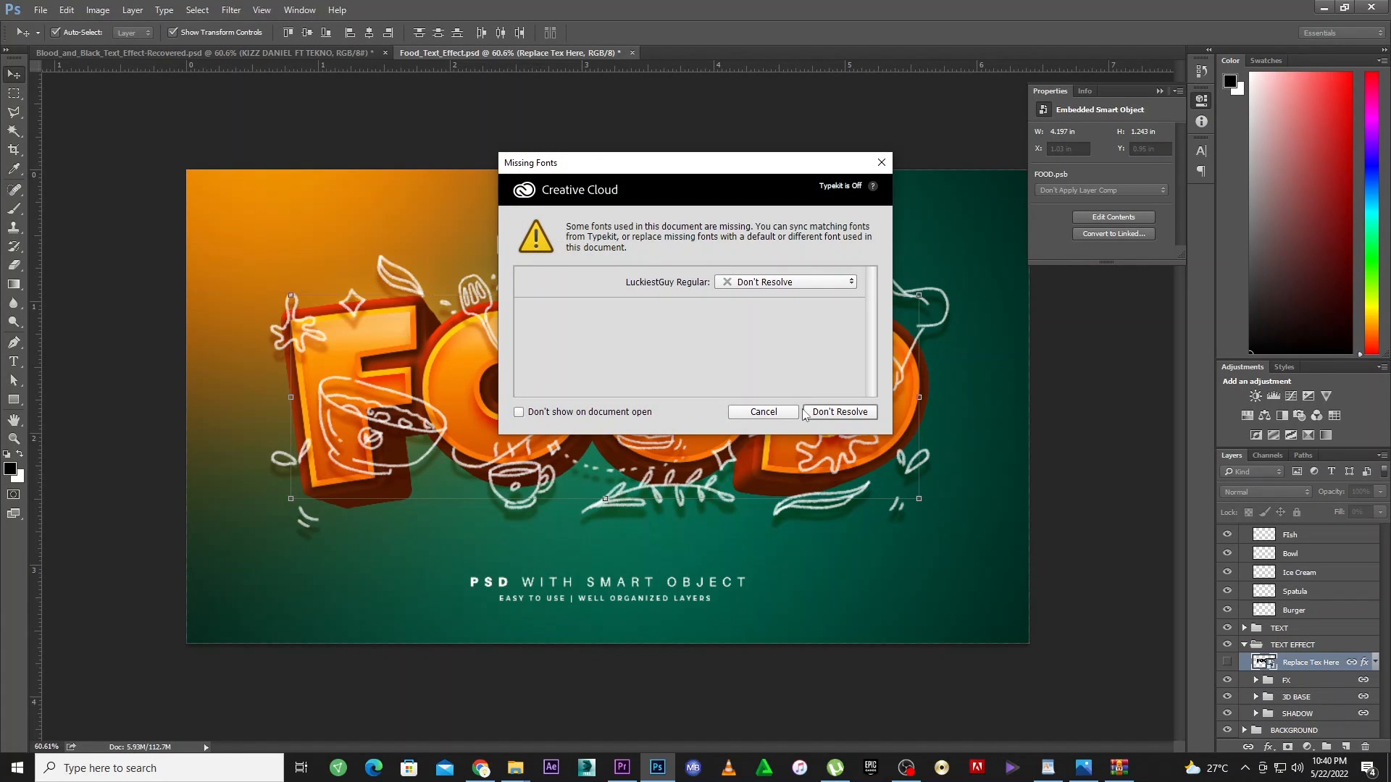
click(837, 412)
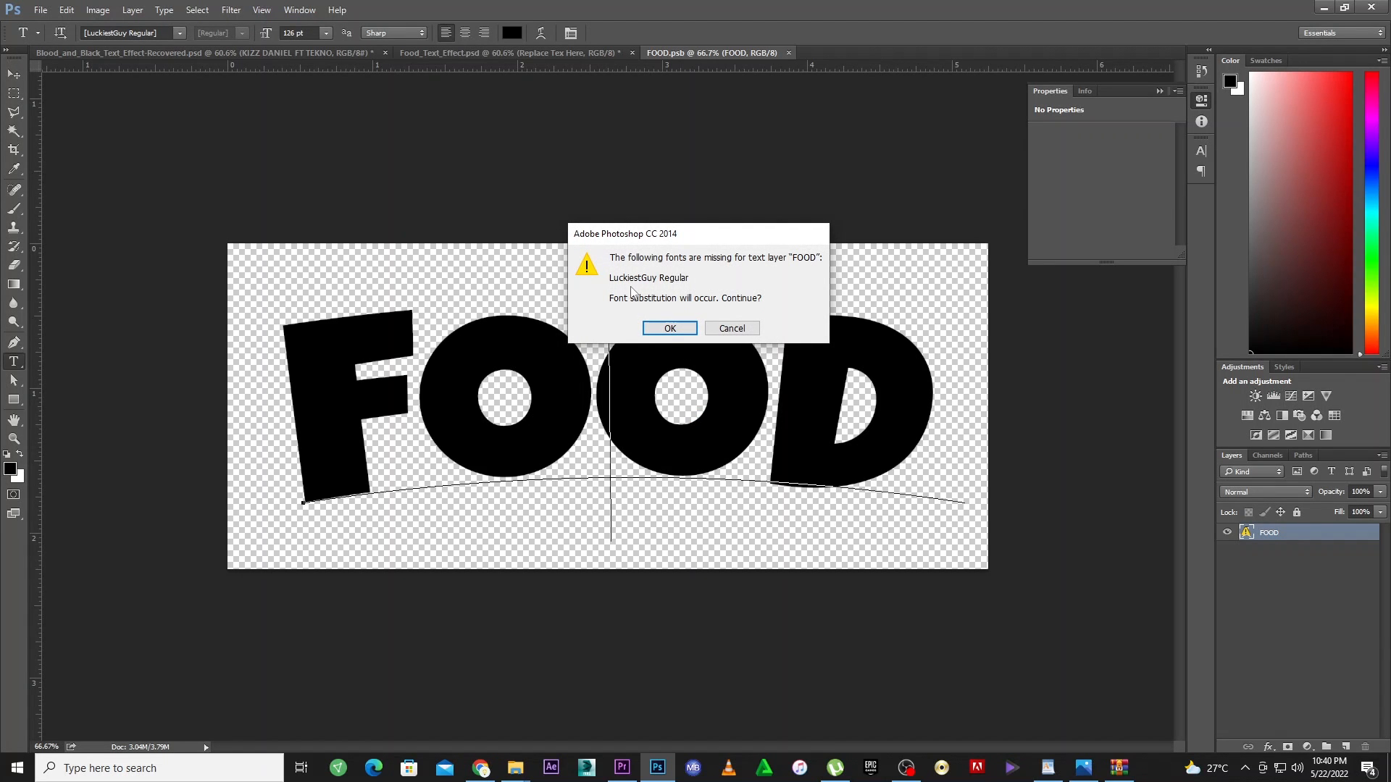
mouse_move(663, 415)
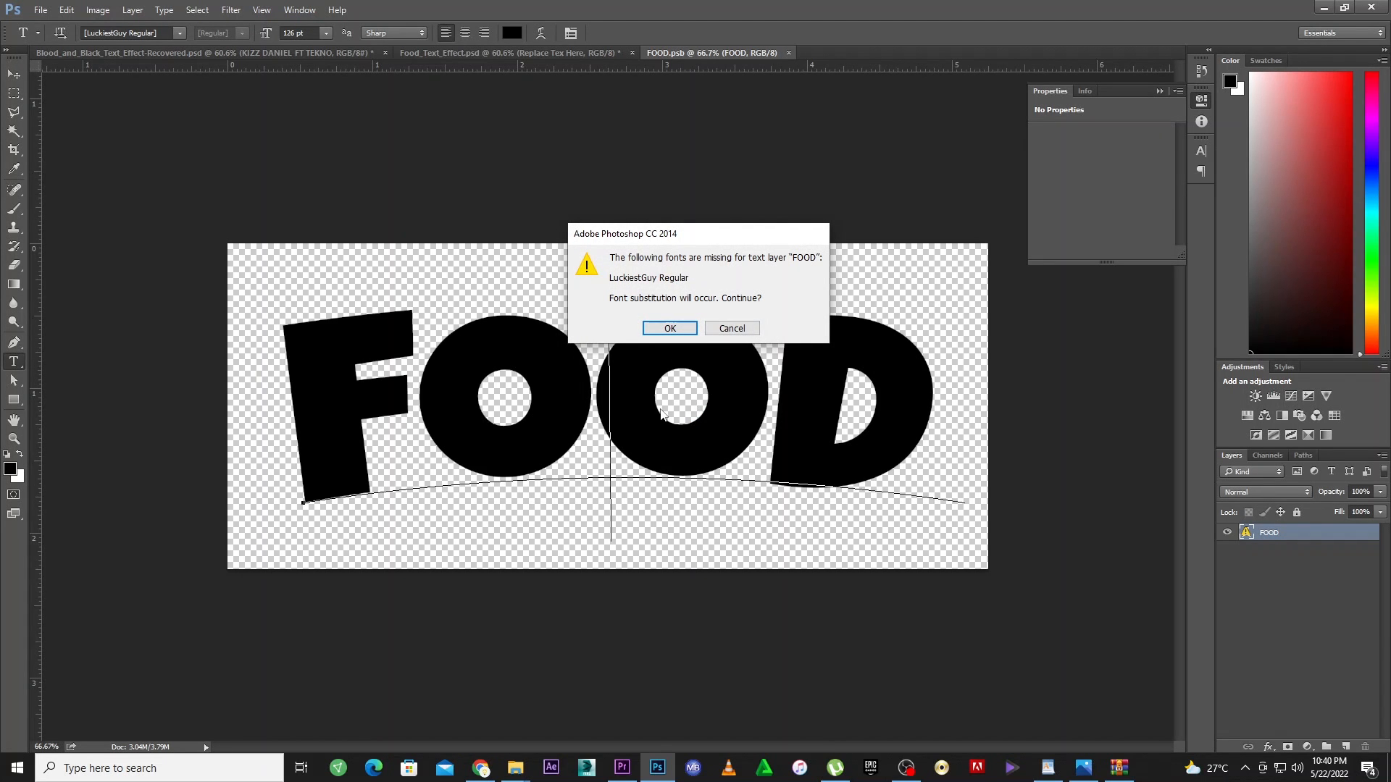
mouse_move(666, 319)
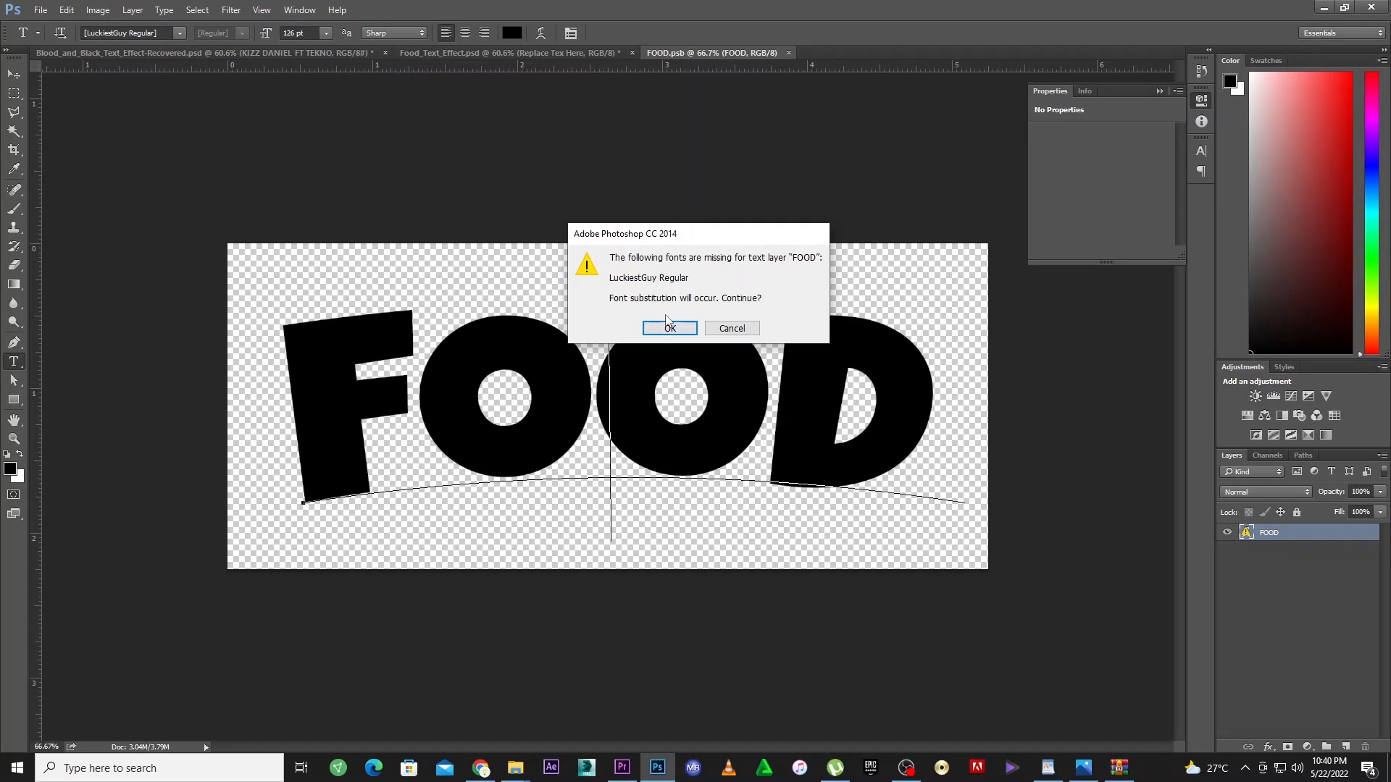
mouse_move(652, 304)
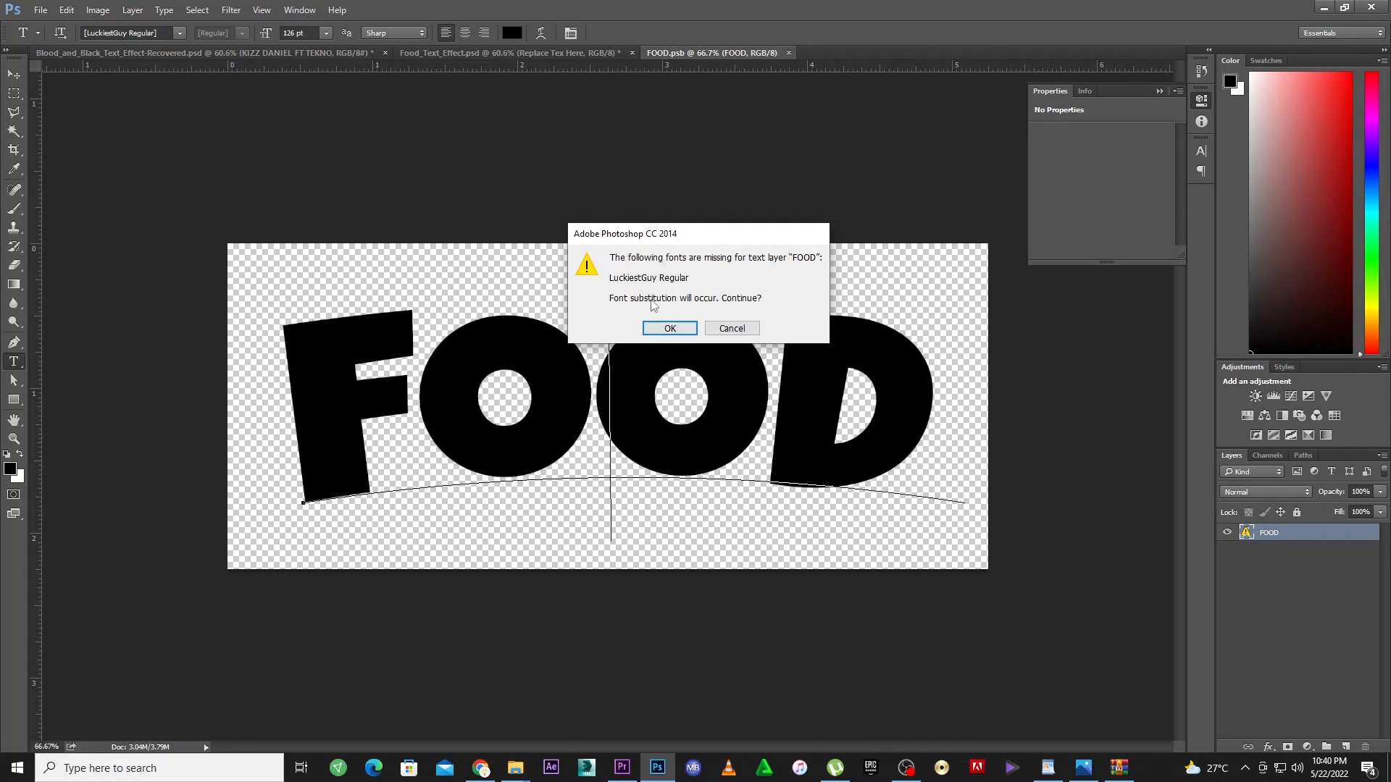
mouse_move(641, 287)
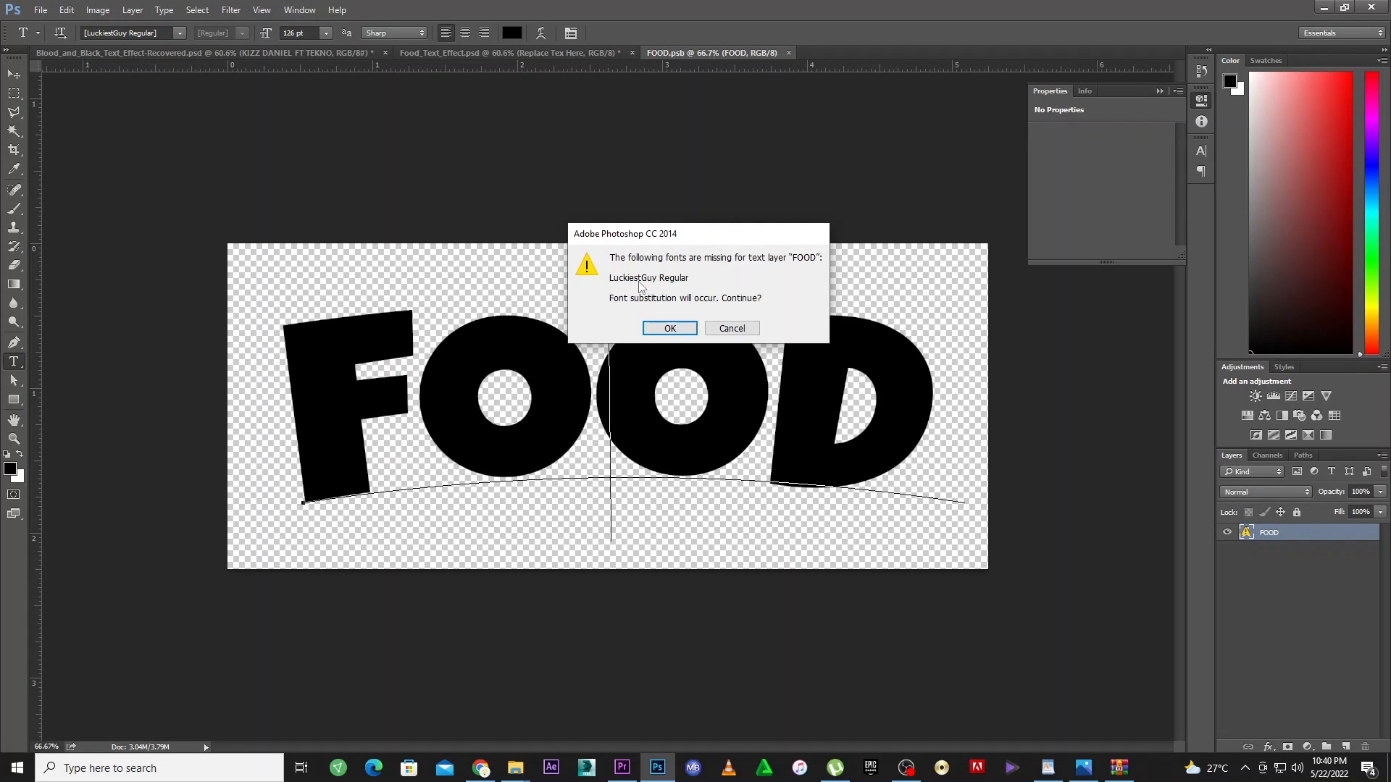
mouse_move(670, 329)
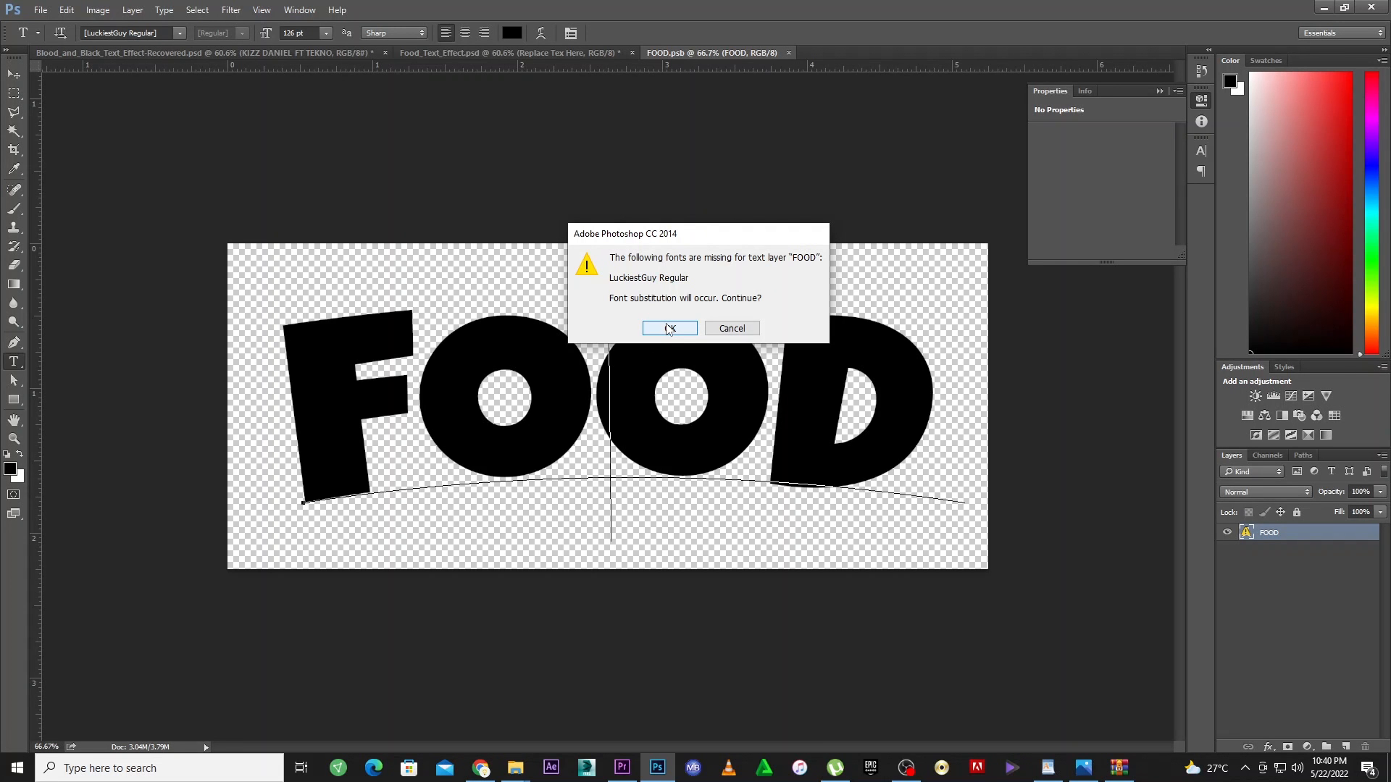
click(669, 329)
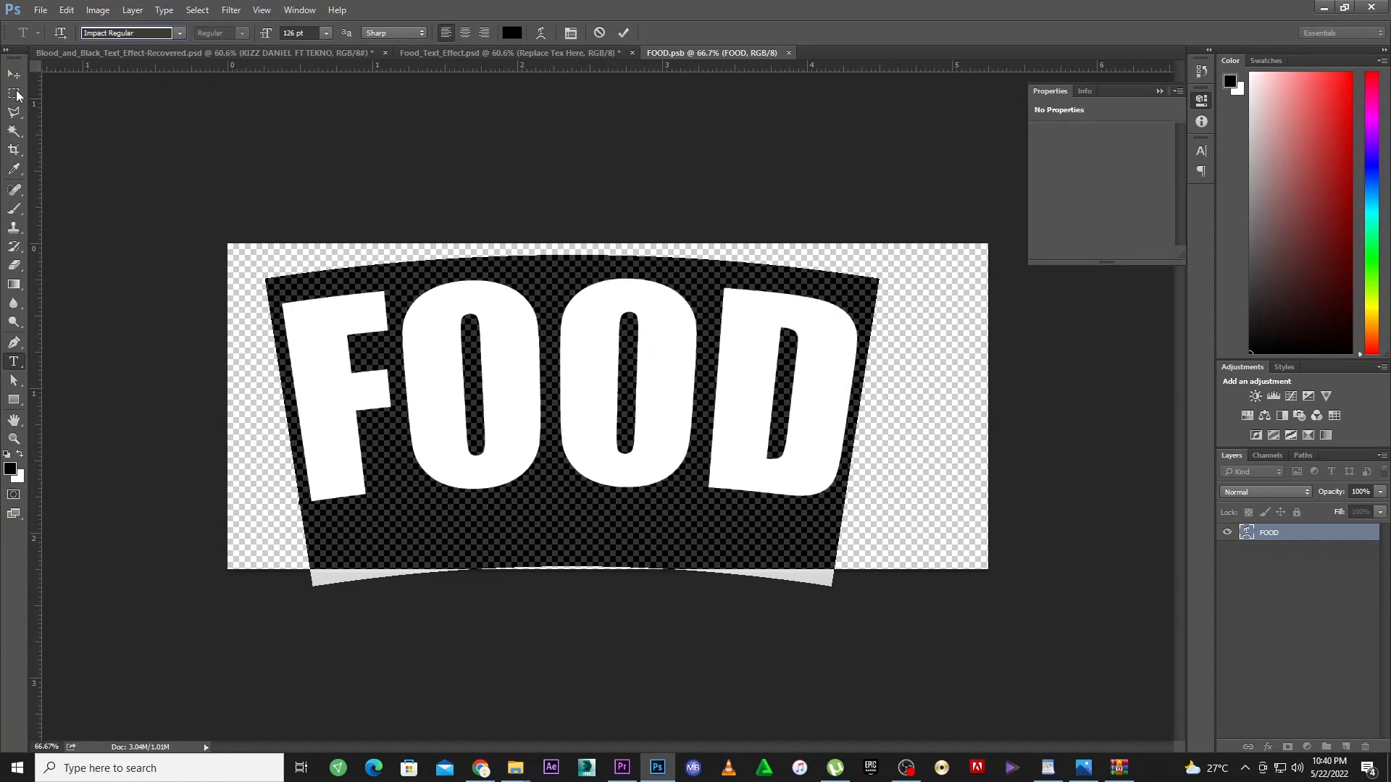
Retype the word as KOFI, commit it, and close FOOD.psb back to Food_Text_Effect.psd
click(13, 74)
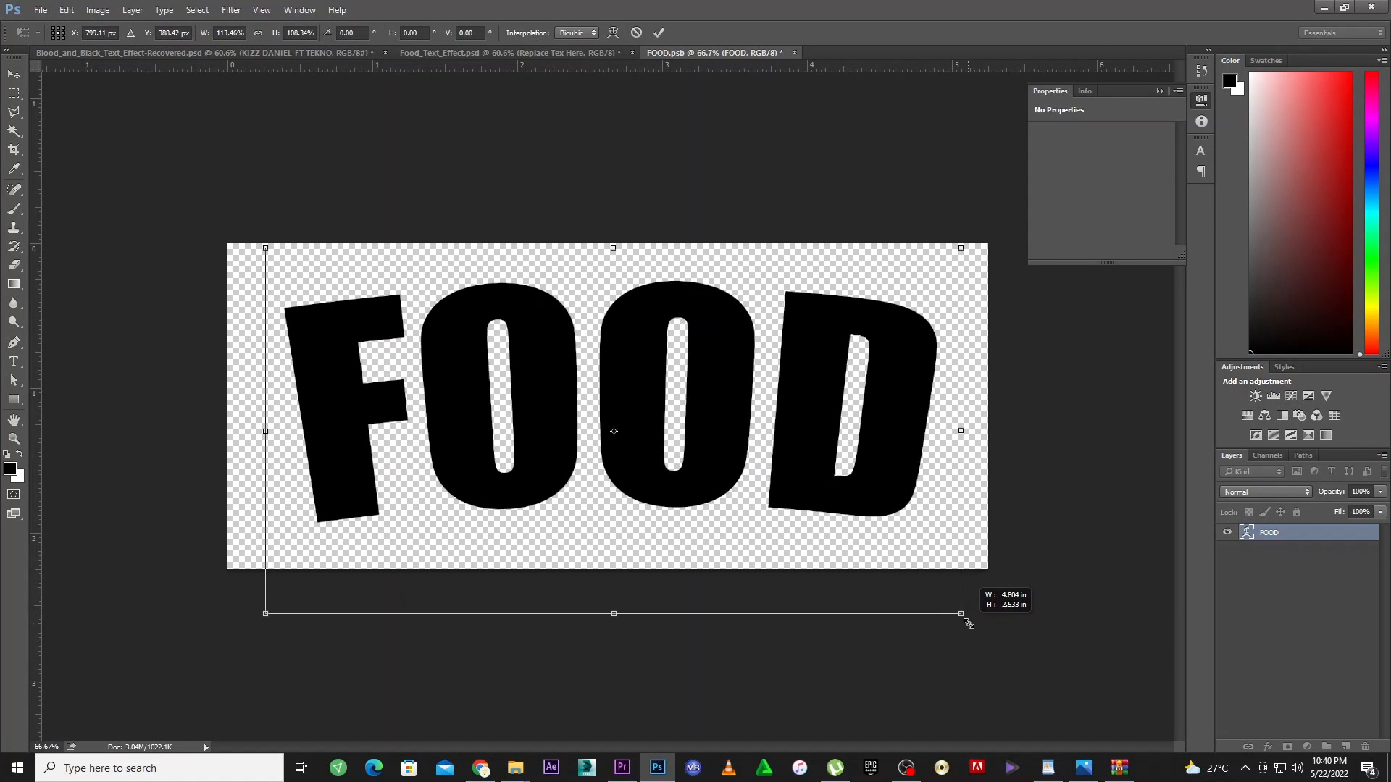
click(657, 34)
text(KO)
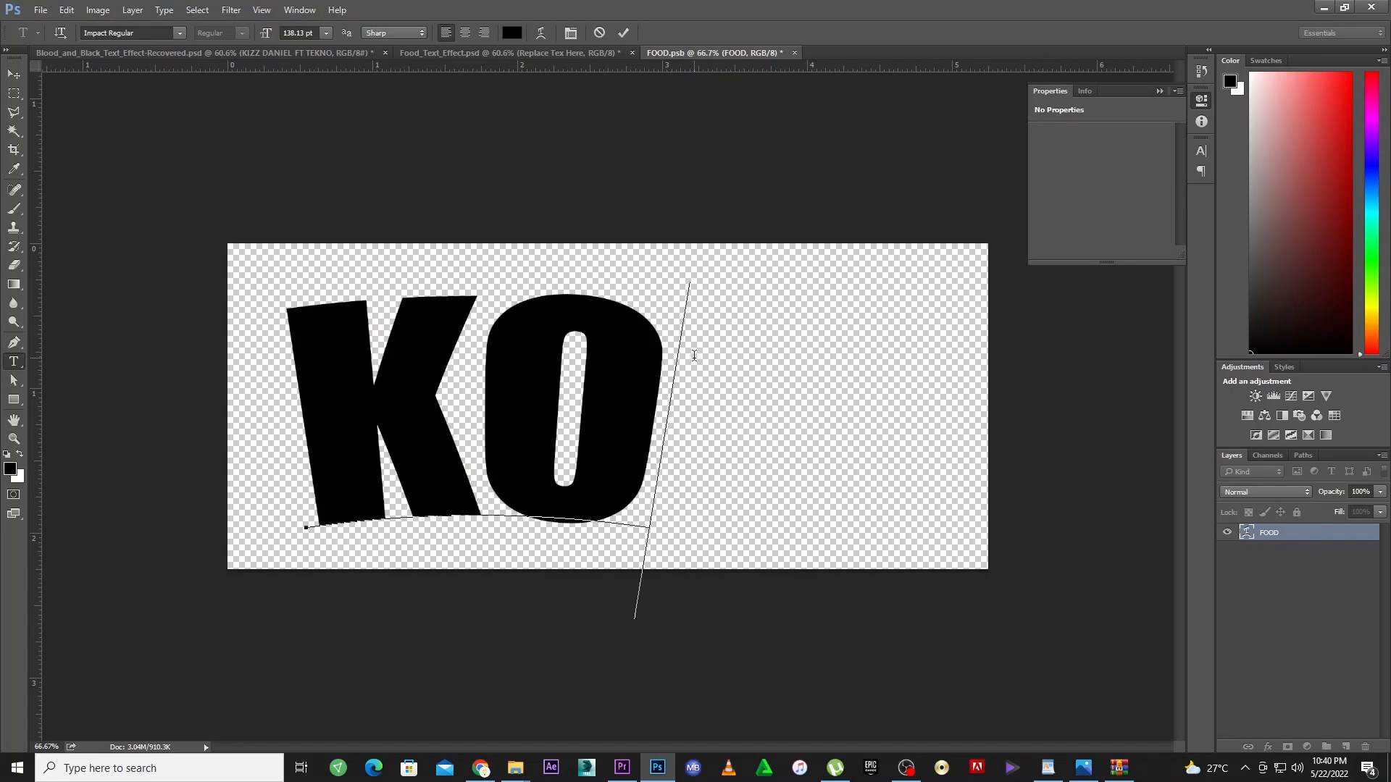
text(FI)
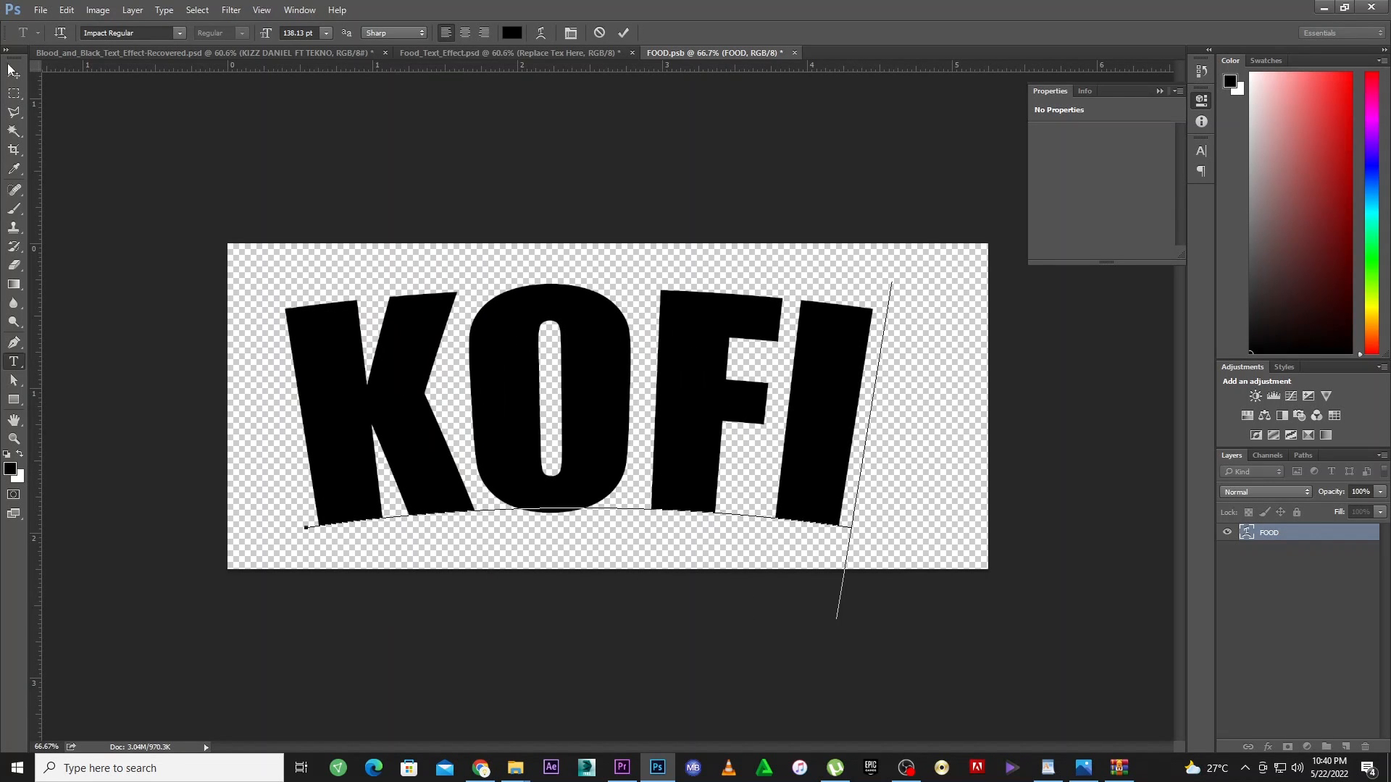
click(13, 74)
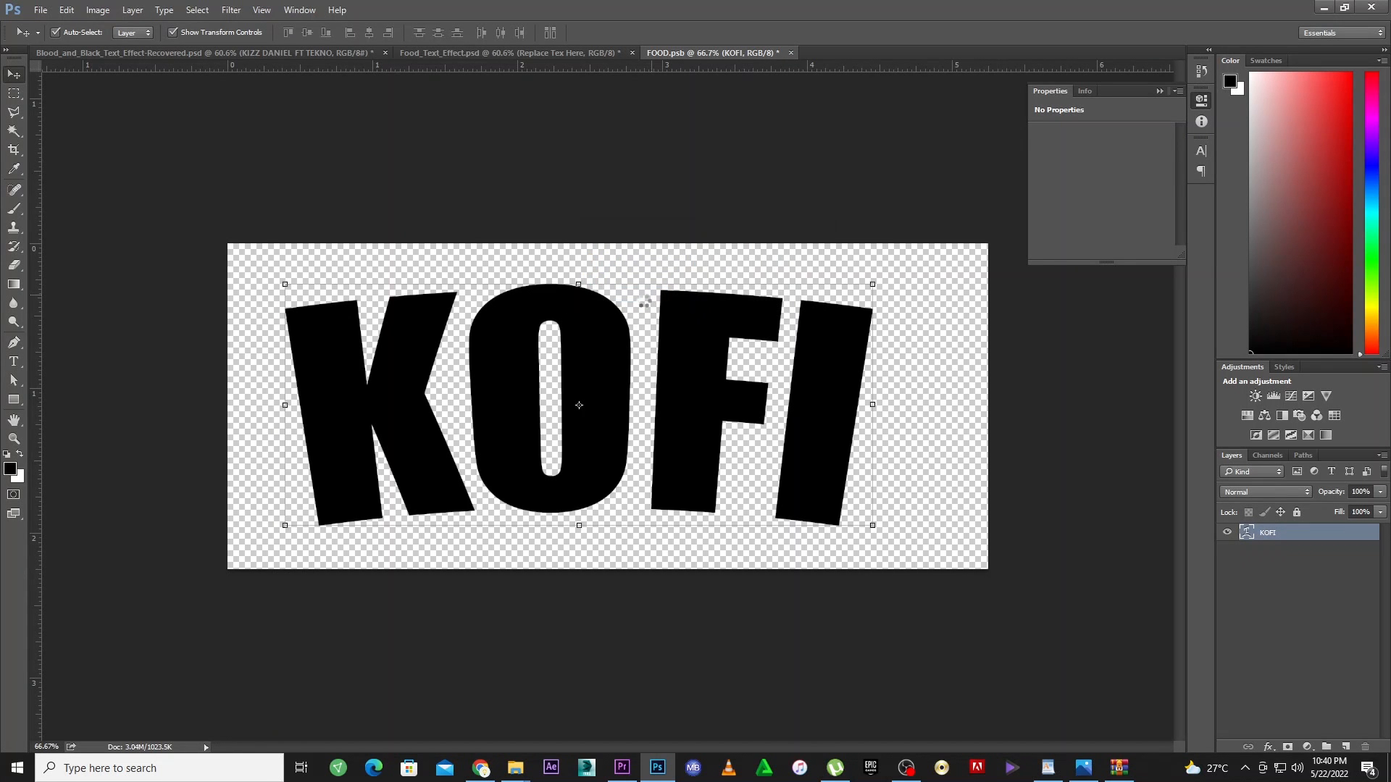
click(480, 52)
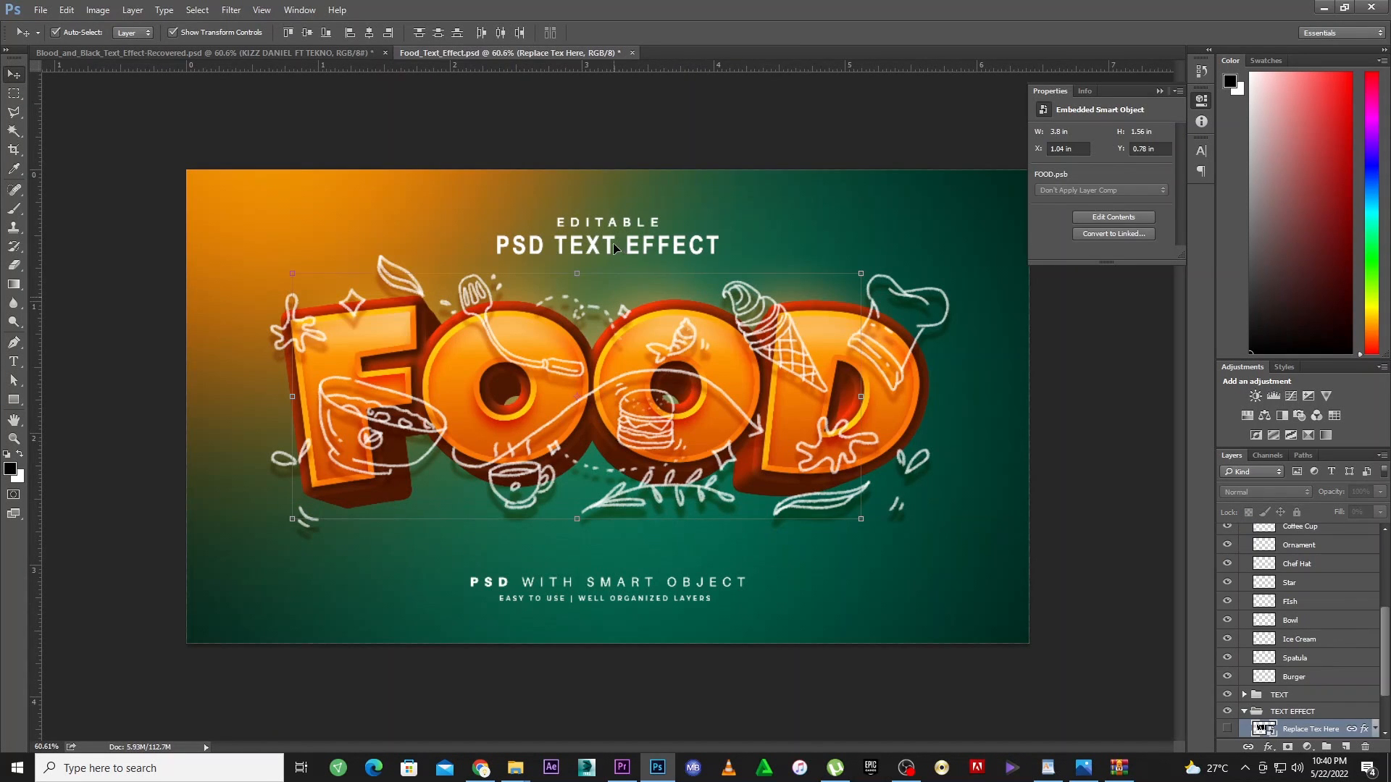
mouse_move(543, 416)
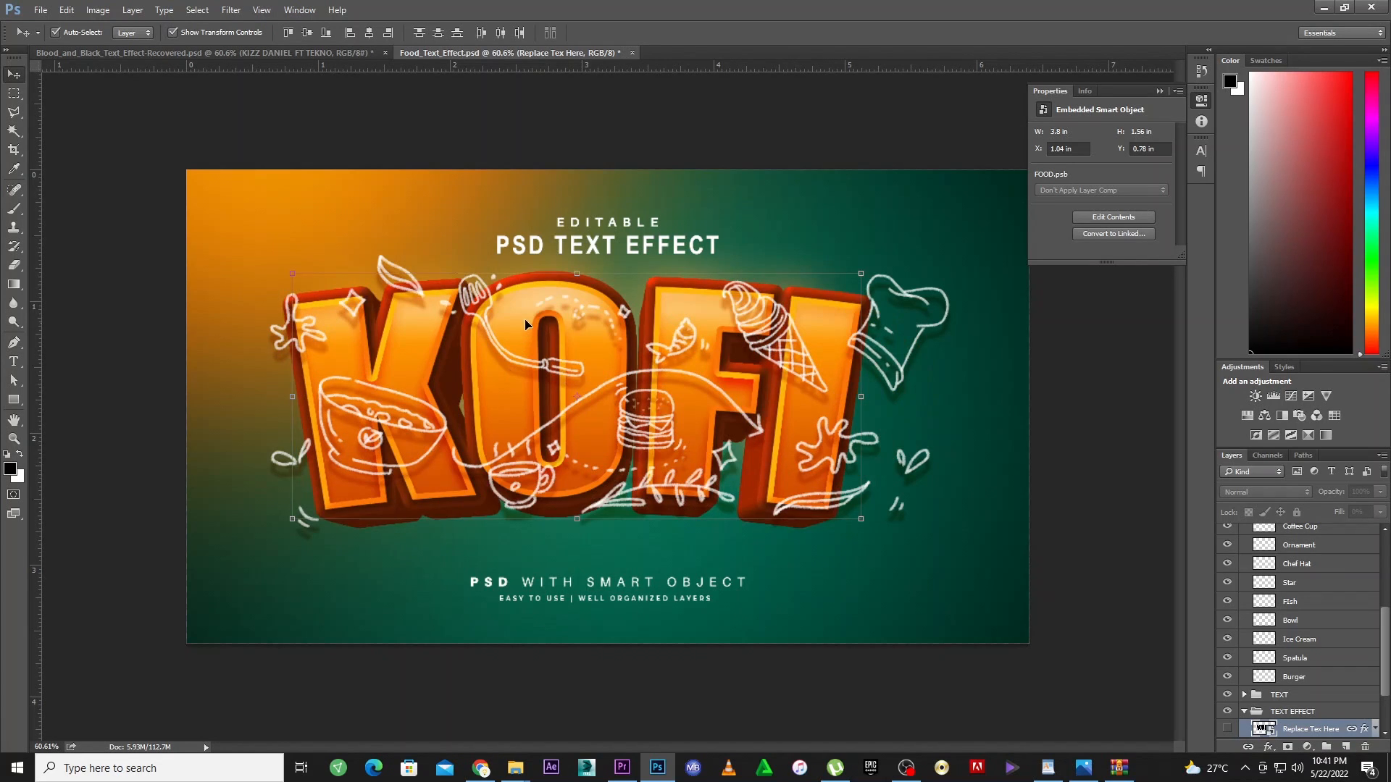
mouse_move(899, 368)
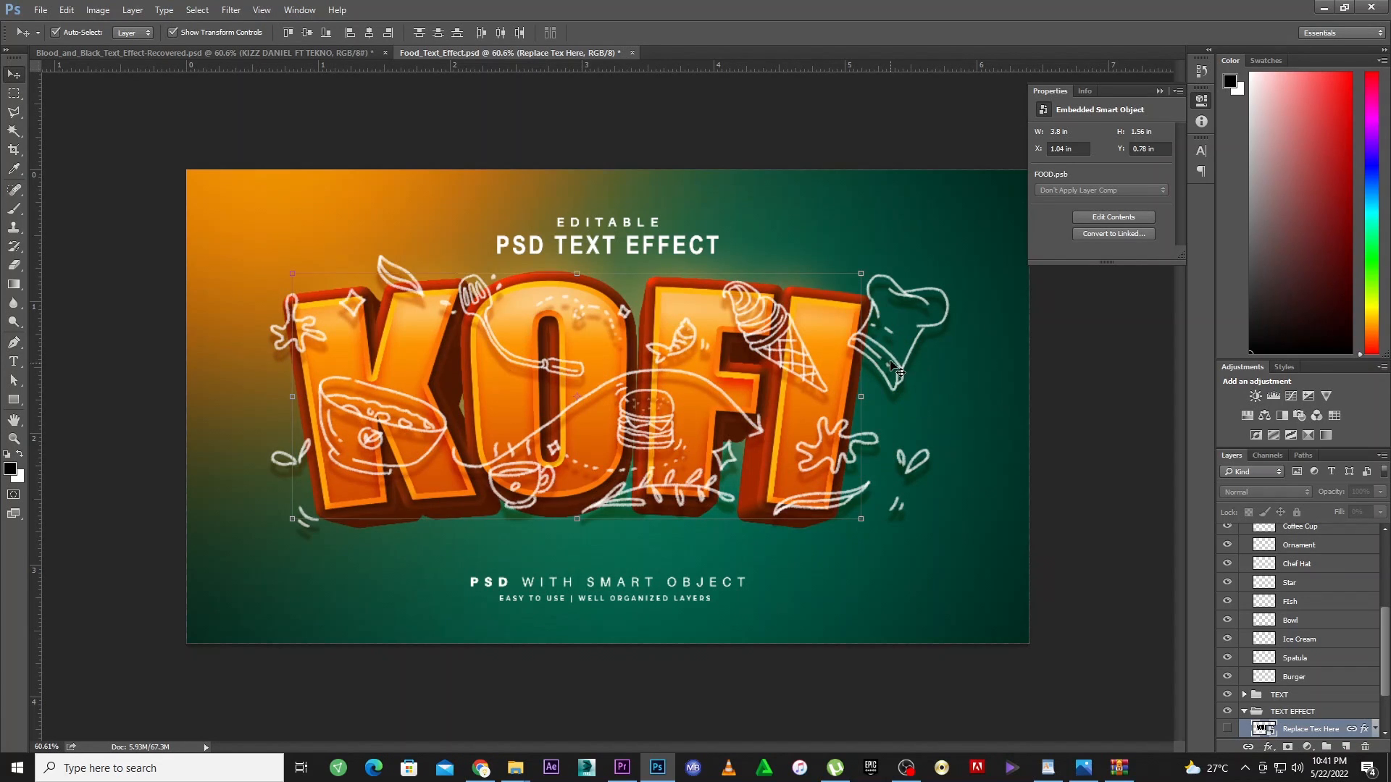
mouse_move(920, 381)
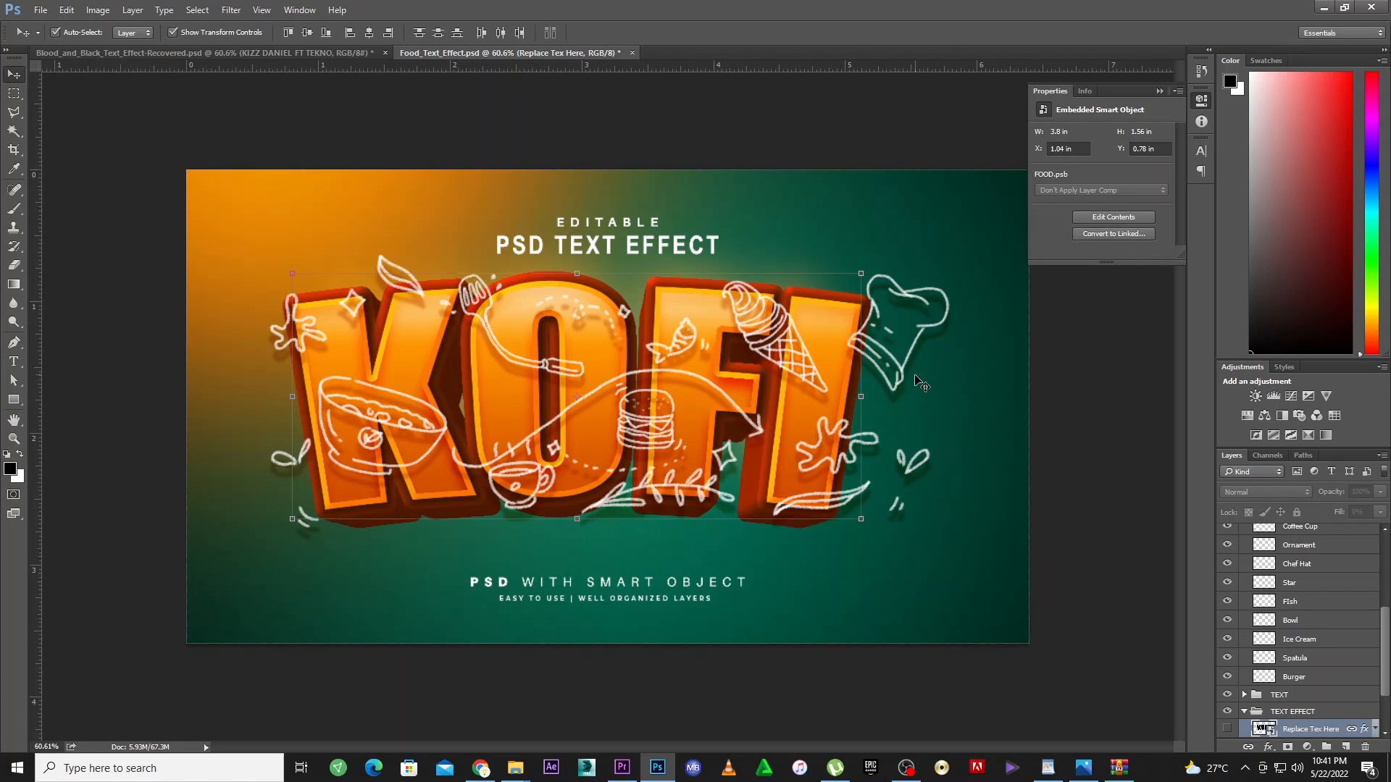
mouse_move(556, 400)
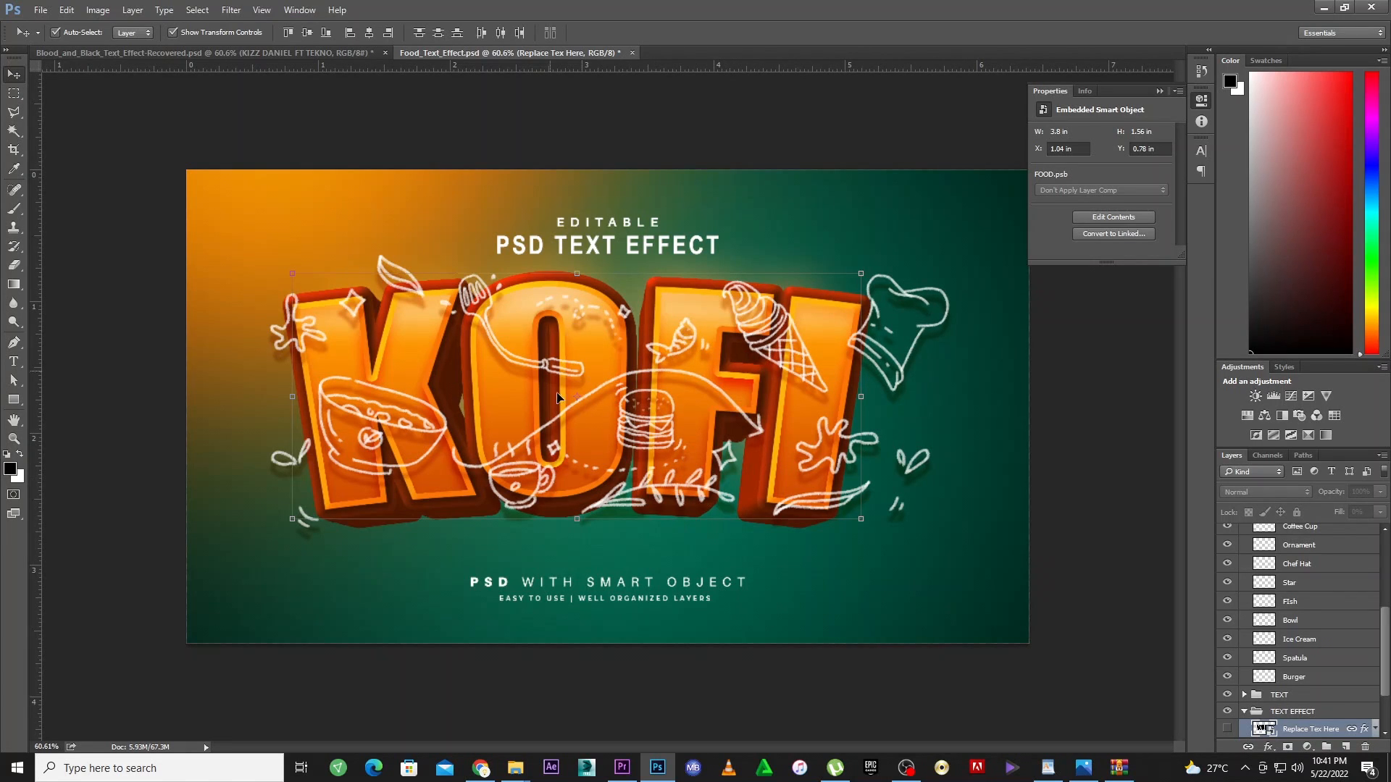
mouse_move(465, 258)
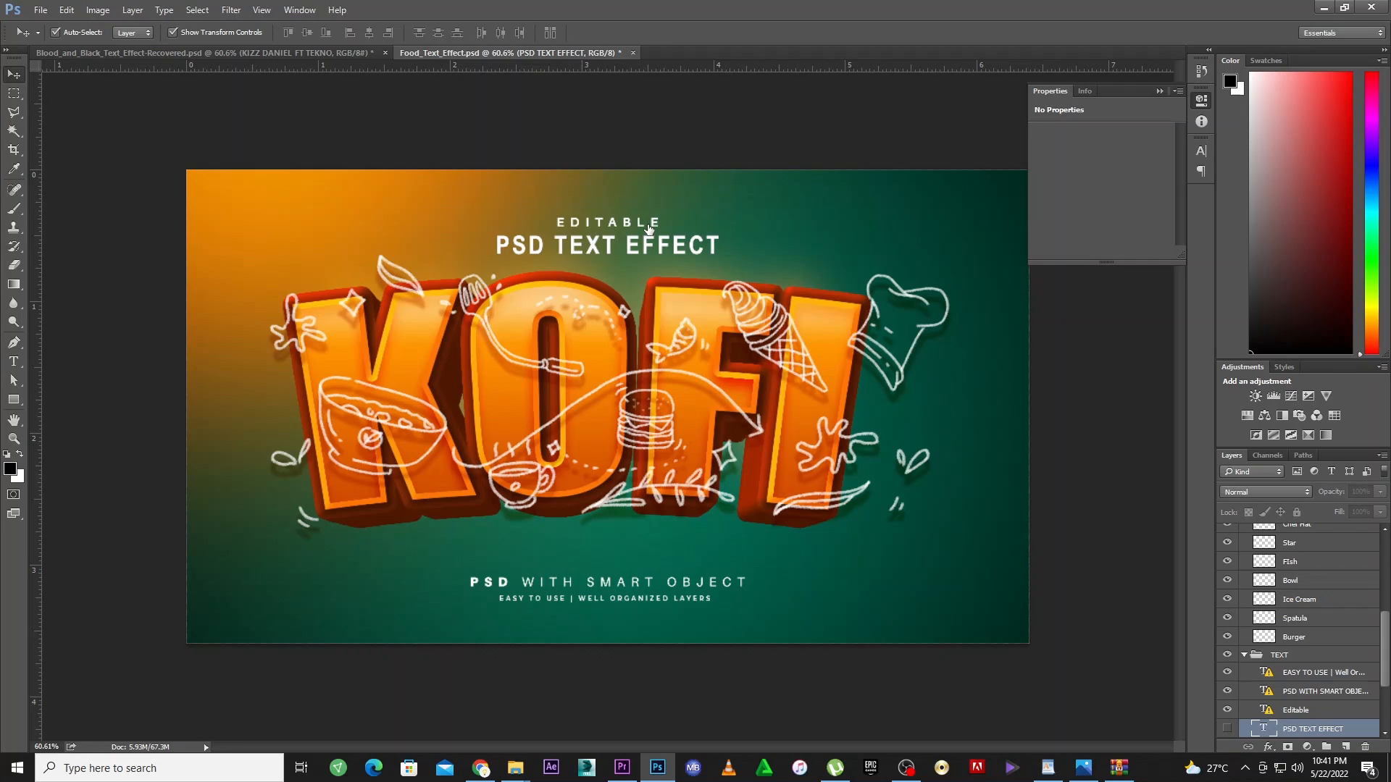
Hide the PSD TEXT EFFECT, PSD WITH SMART OBJECT and EDITABLE caption layers around KOFI
click(1296, 710)
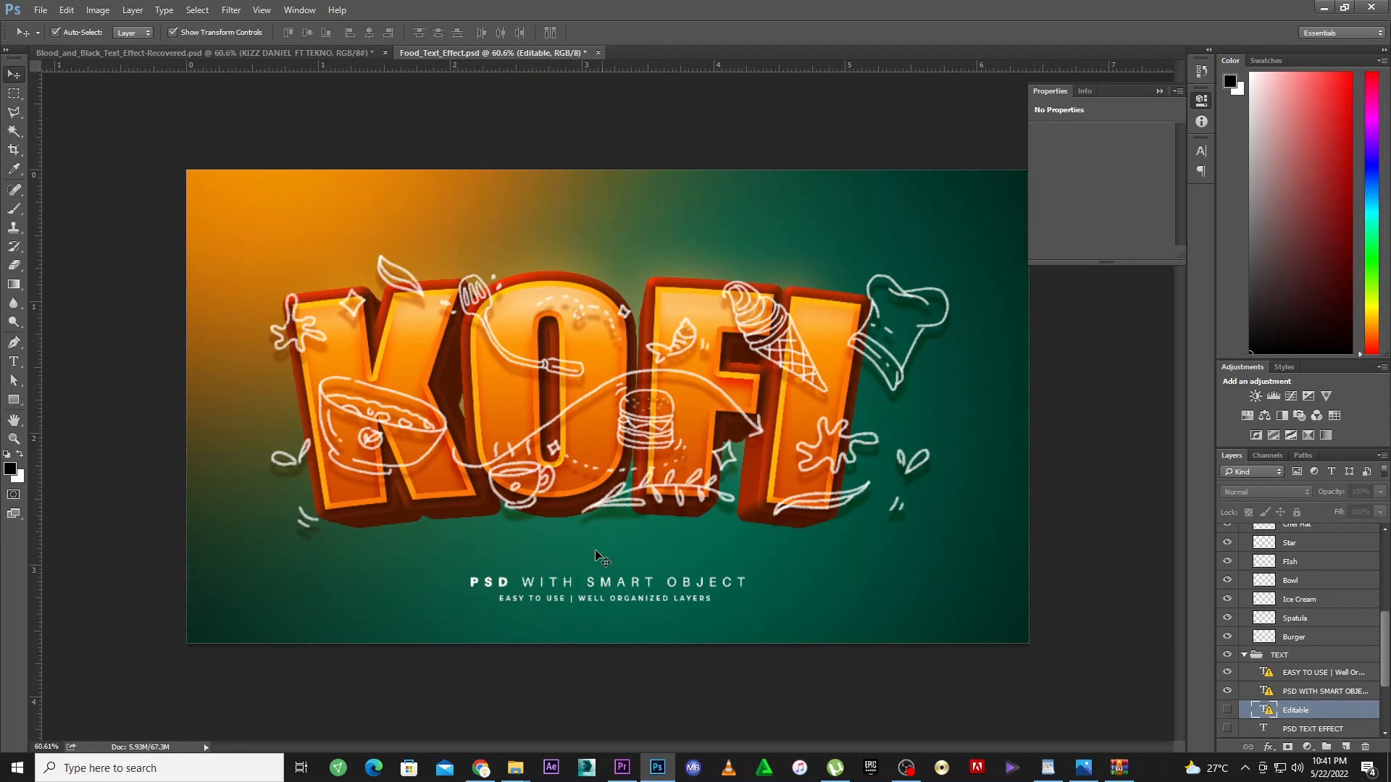
click(1321, 691)
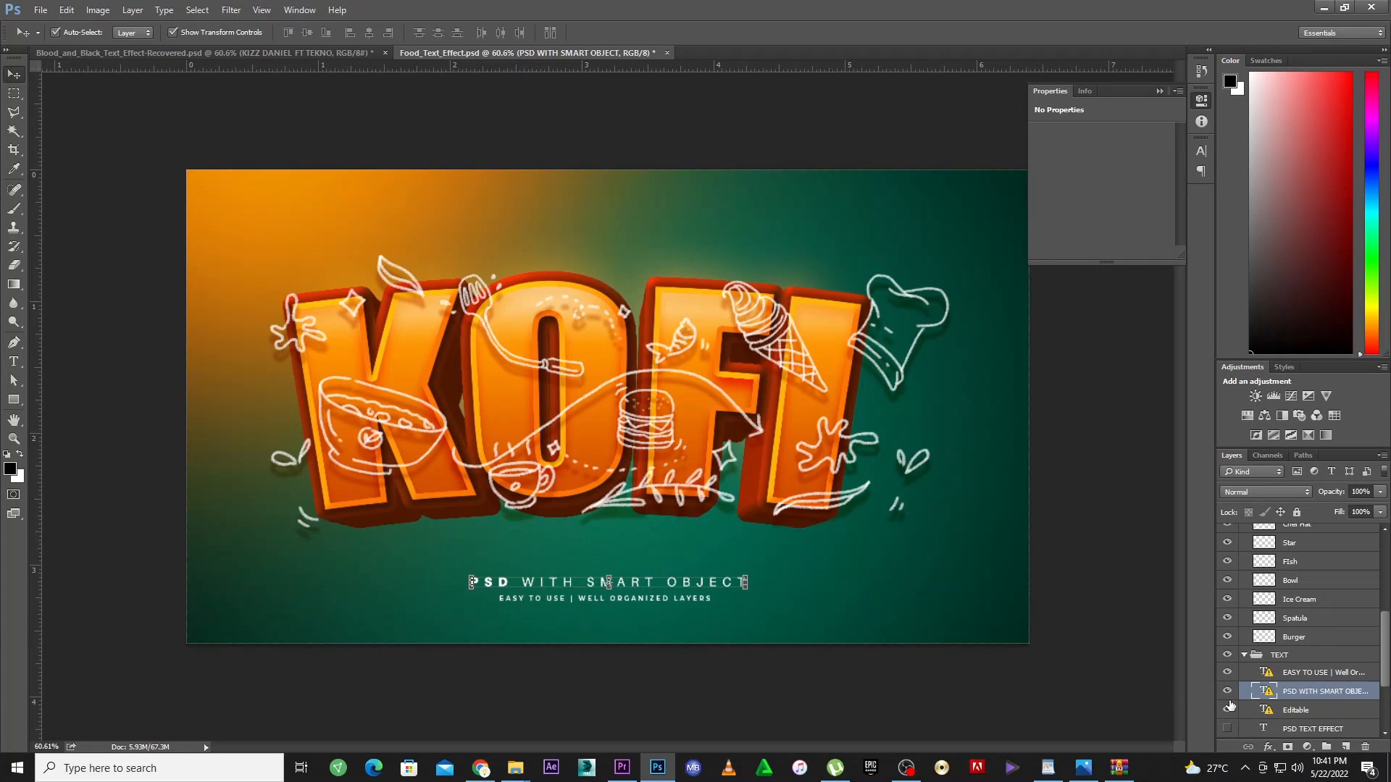
click(1227, 691)
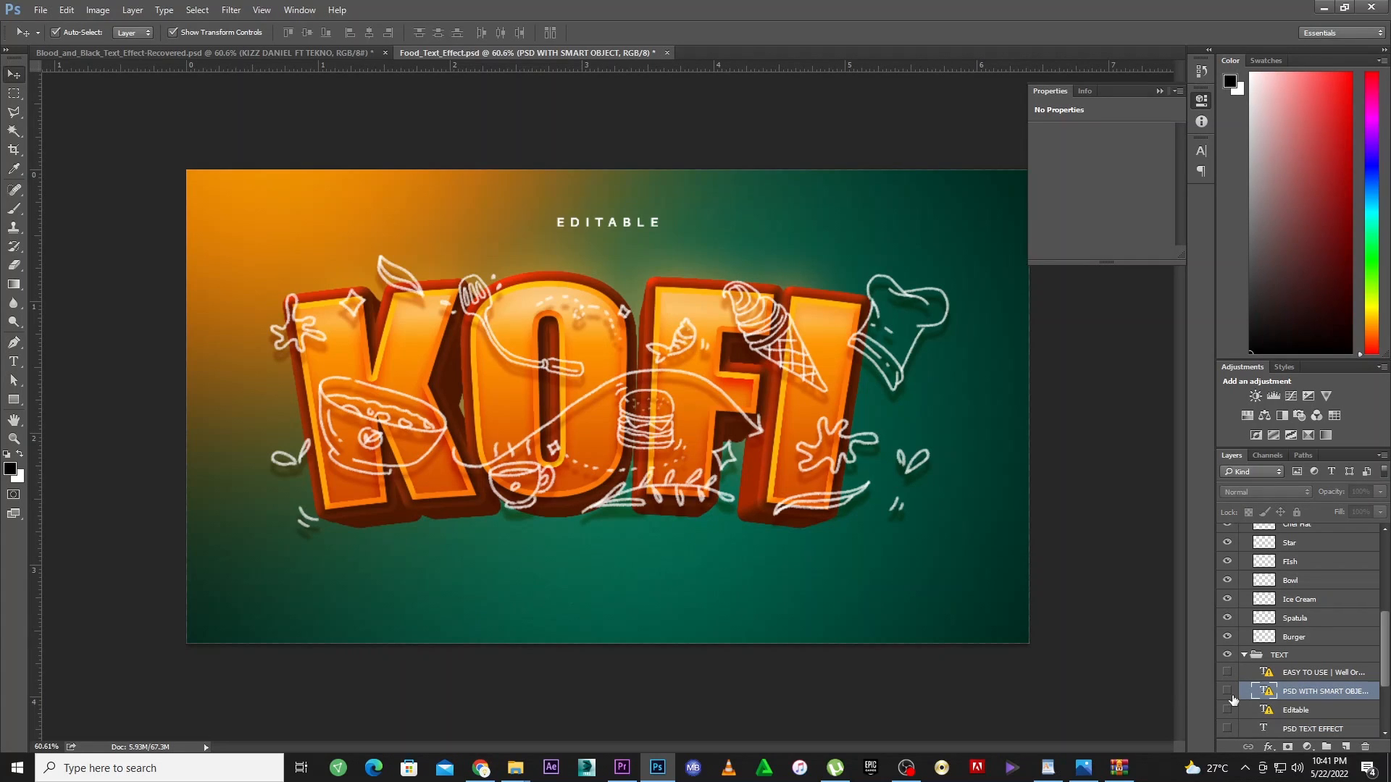
click(1228, 691)
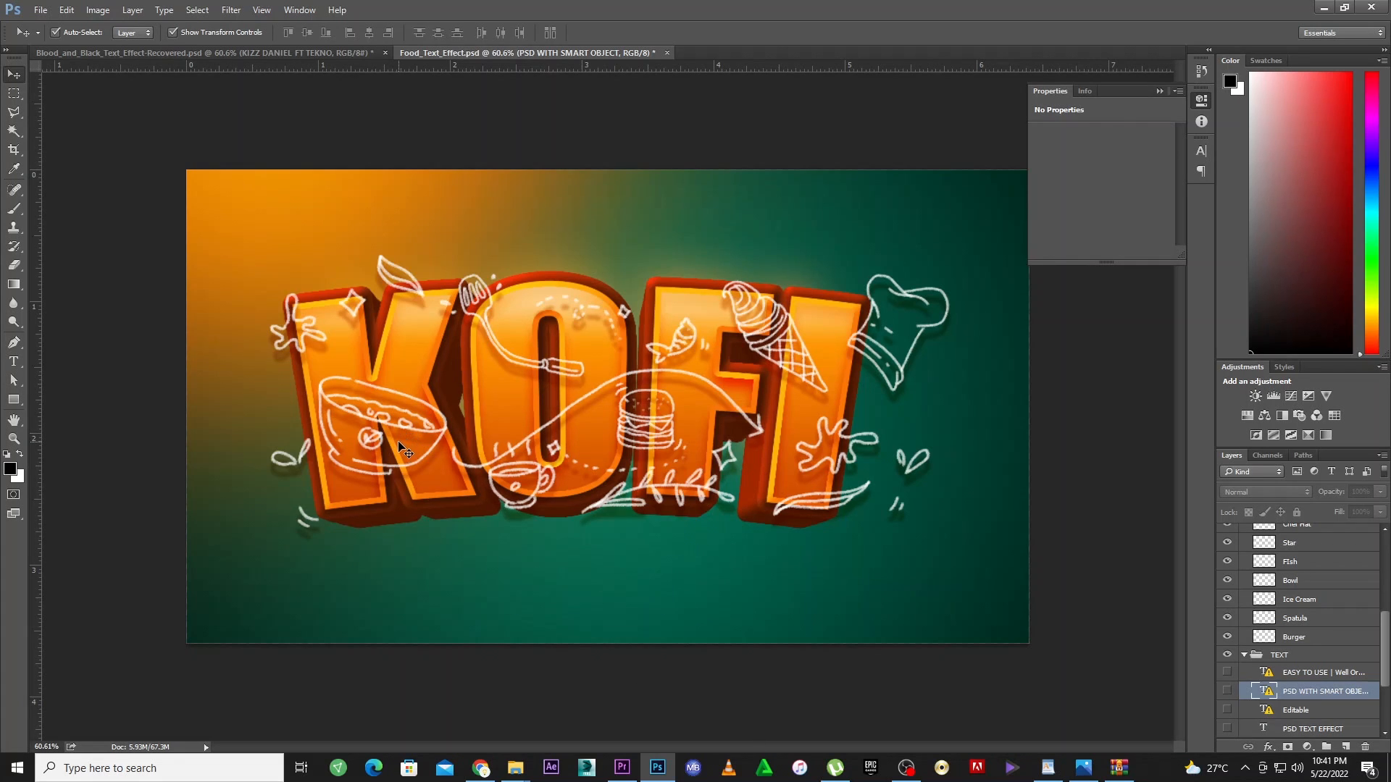
mouse_move(397, 448)
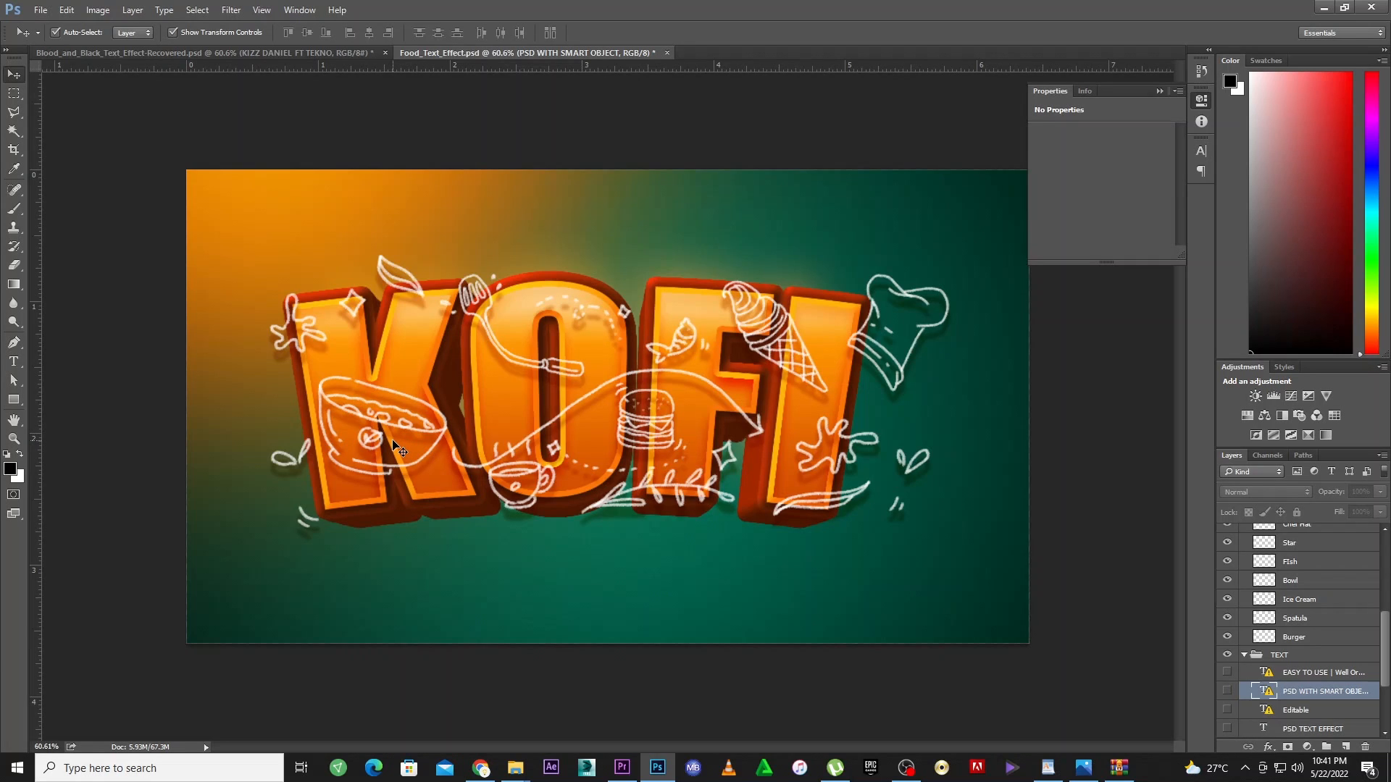
mouse_move(468, 765)
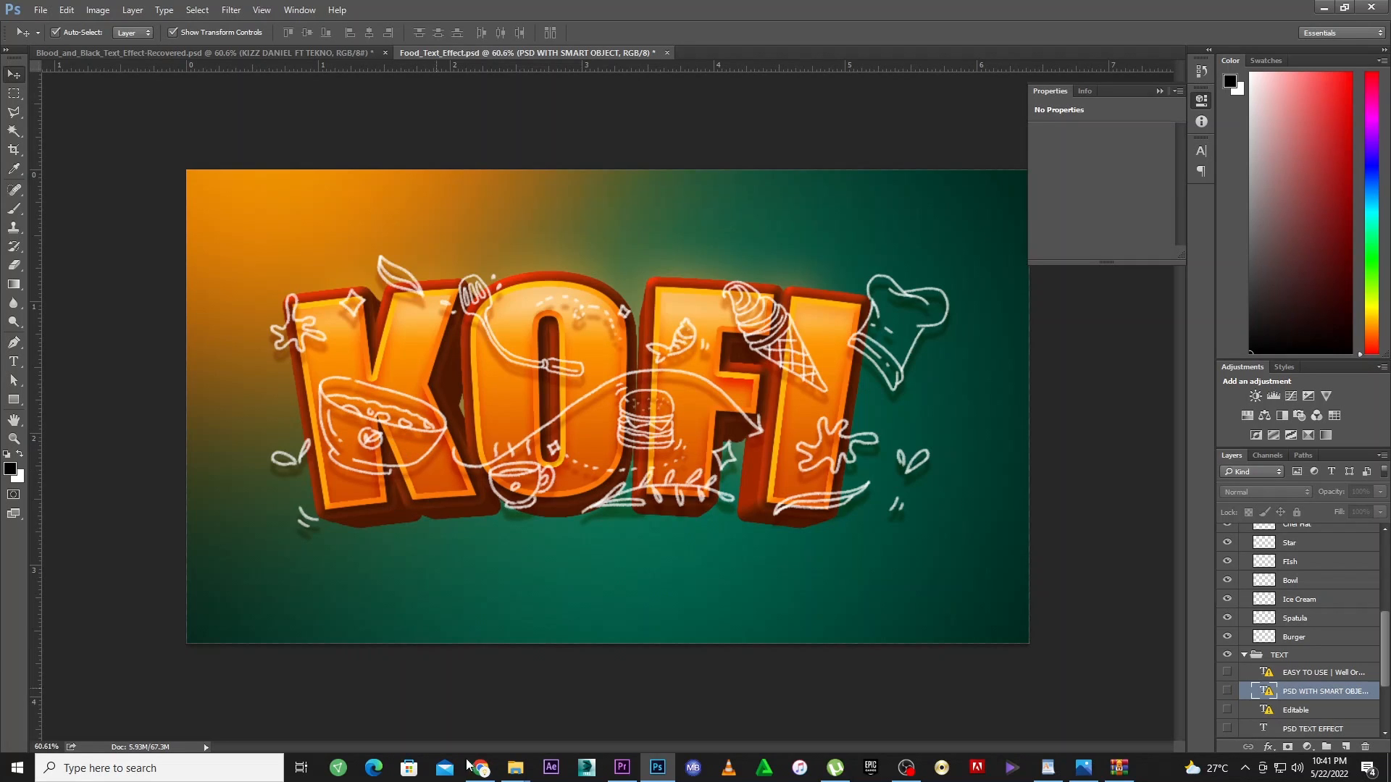
mouse_move(539, 694)
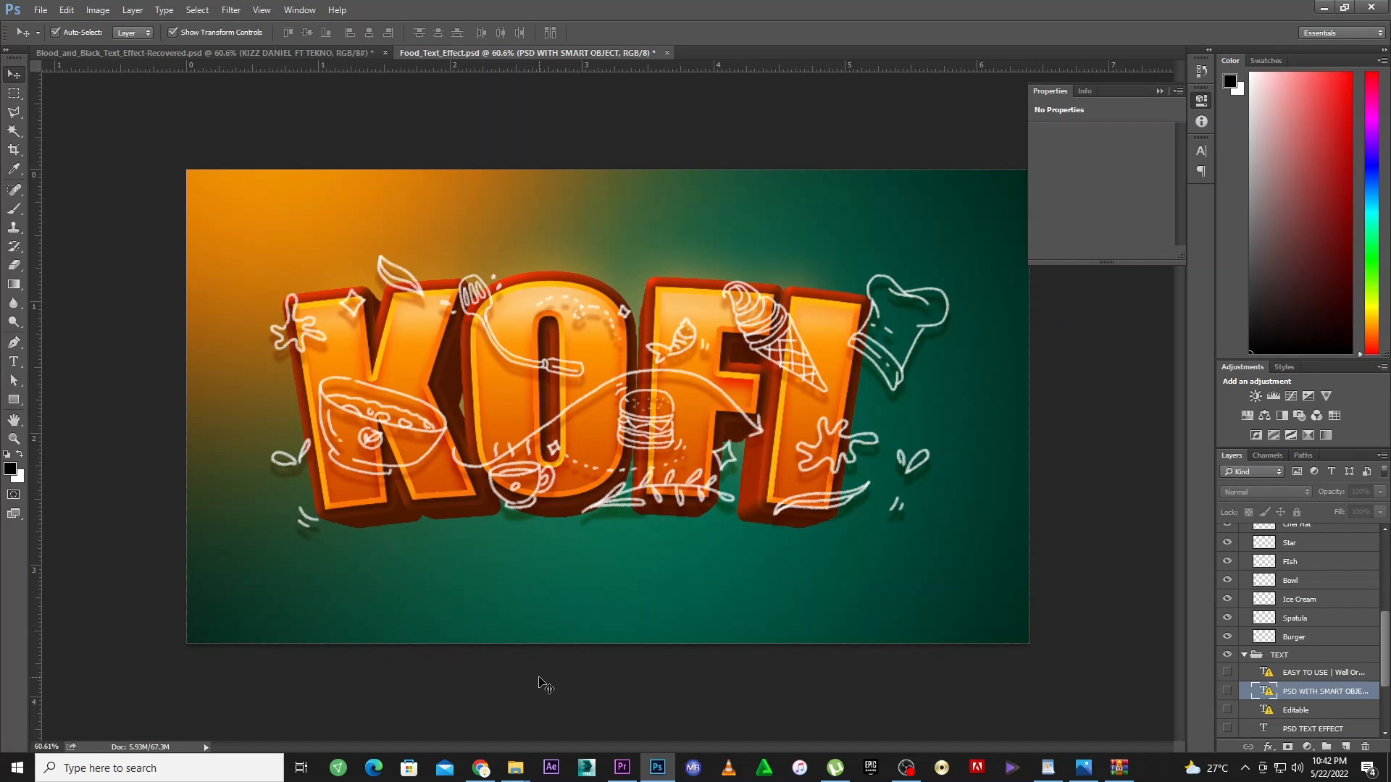
mouse_move(548, 702)
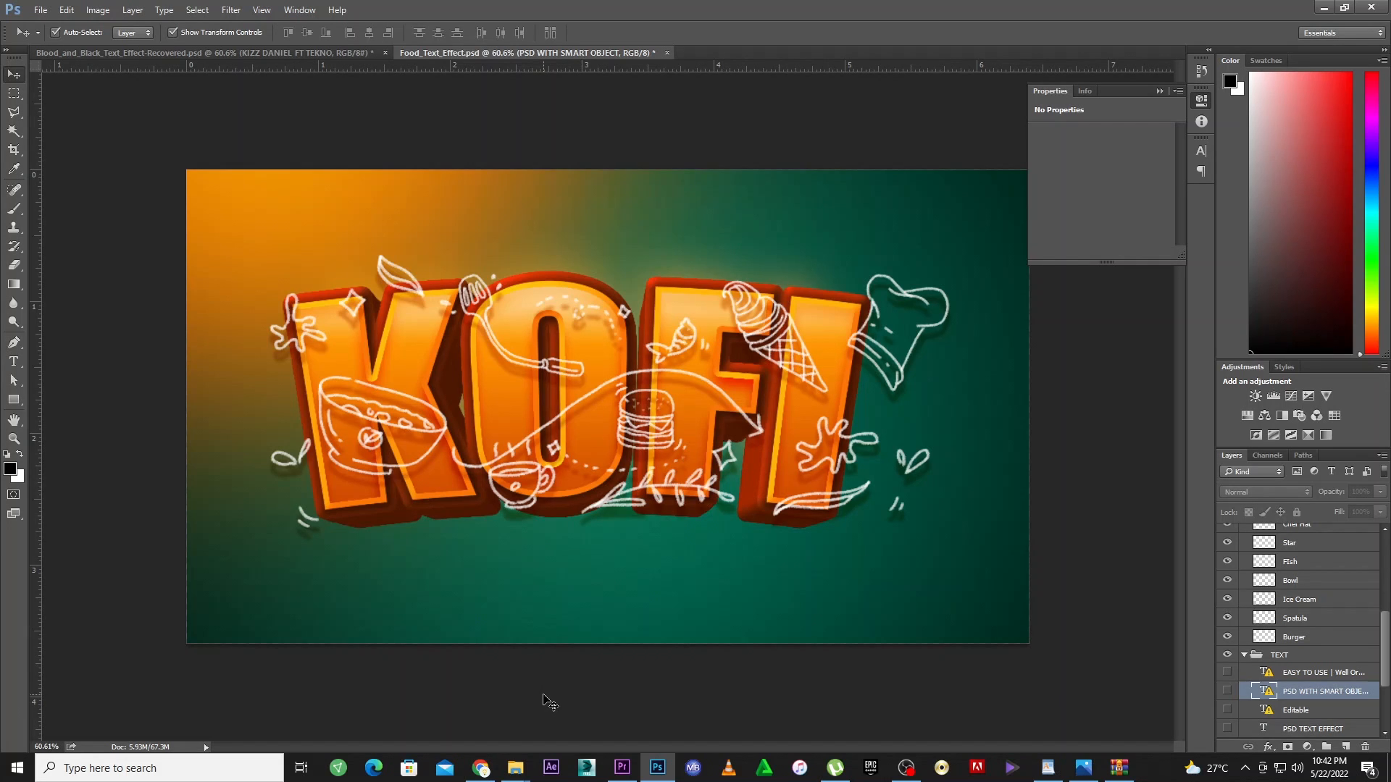